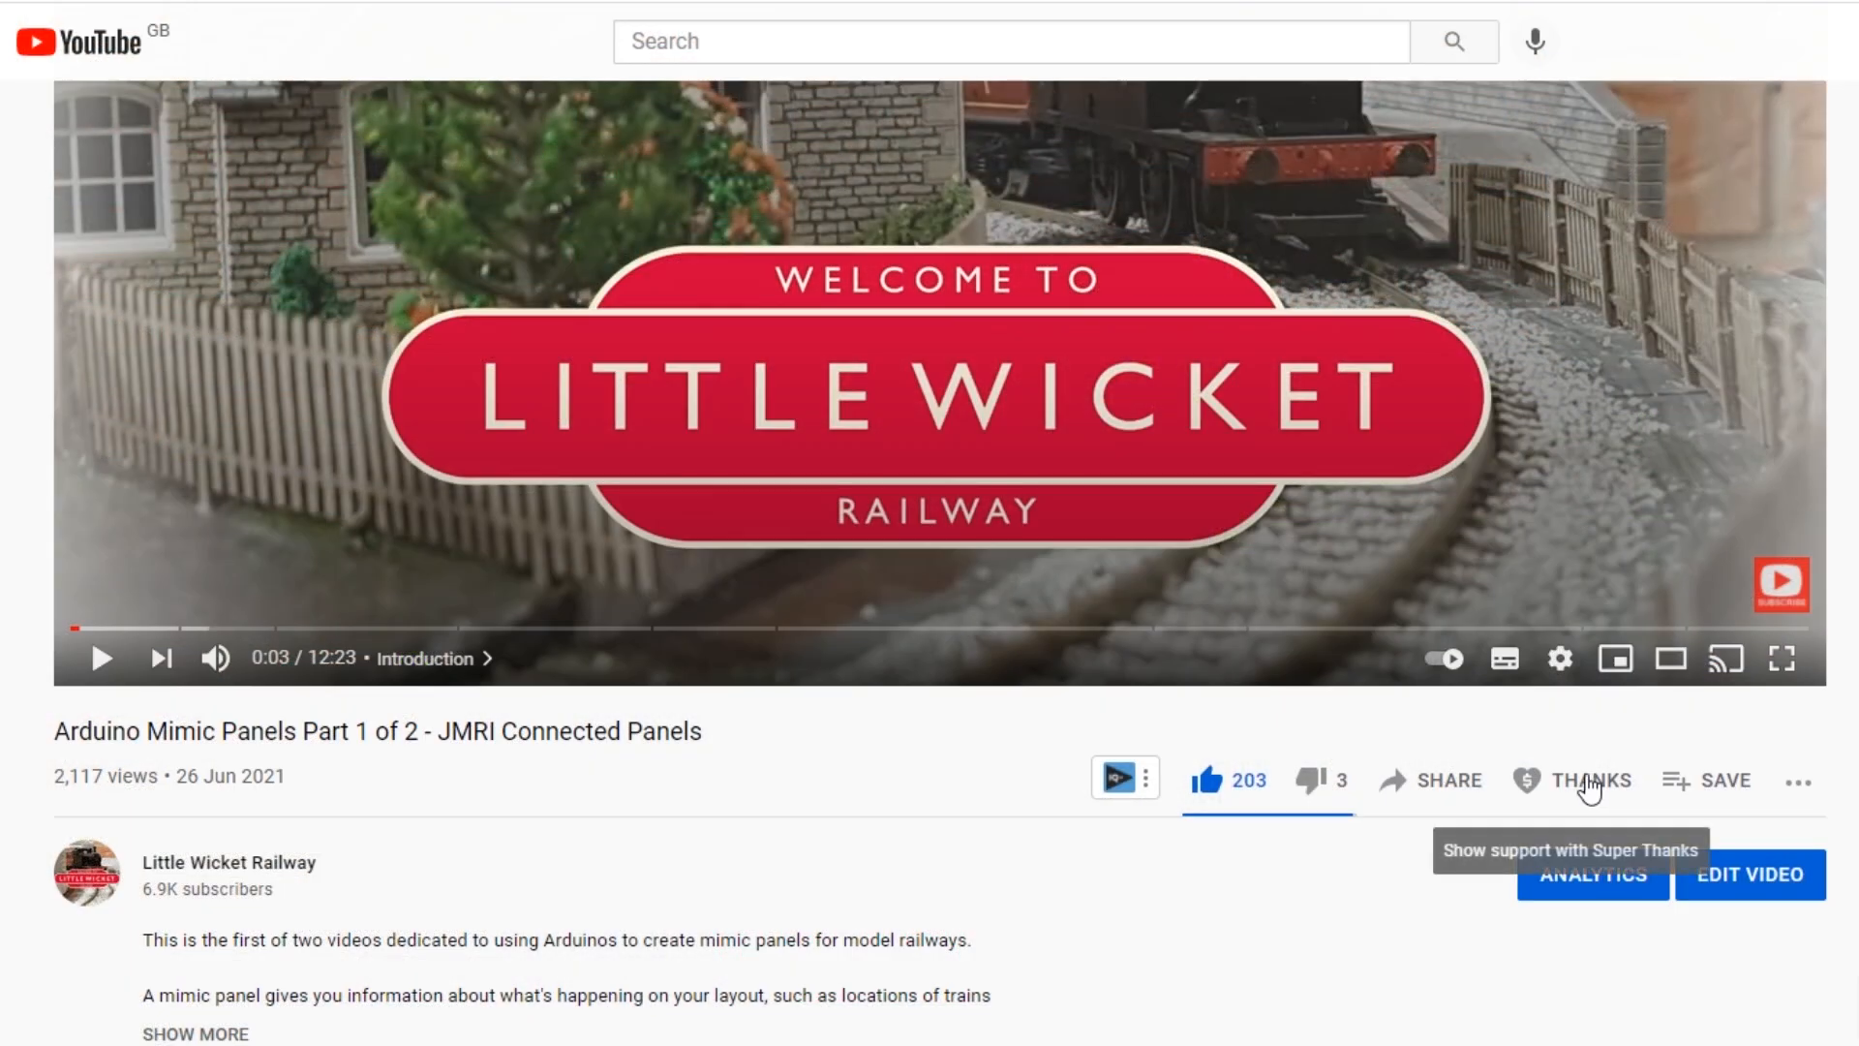
# Insert delay(10); after each pwm.writeMicroseconds(0, i); call in both sweep loops
pyautogui.click(1592, 779)
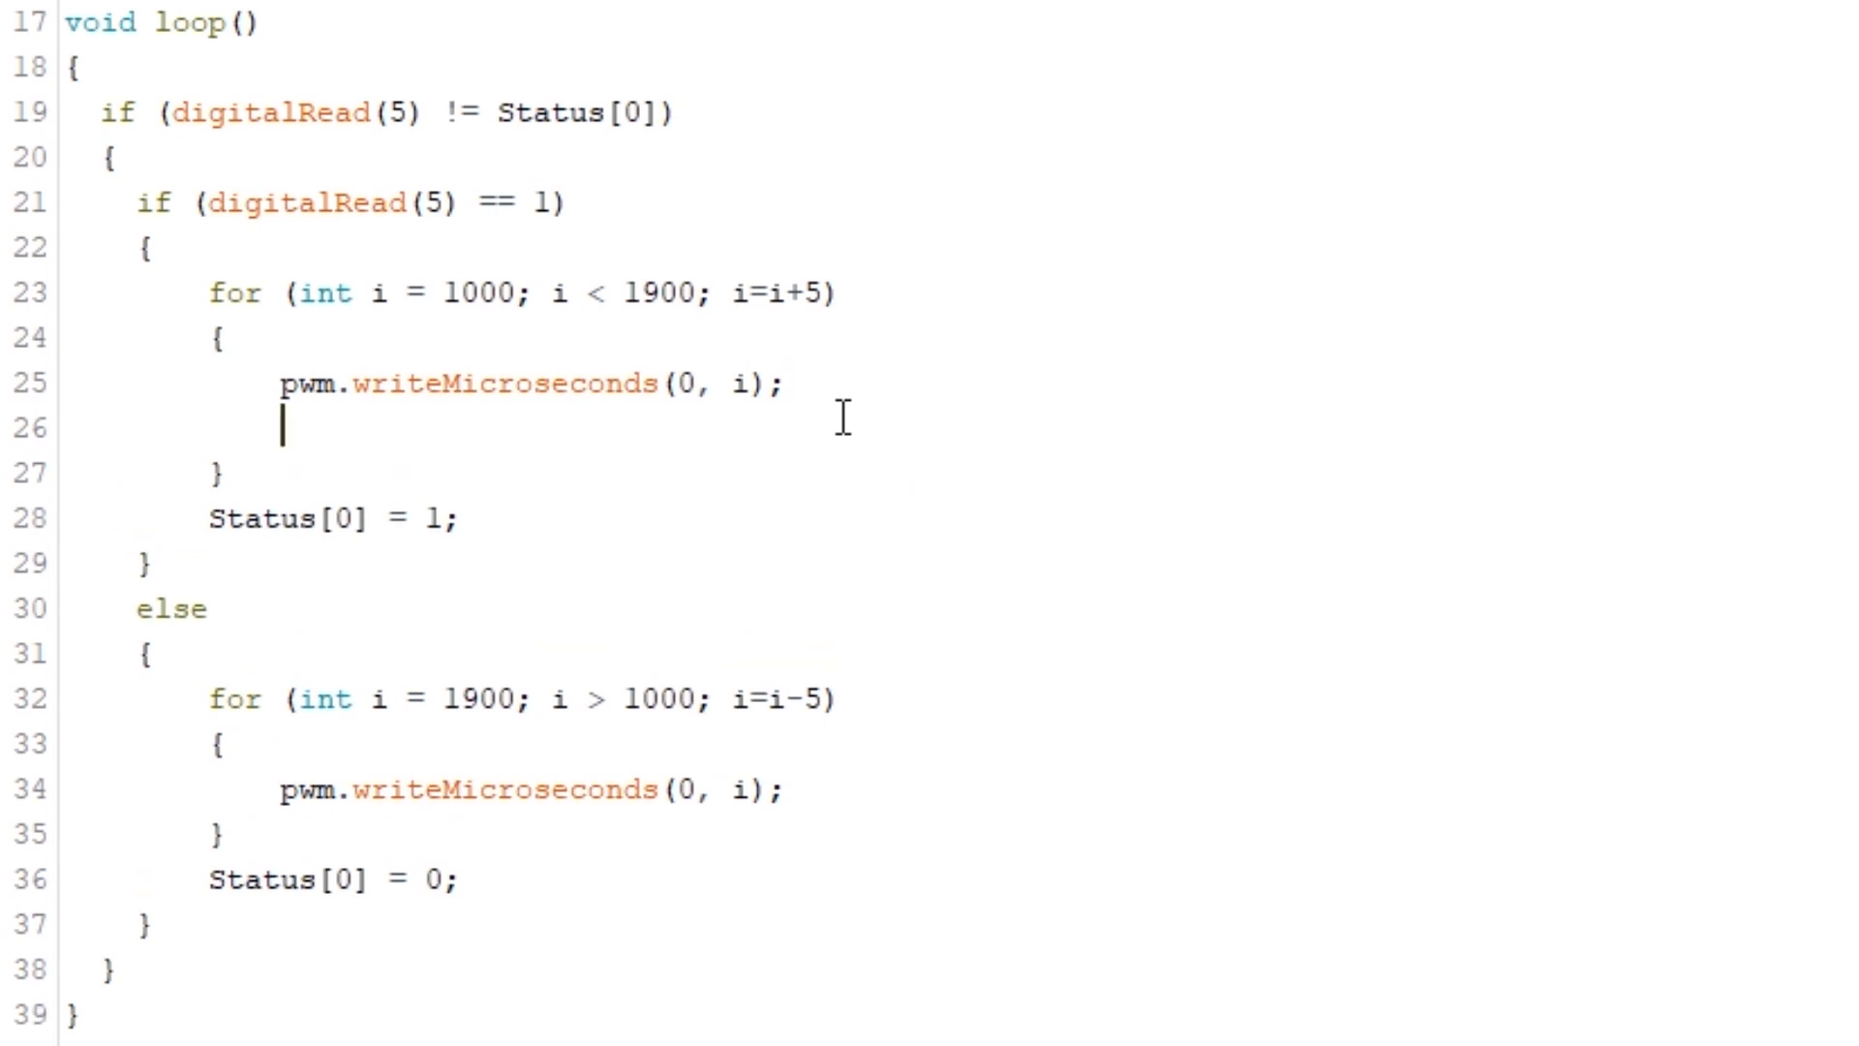
pyautogui.write('delay(10);')
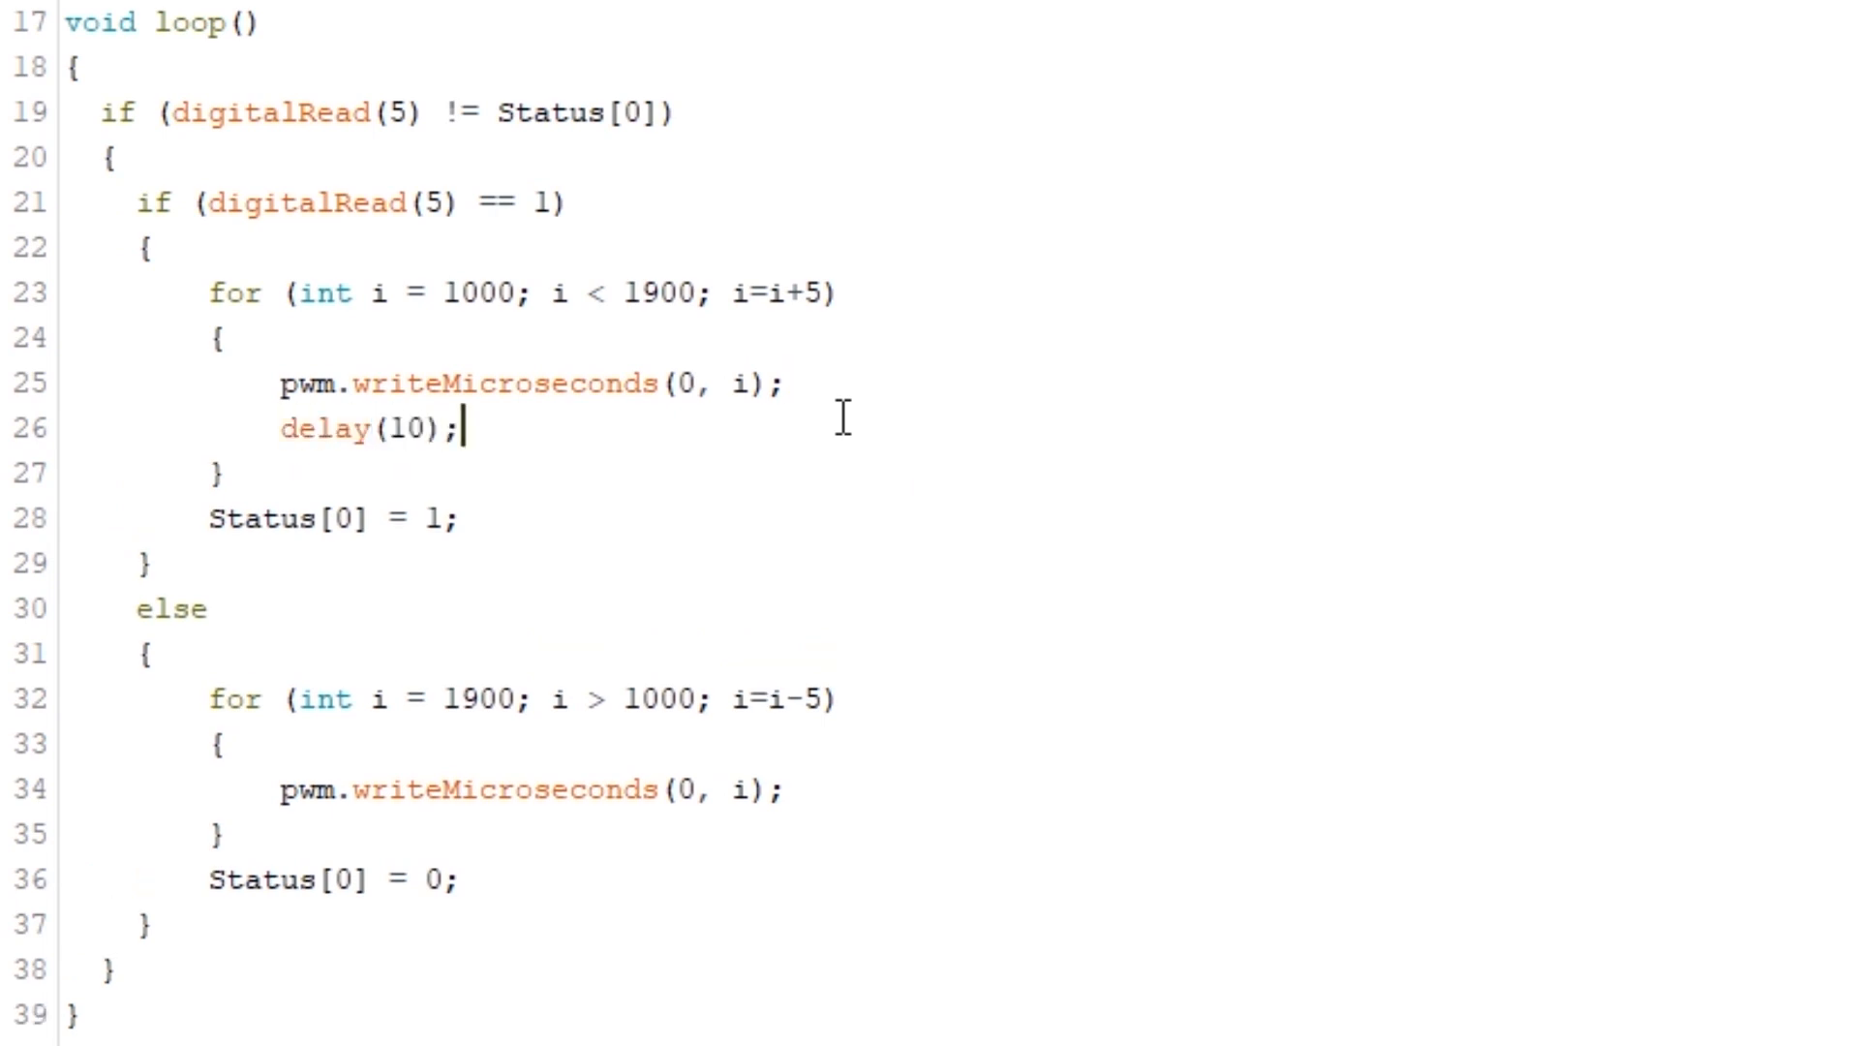
pyautogui.write('de')
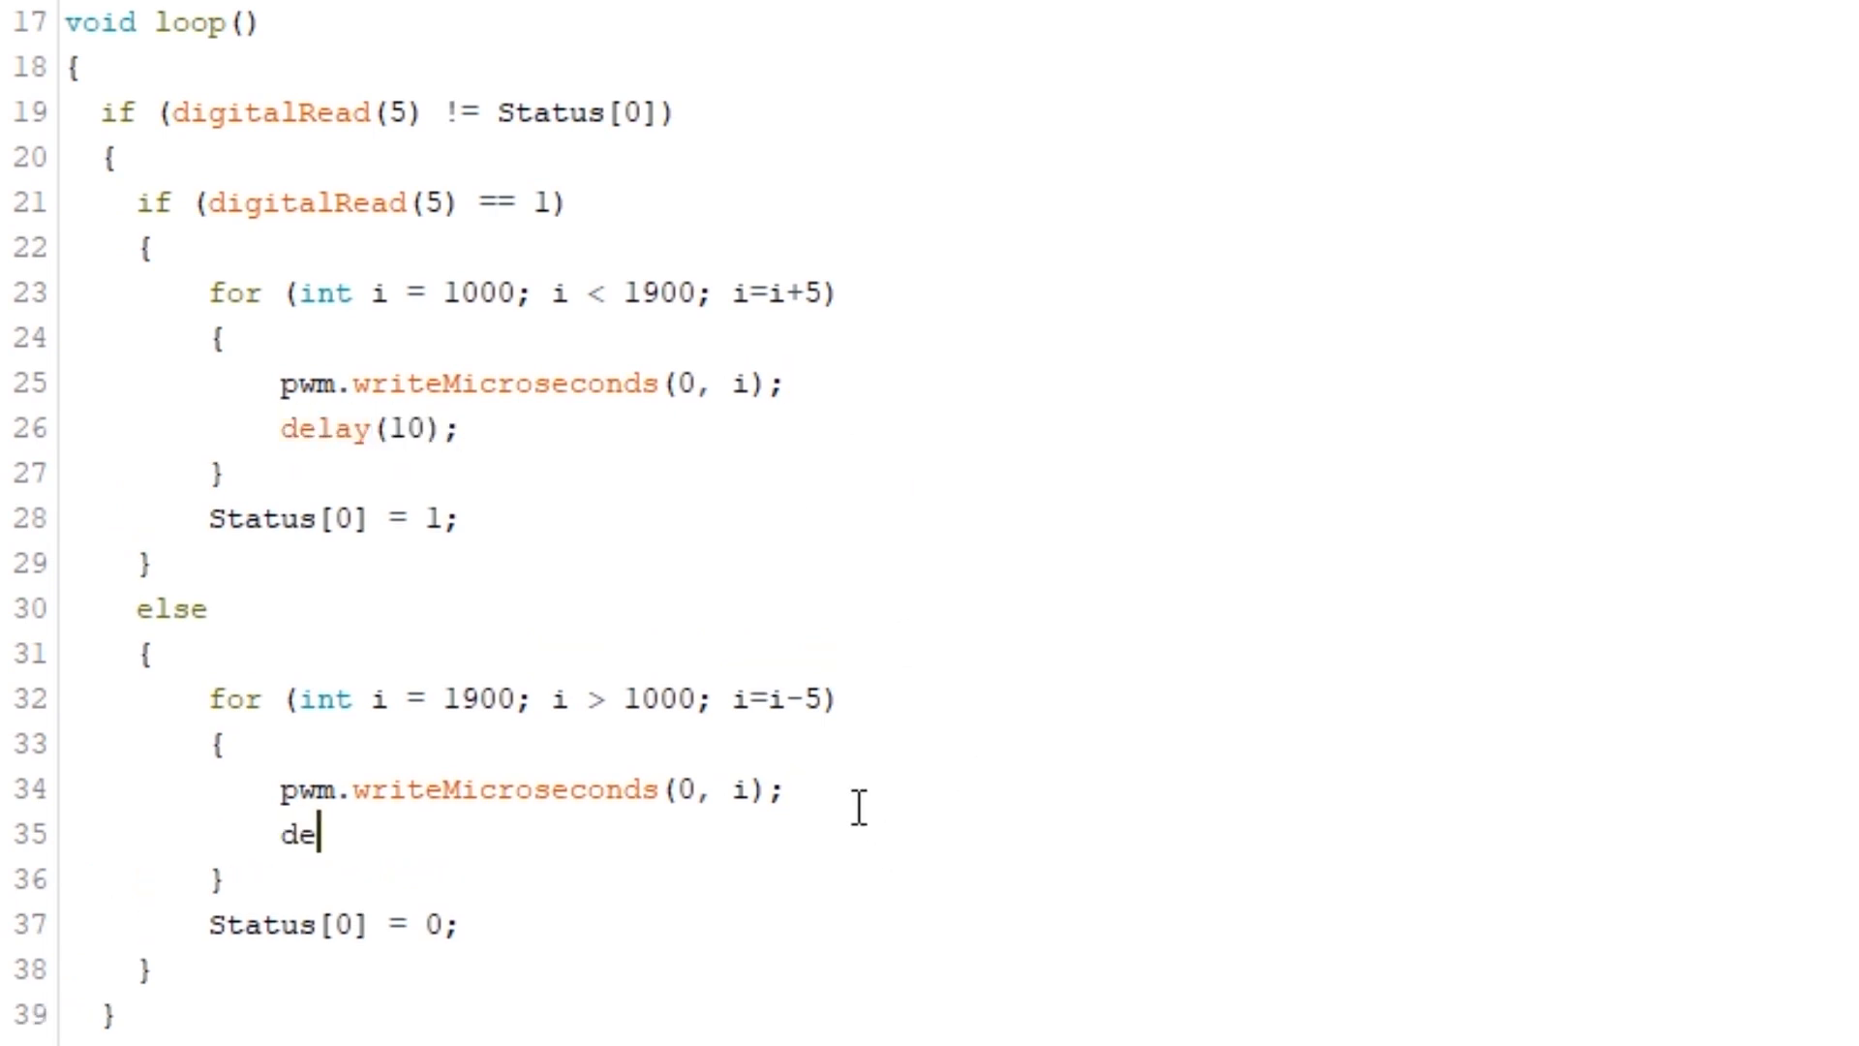
pyautogui.write('lay(10);')
pyautogui.write('int MinValue[4]=')
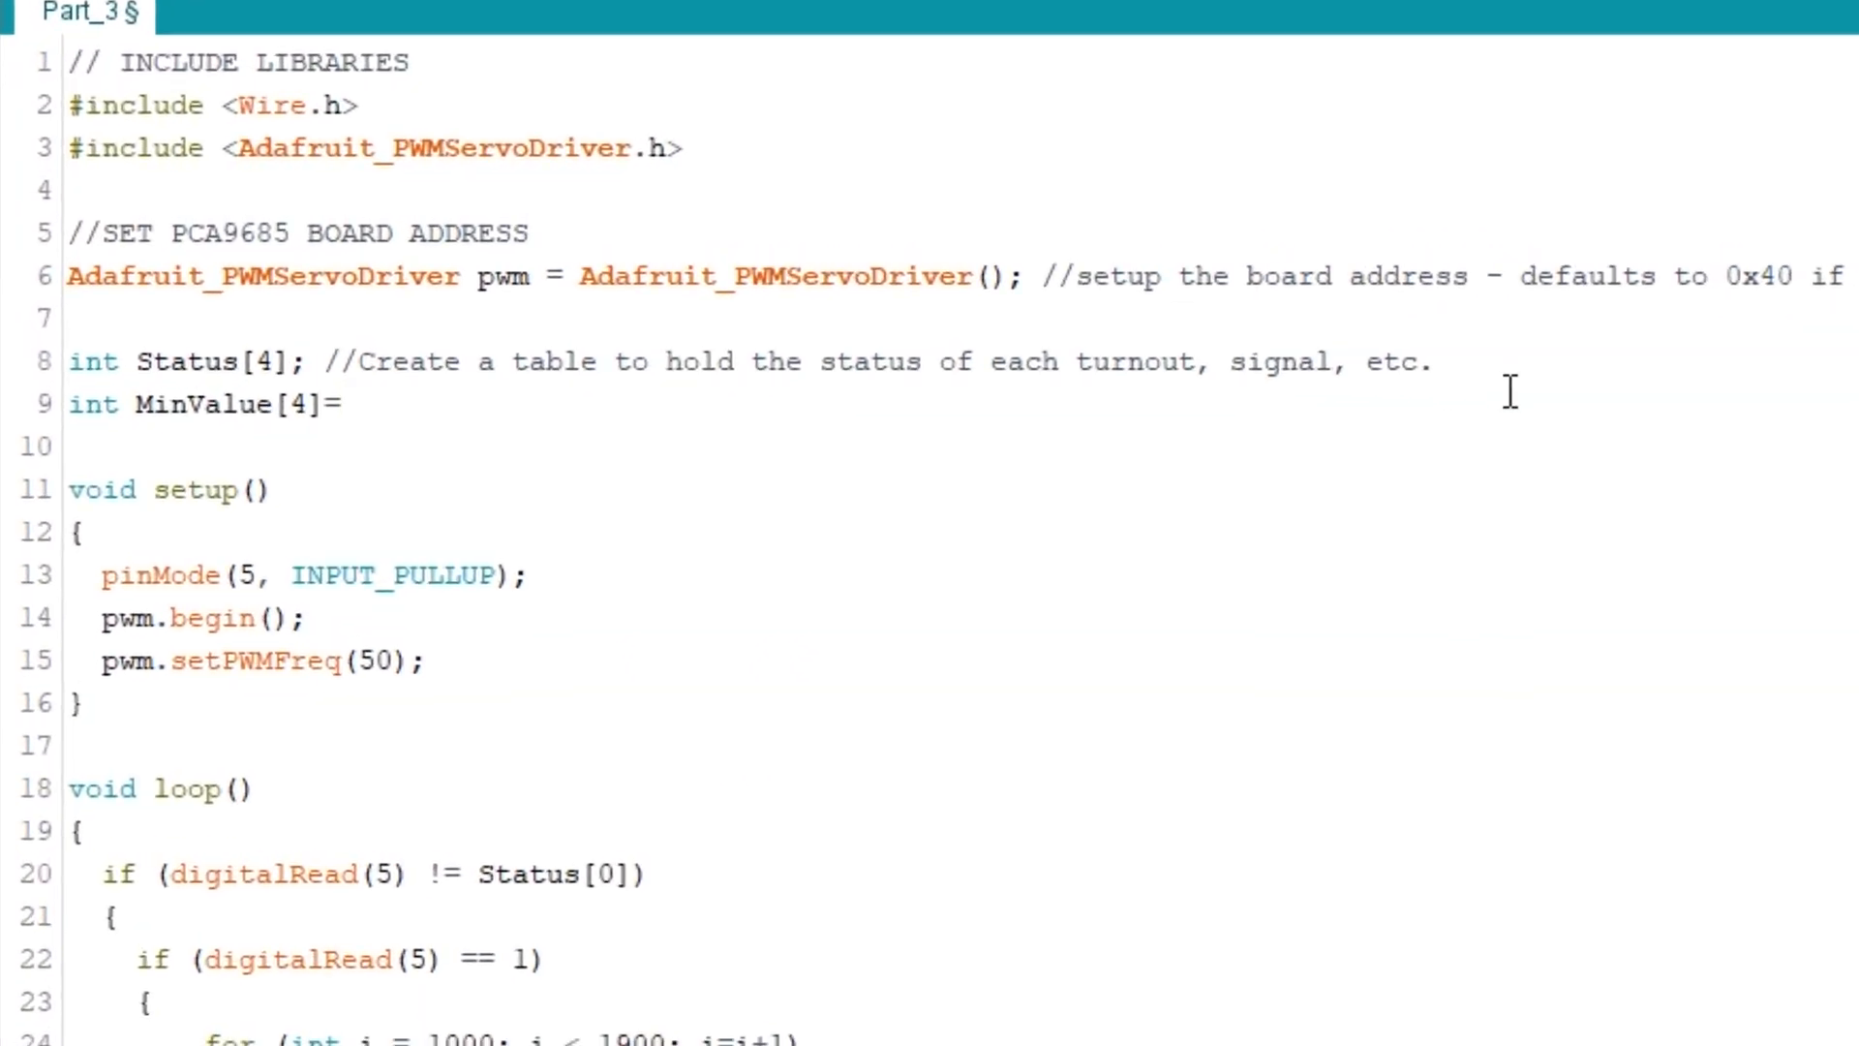
# Fill MinValue with {1000,1000,1000,0} and MaxValue with {1900,2000,2000,4096}
pyautogui.write('{1000,1000,1000,0};')
pyautogui.write('int MaxValue[')
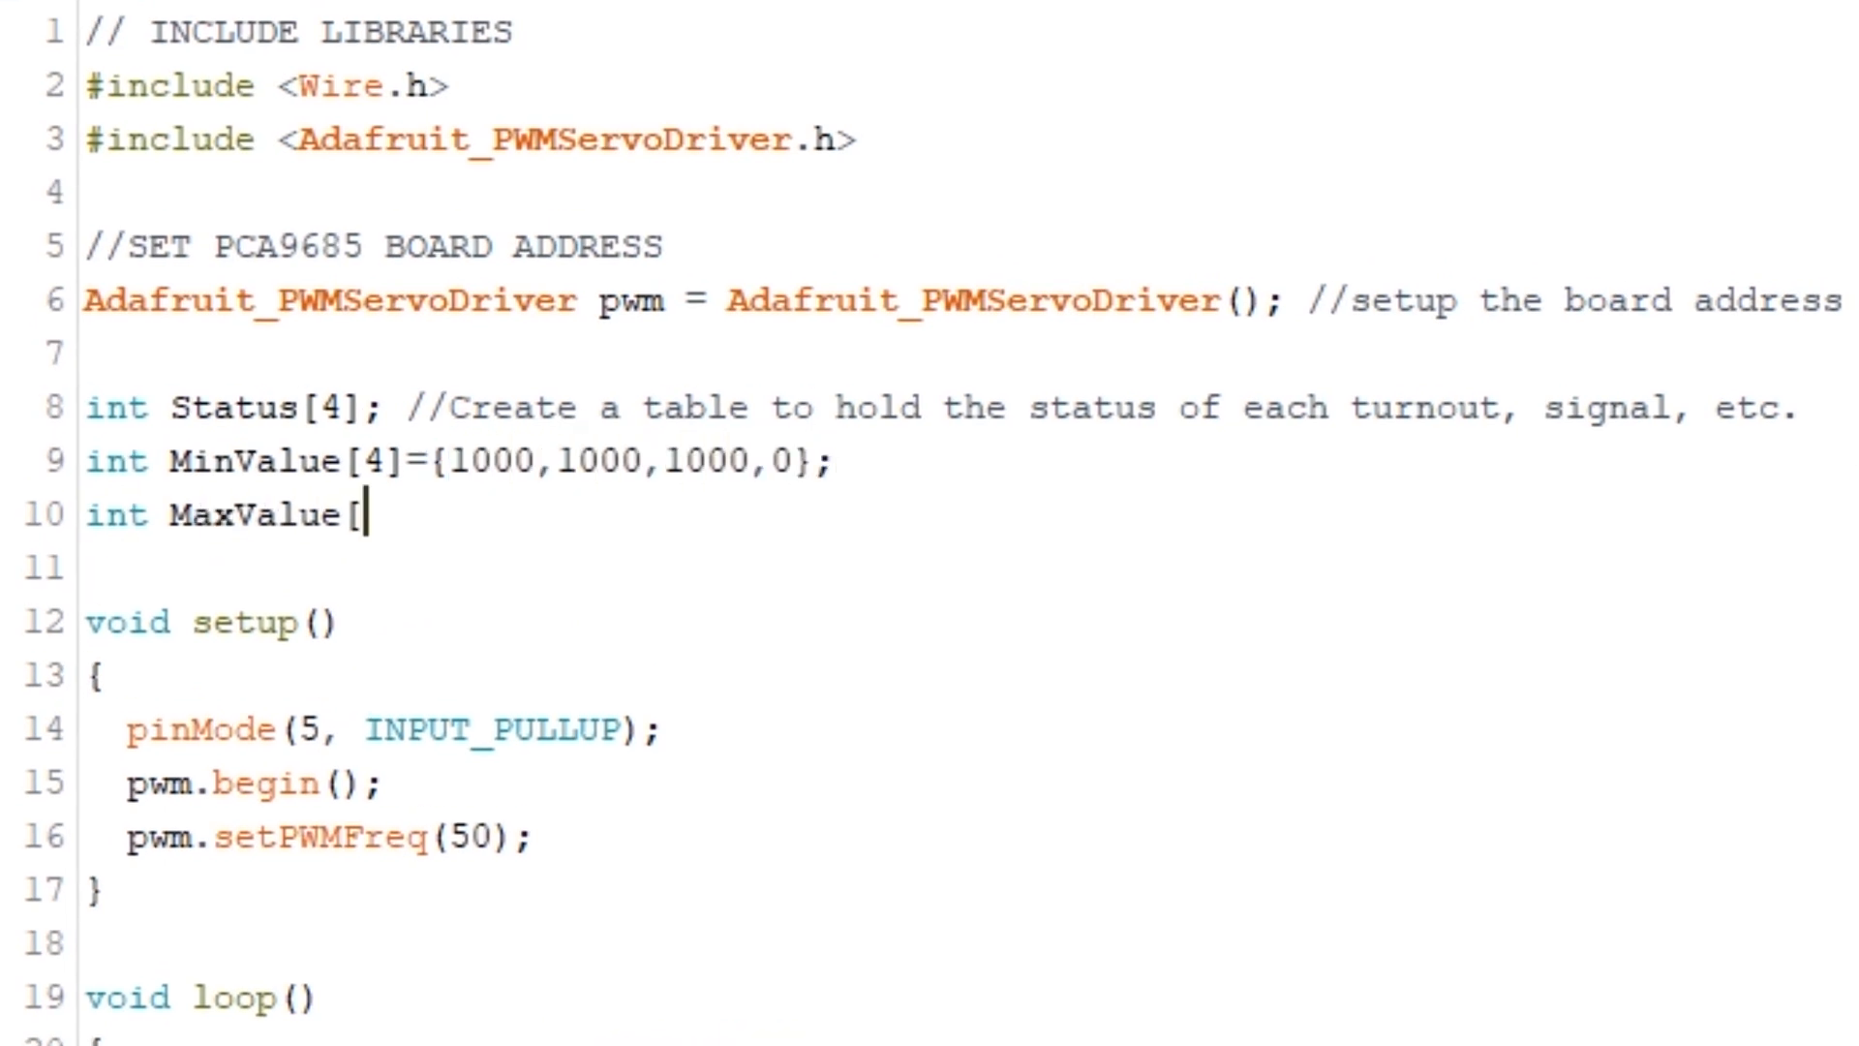
pyautogui.write('4]={1900,2000,200')
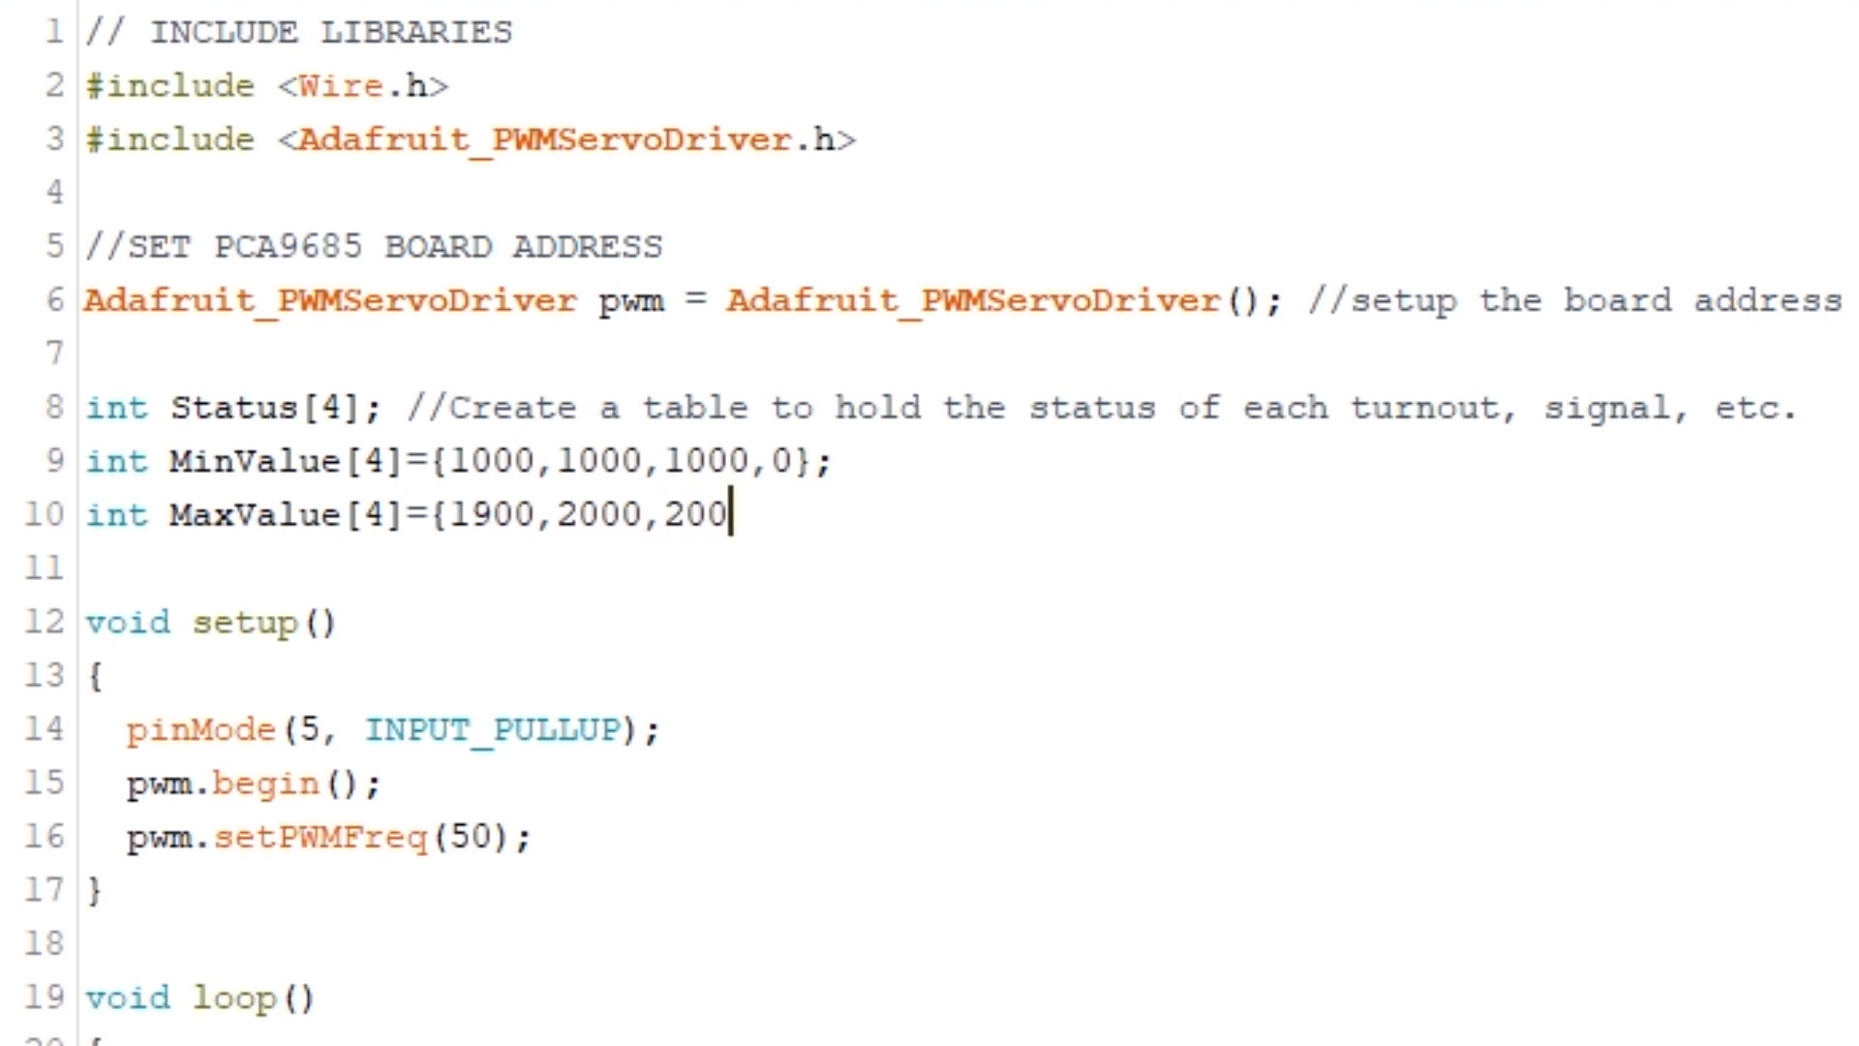
pyautogui.write('0,4096};')
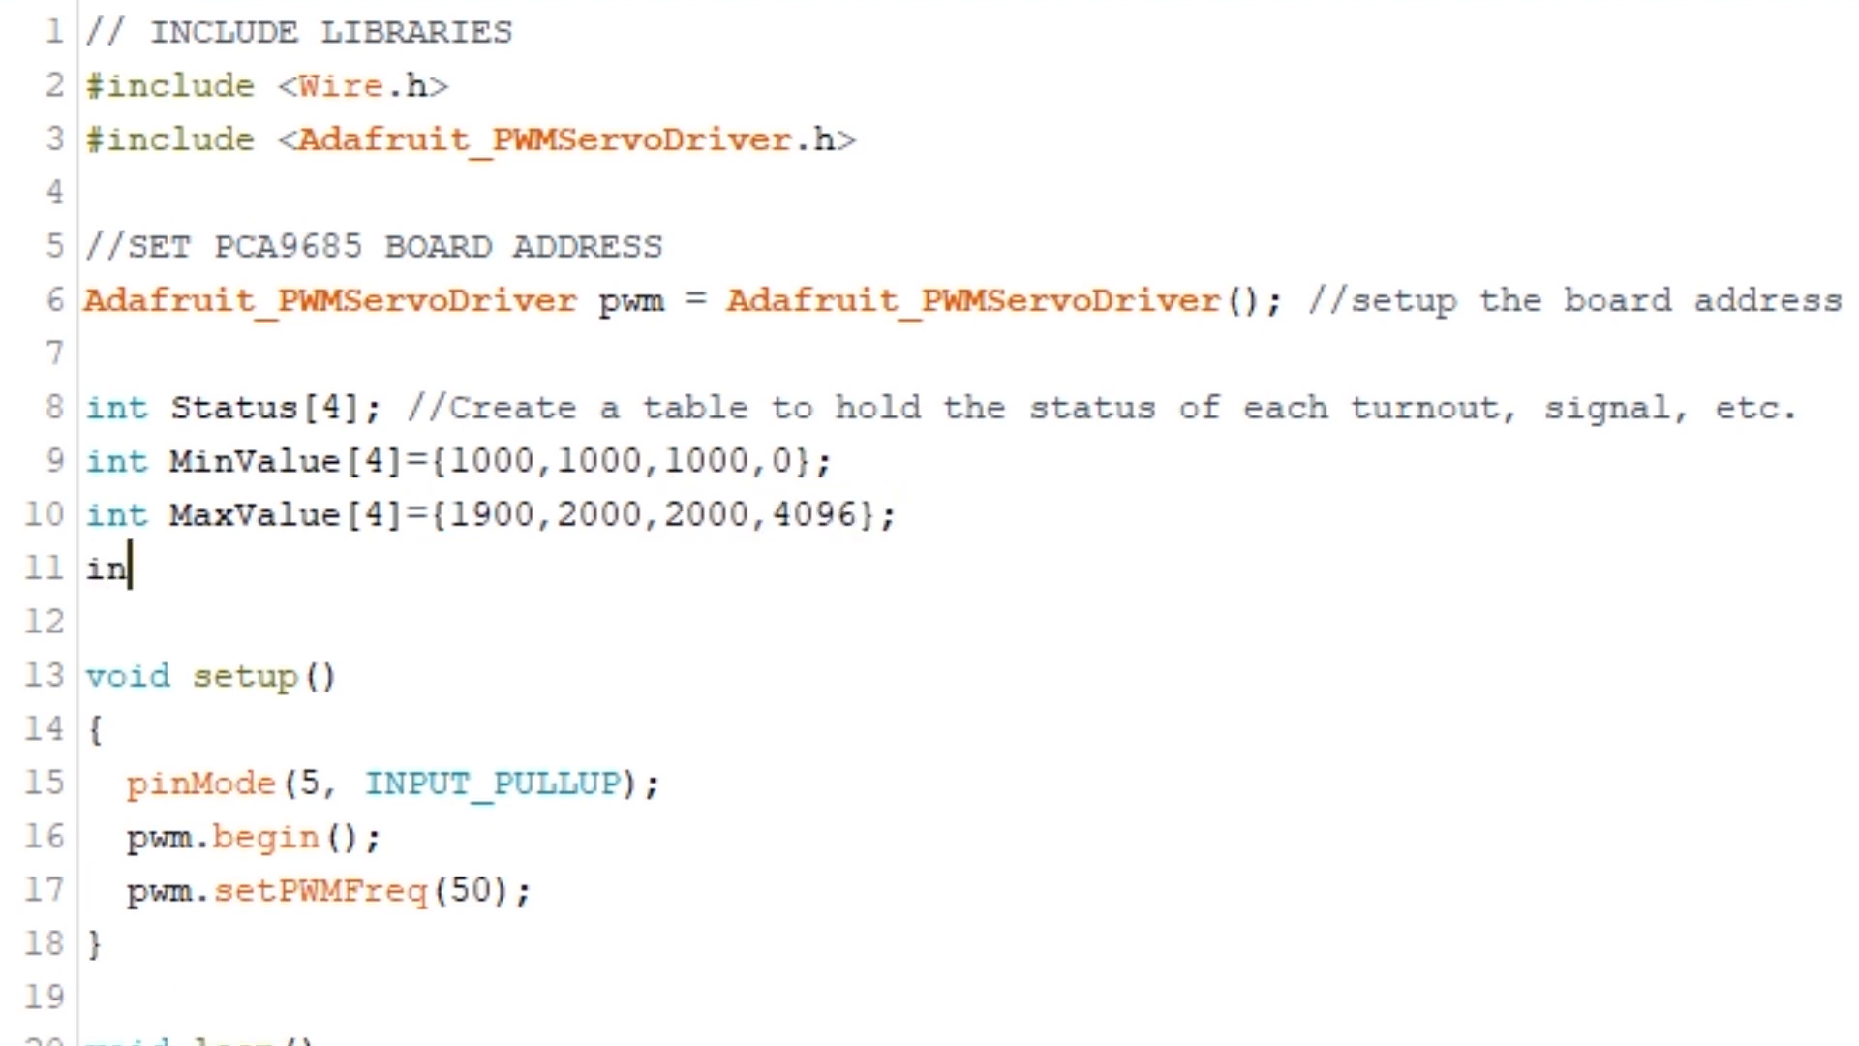
# Declare Delay[4]={10,30,30,0} and Step[4]={5,5,5,32}
pyautogui.write('t Delay[4]={')
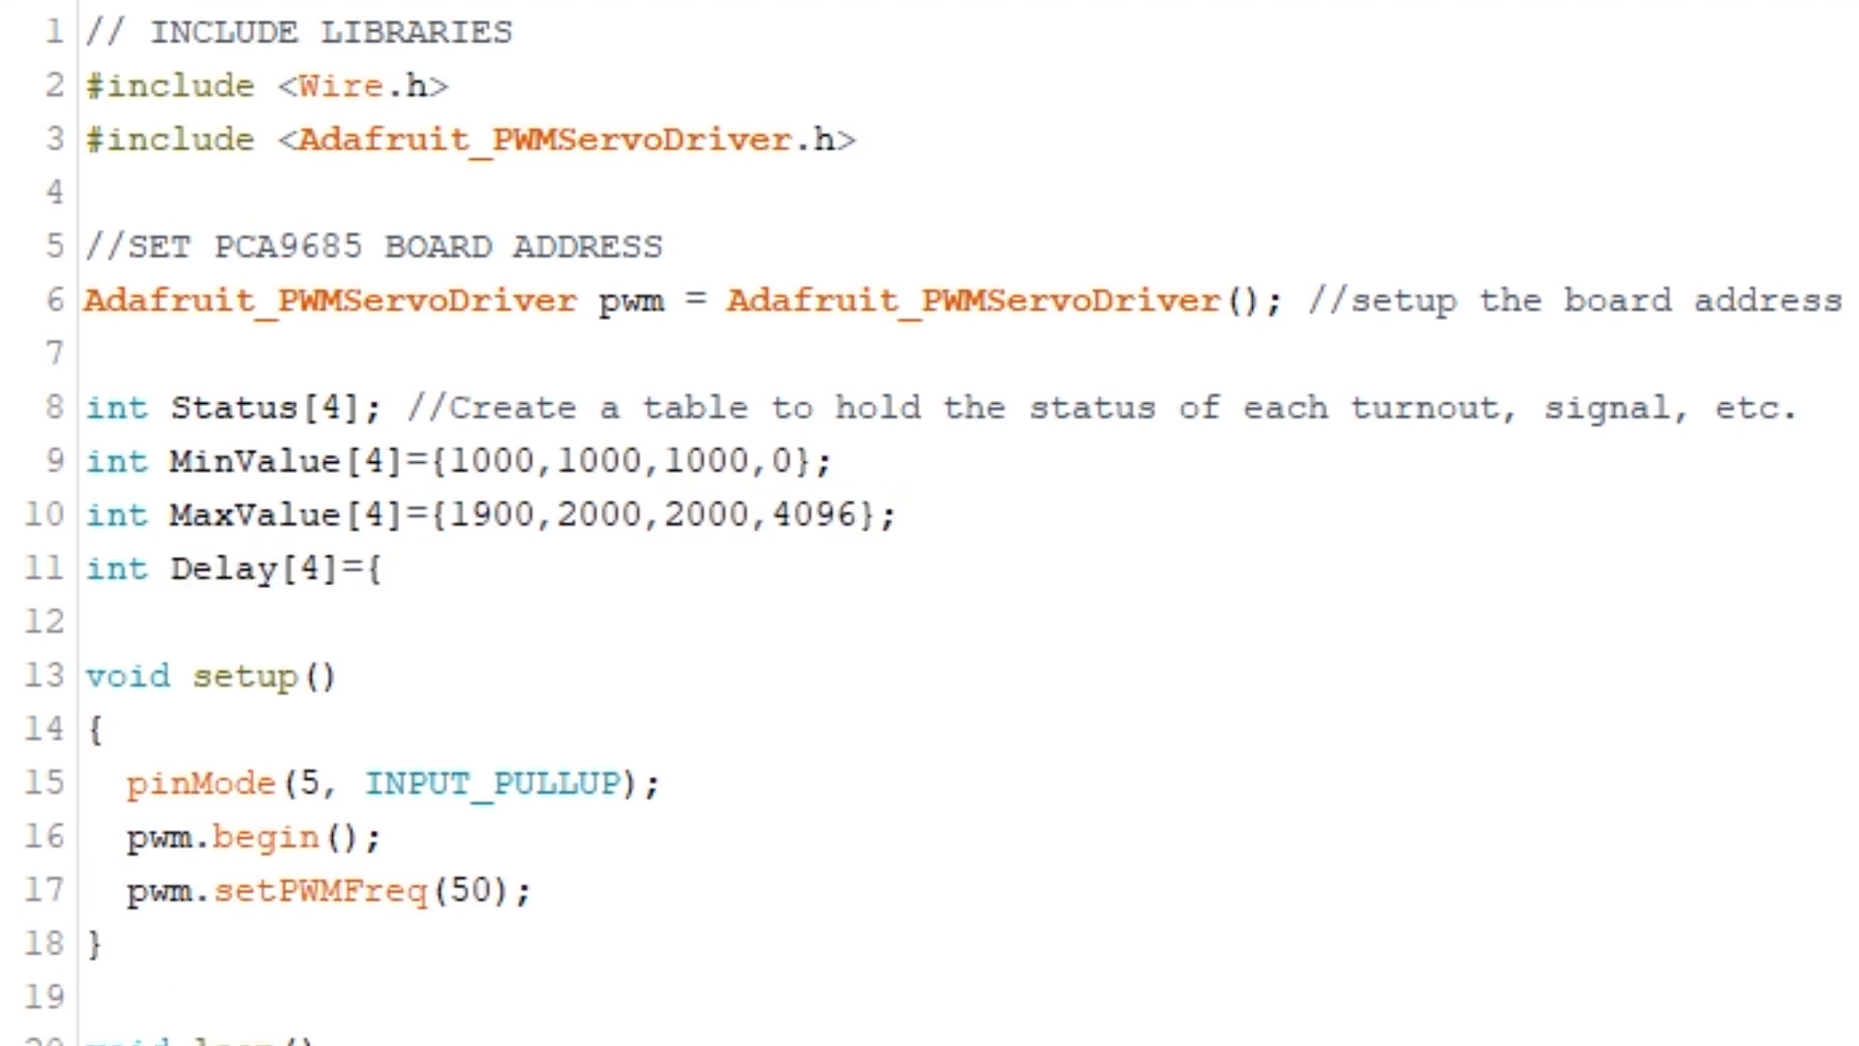
pyautogui.write('10,30,30,0};')
pyautogui.write('int Step[4]=')
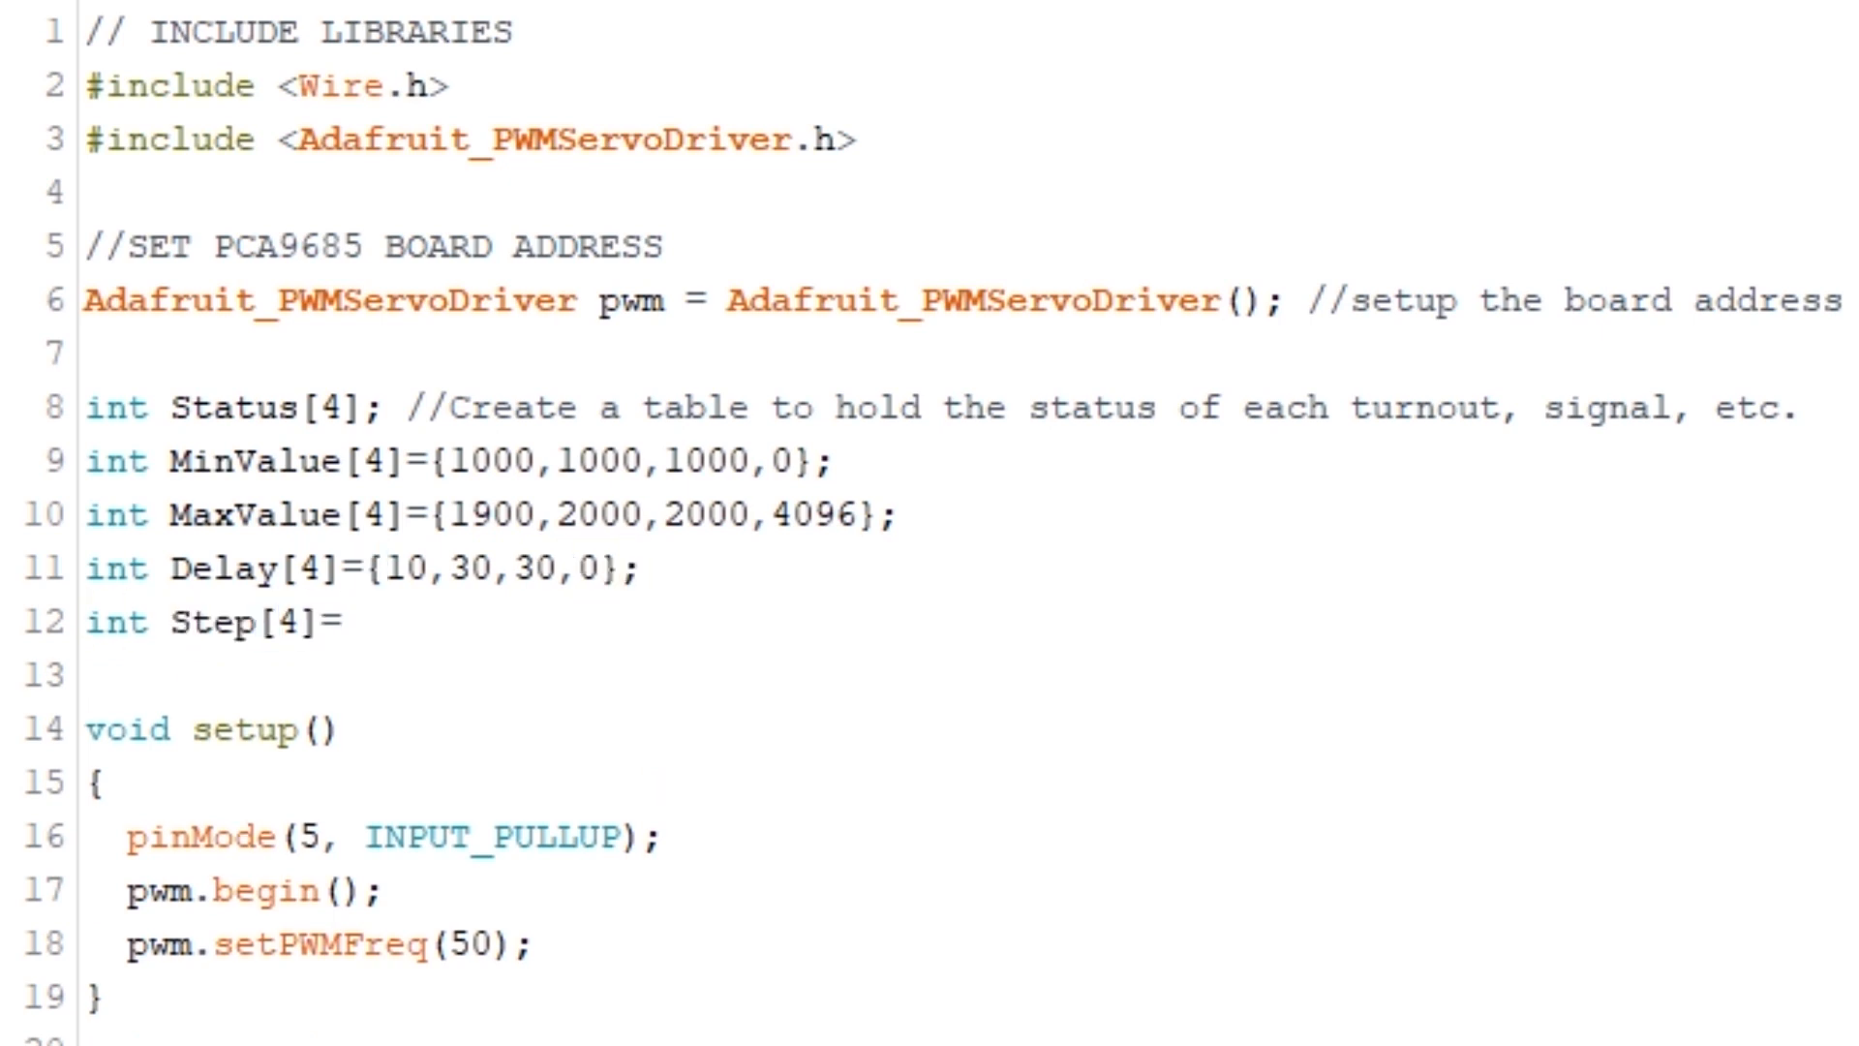
pyautogui.write('{5,5,5,32}')
pyautogui.write('pinMode(6, INPU')
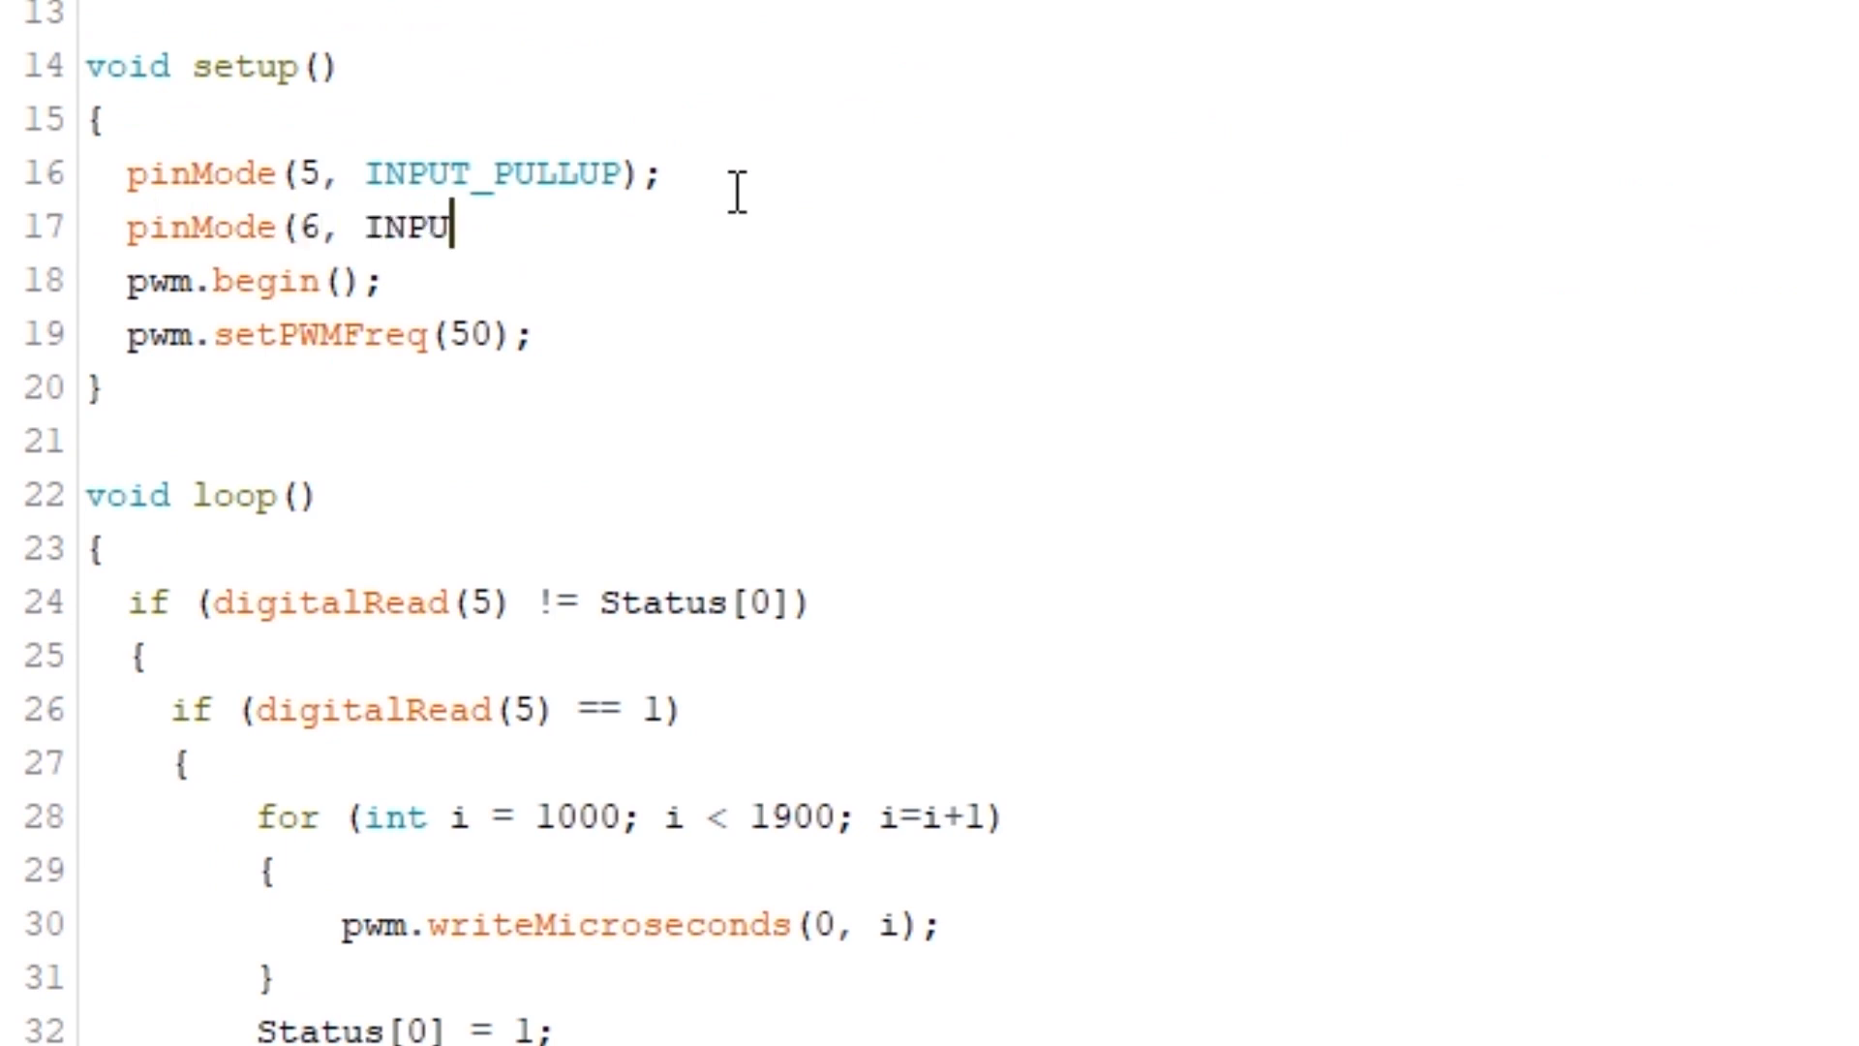
# Set pin 6 as INPUT_PULLUP and swap servo 0's literals for Step[0] and MinValue[0] entries
pyautogui.write('T_PULLUP);')
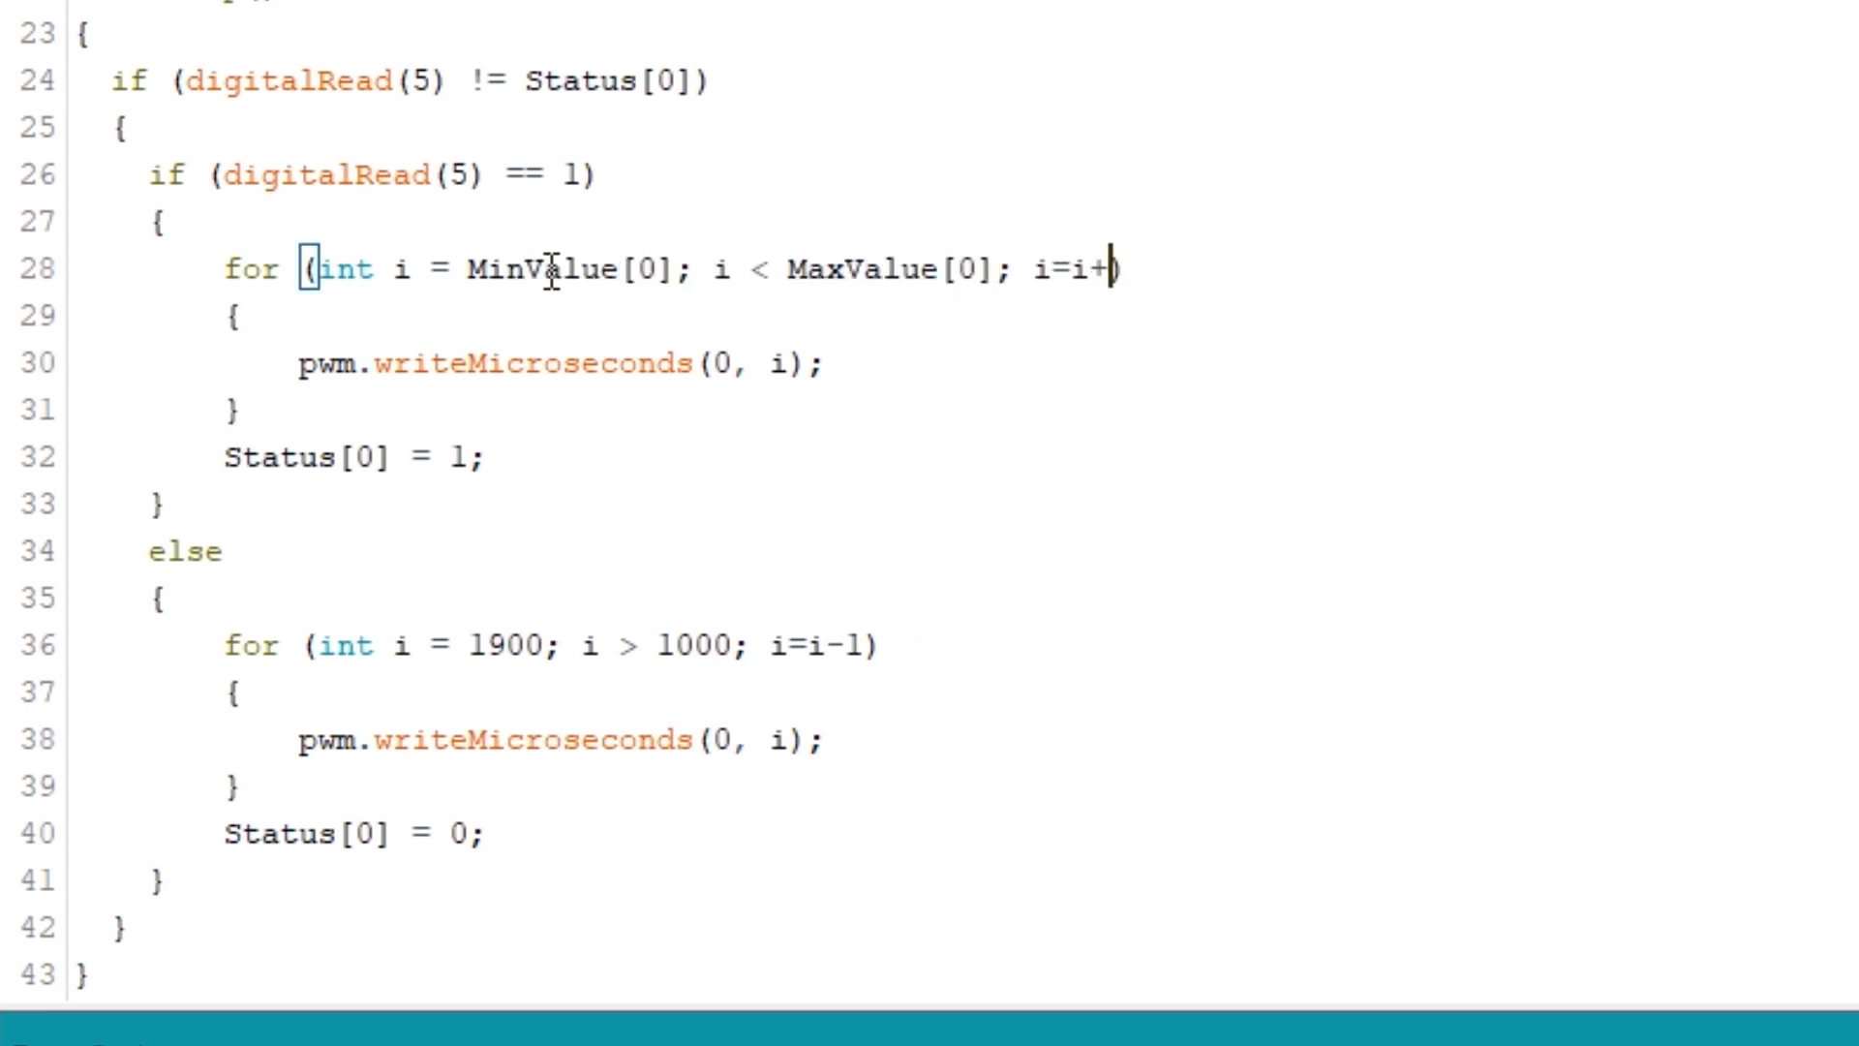
pyautogui.write('Step[0])')
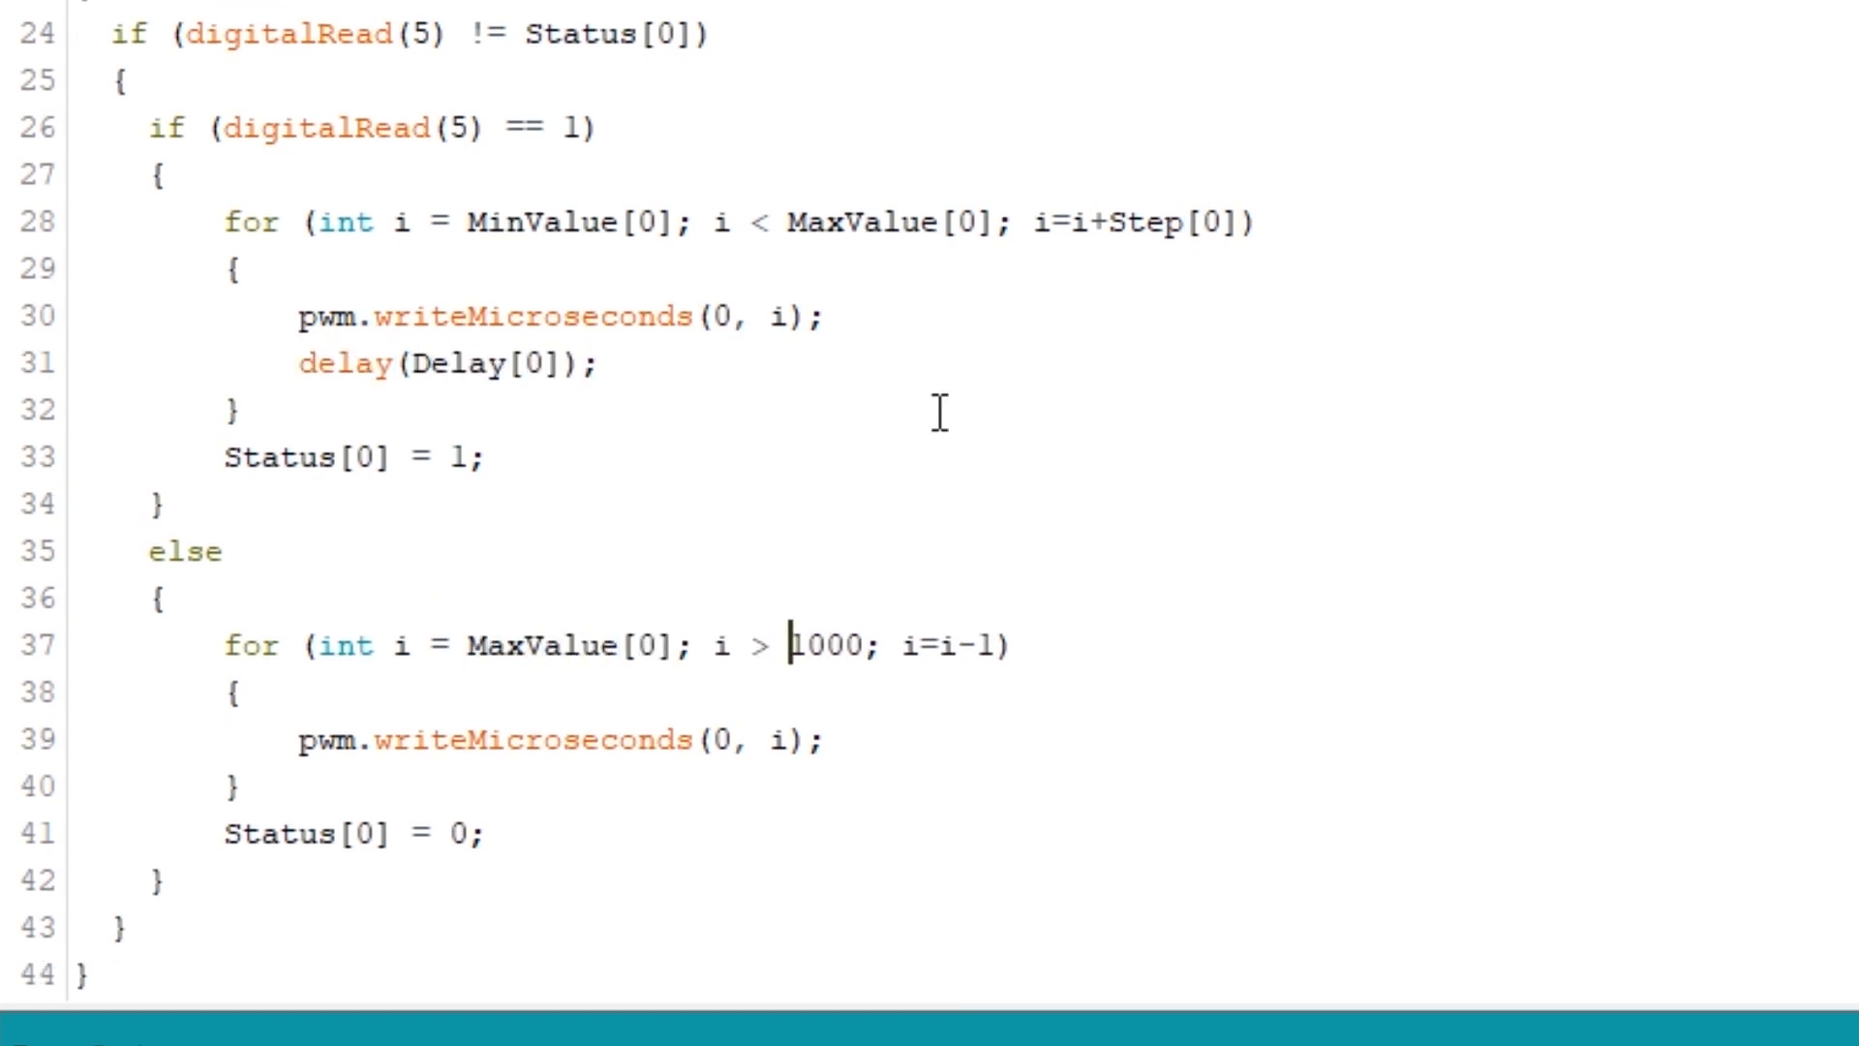
pyautogui.write('MinValue[0]')
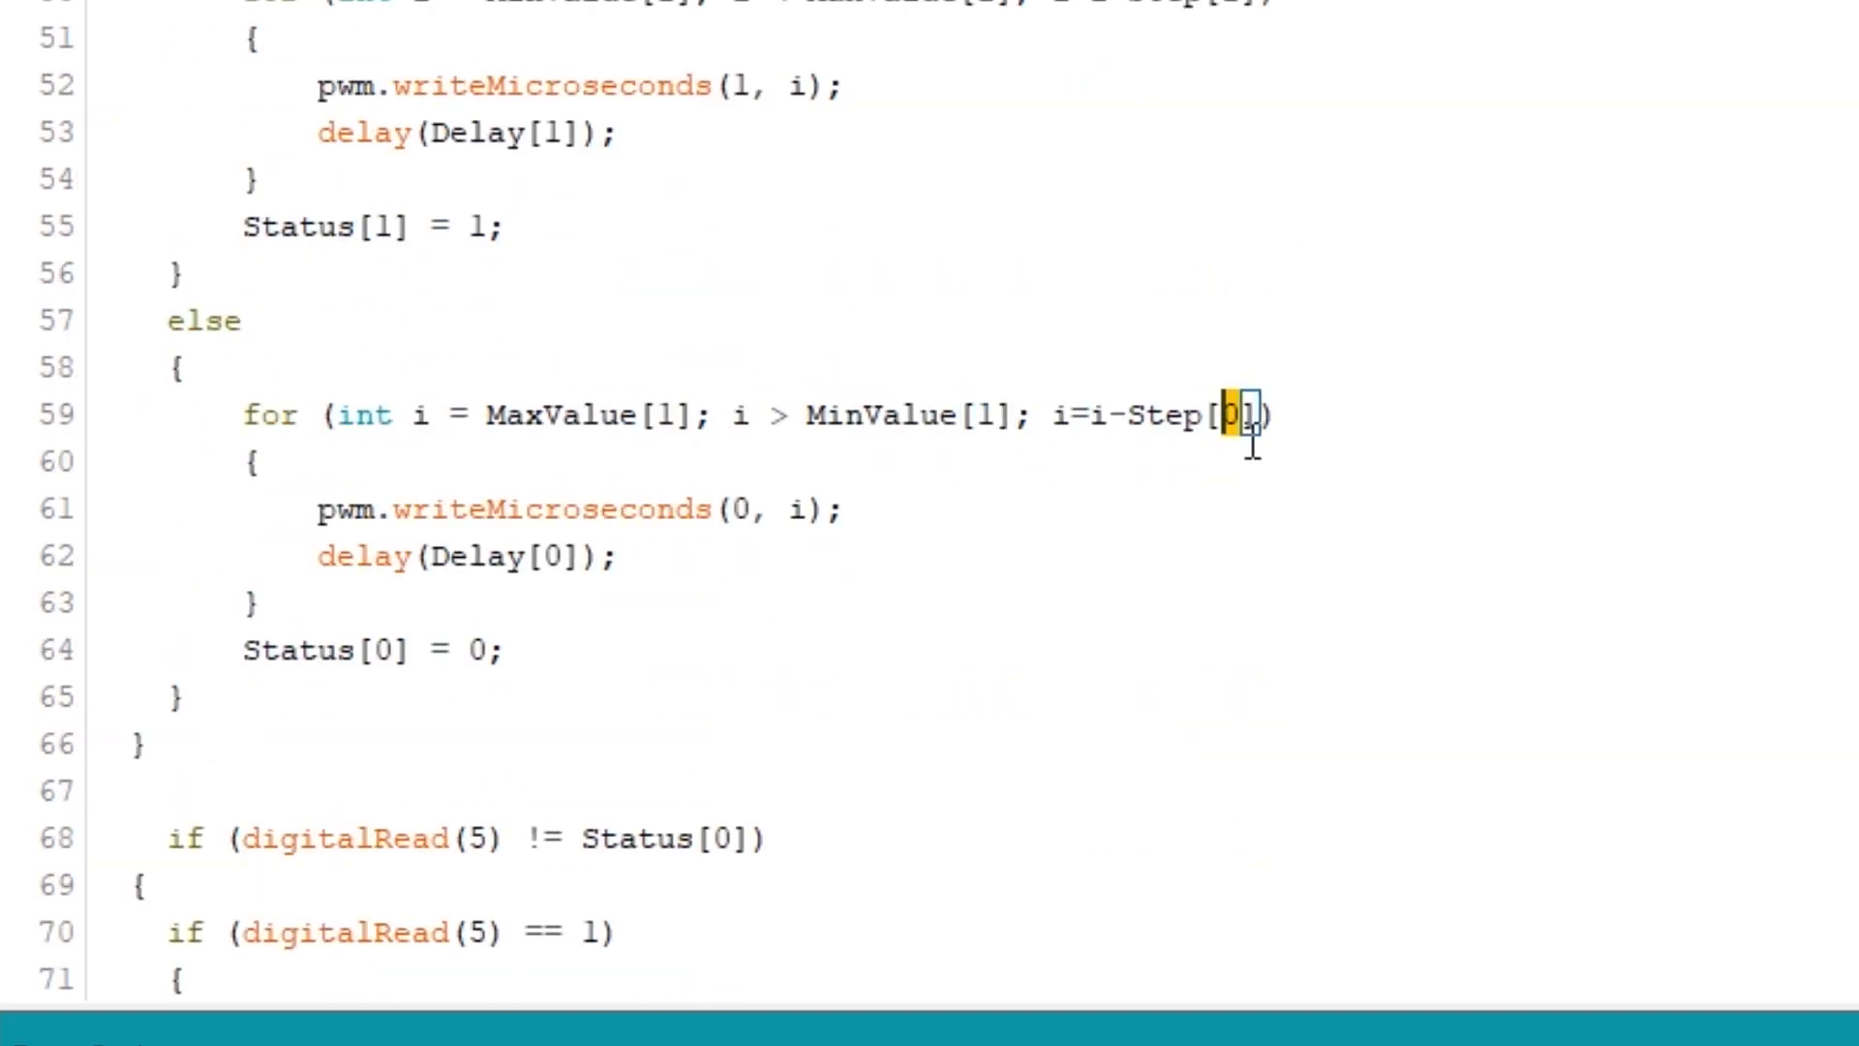
# Scroll down to the duplicated sweep block to re-index it for servo 1
pyautogui.scroll(-3)
pyautogui.write('int Current')
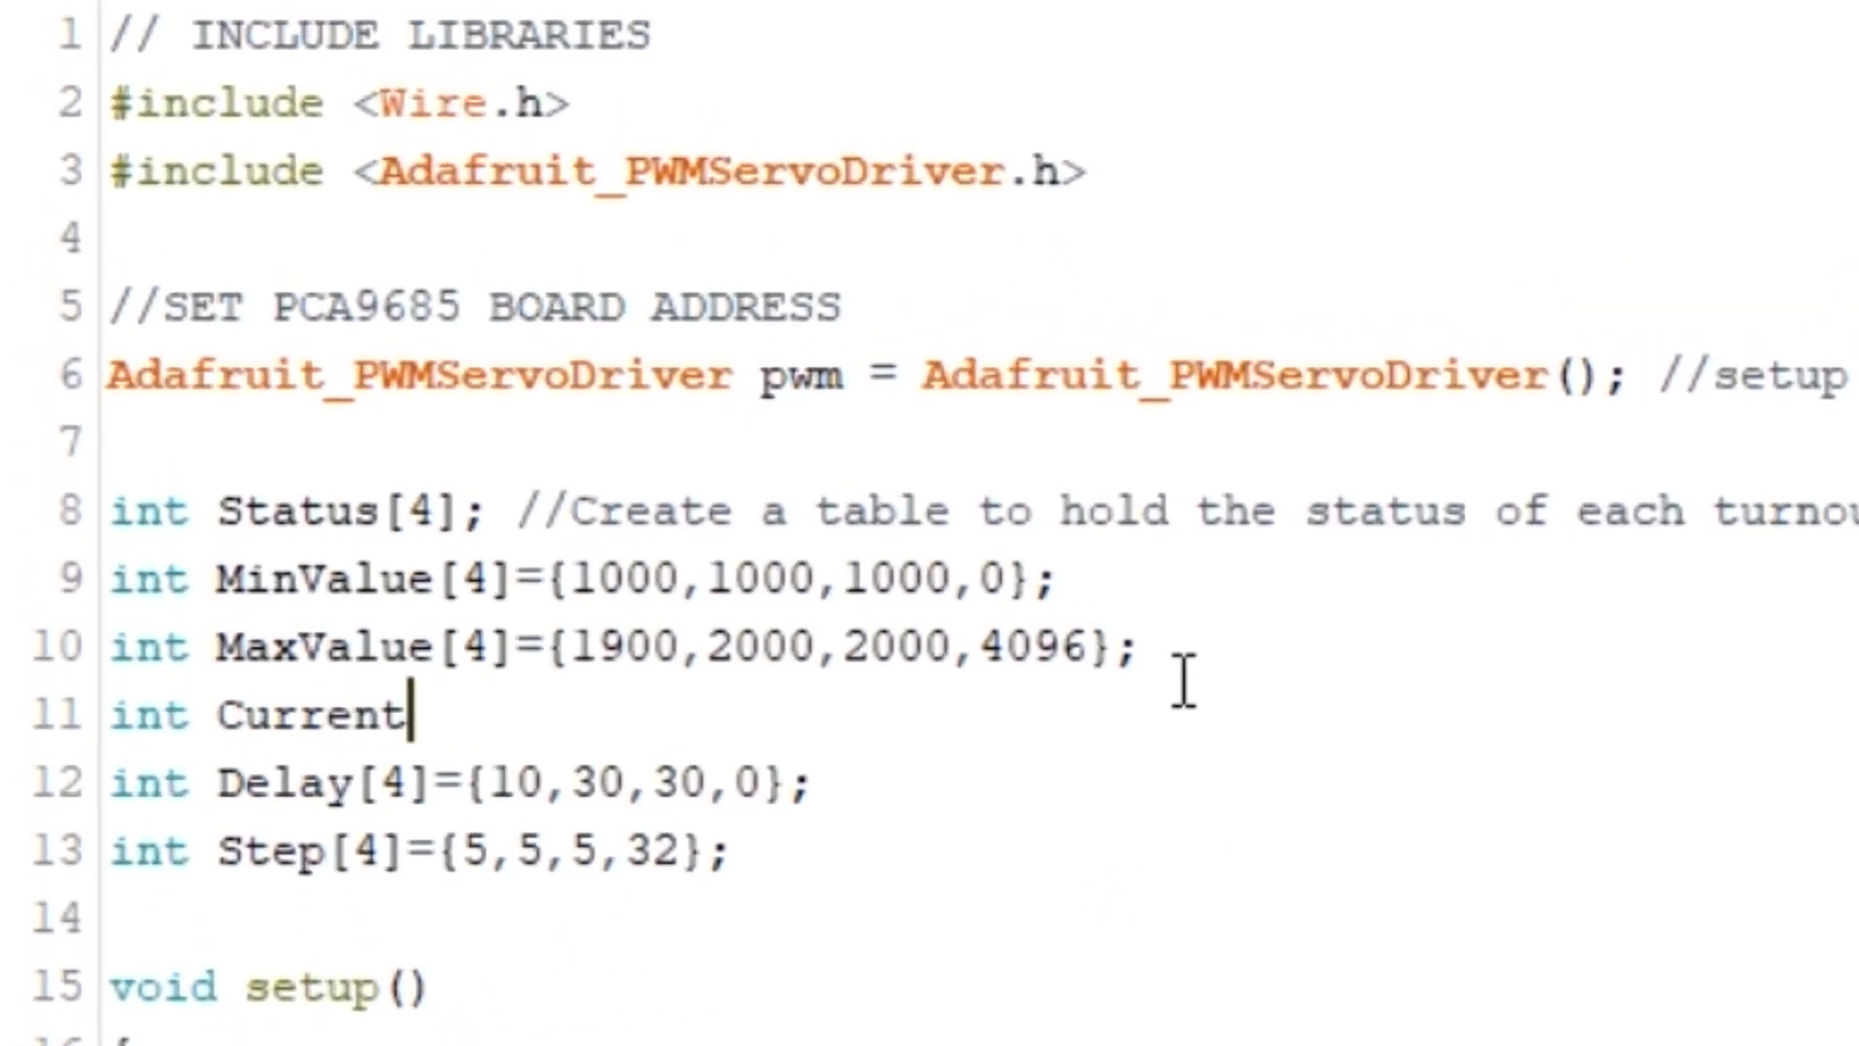
# Declare CurrentPosition[4] and previousMillis[4], init CurrentPosition[i]=MinValue[i], and read currentMillis from millis()
pyautogui.write('Position[4]')
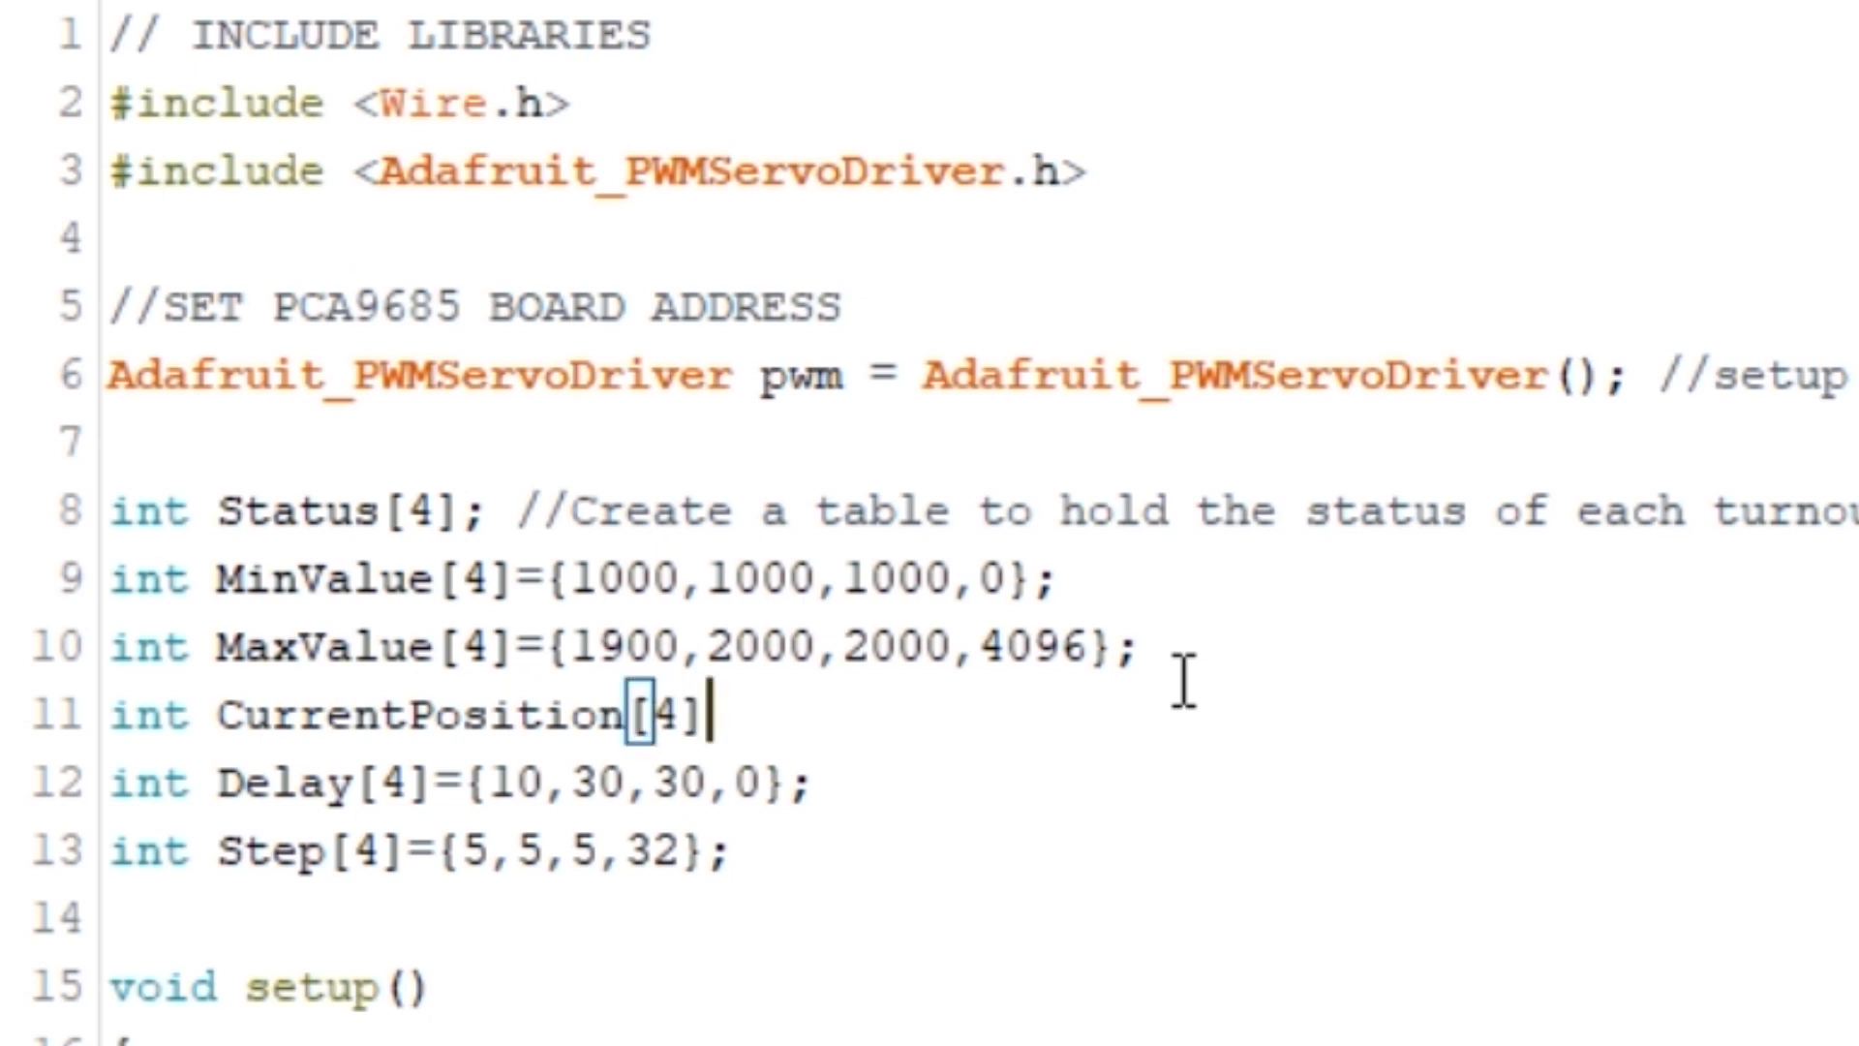
pyautogui.write(';')
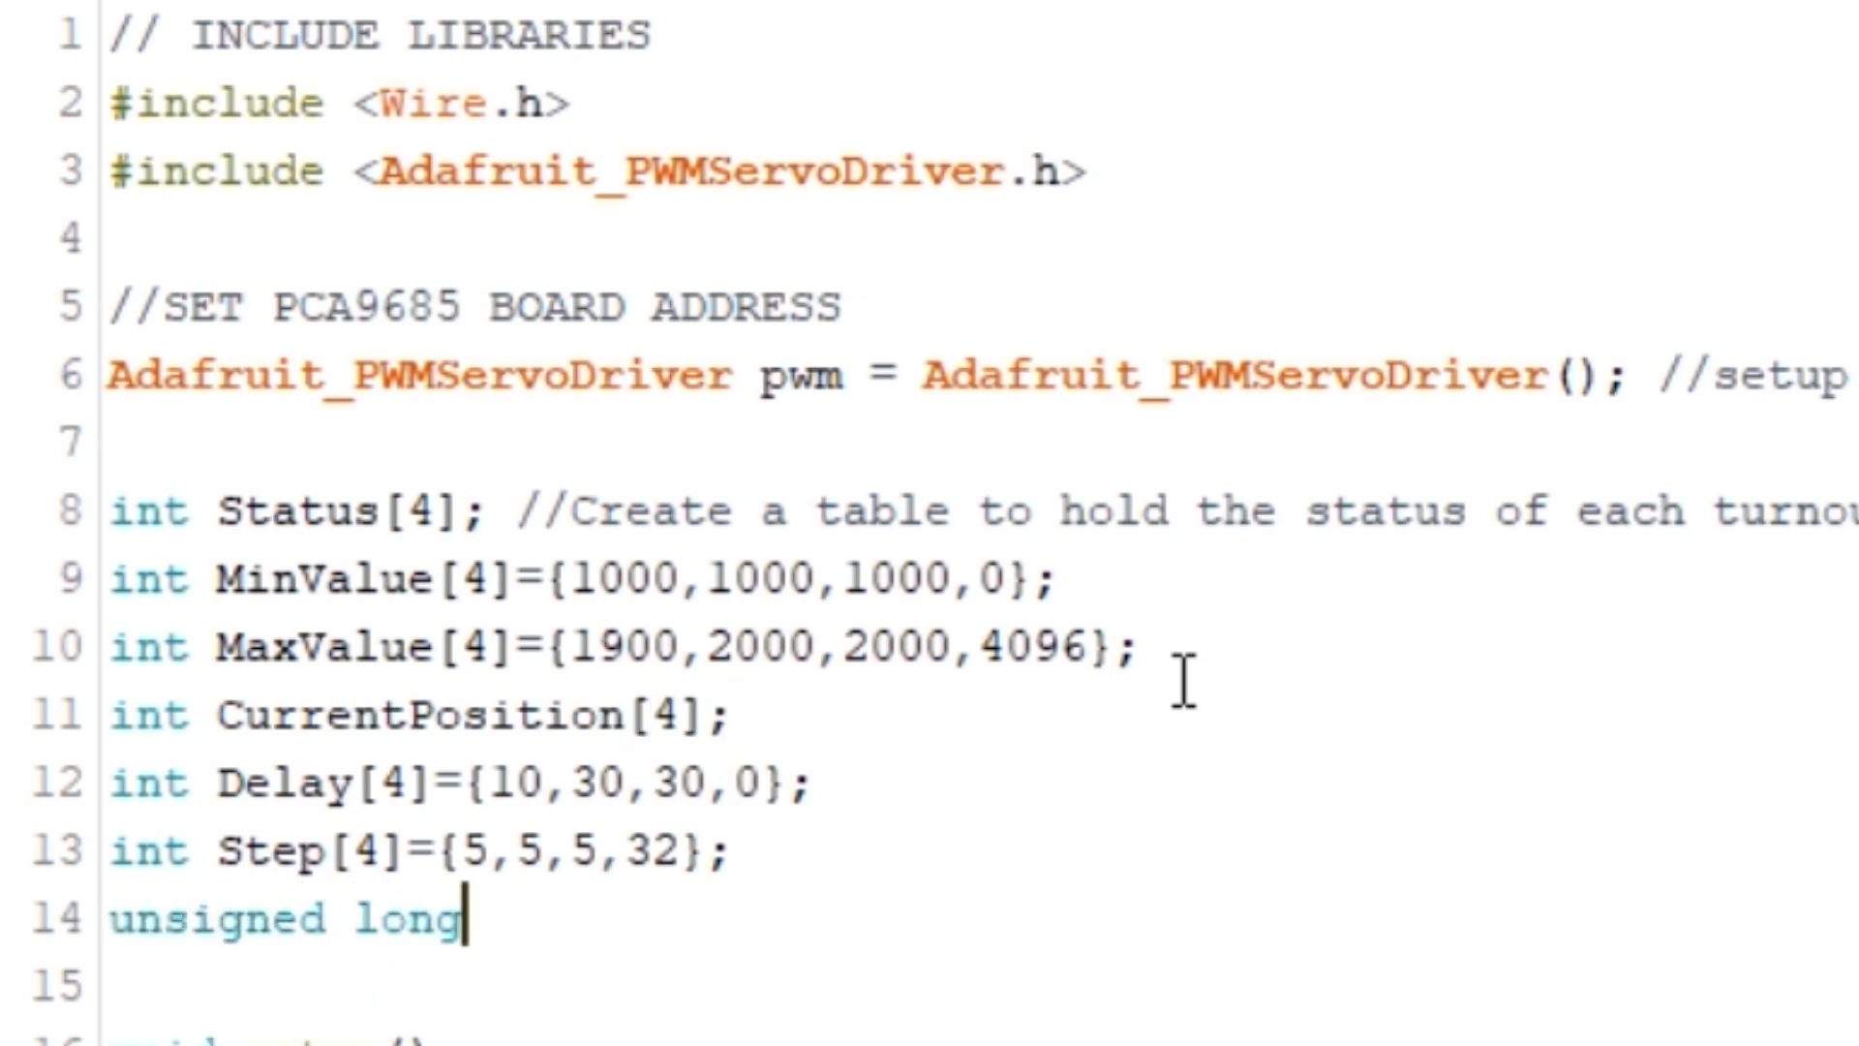
pyautogui.write('previousMillis[4')
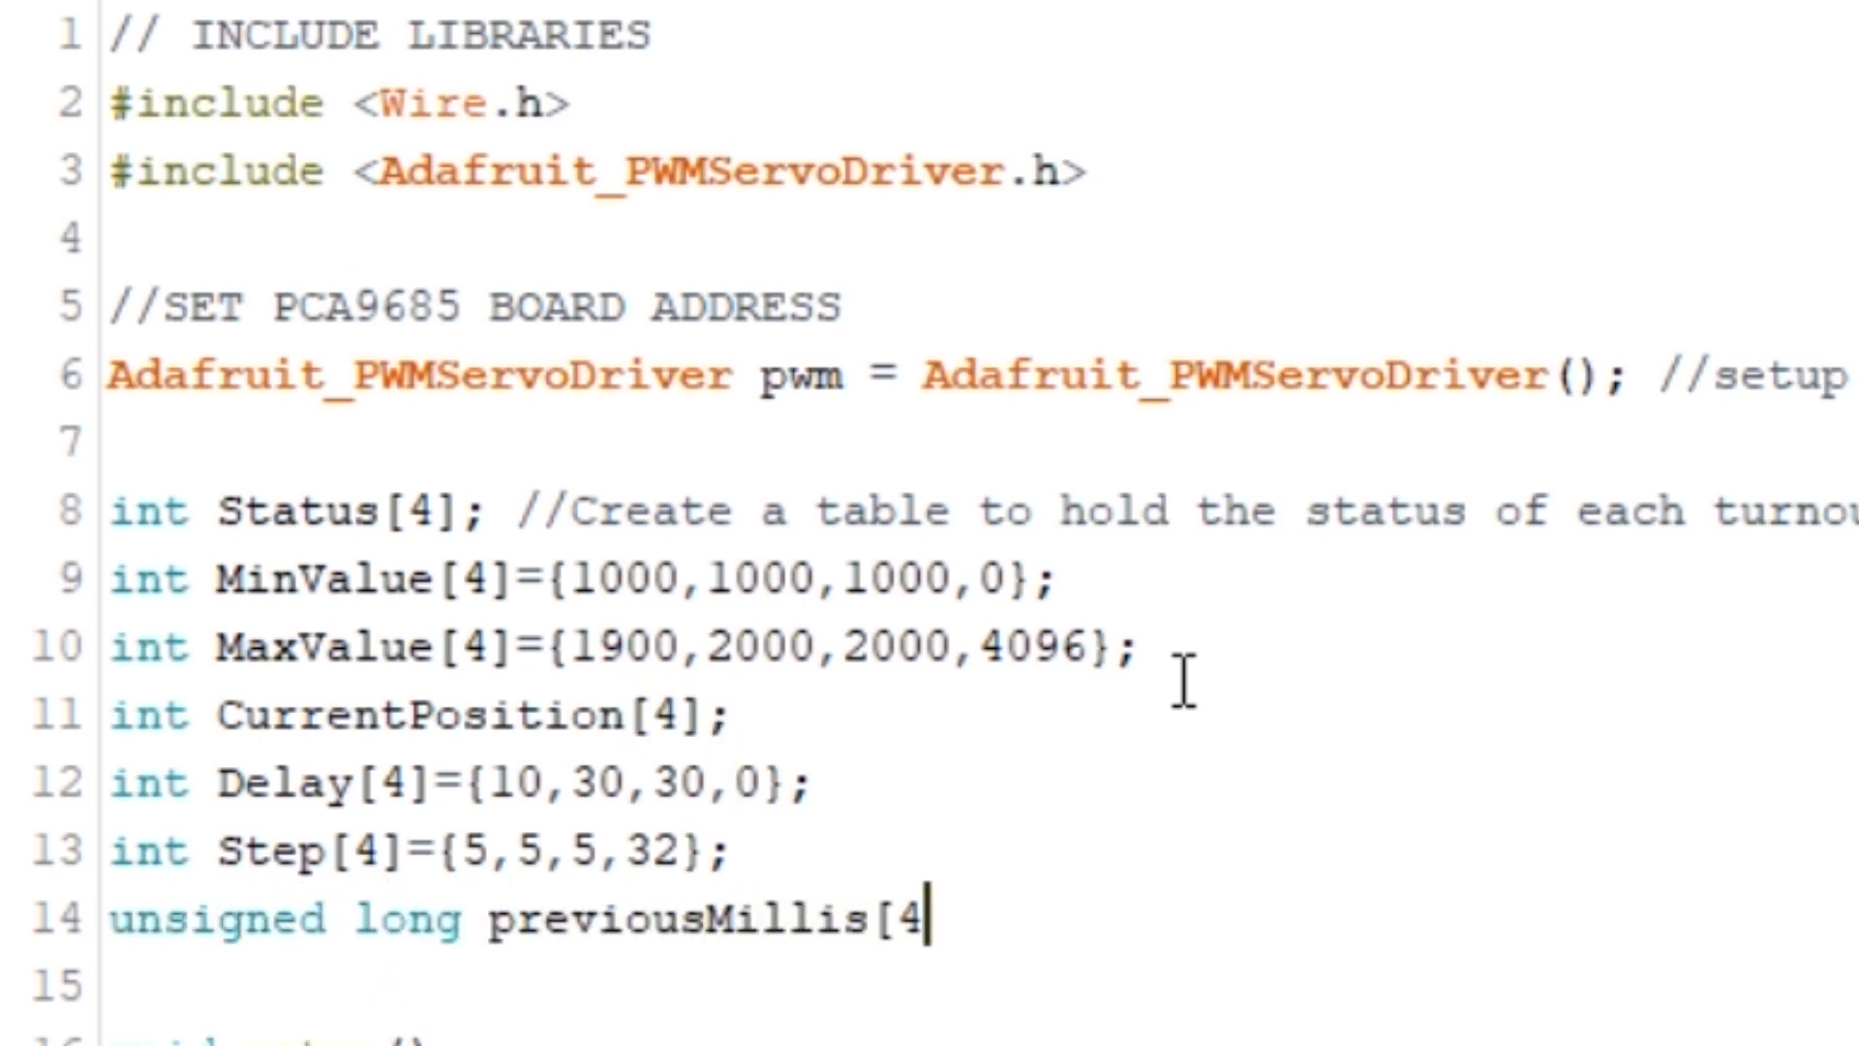
pyautogui.scroll(-3)
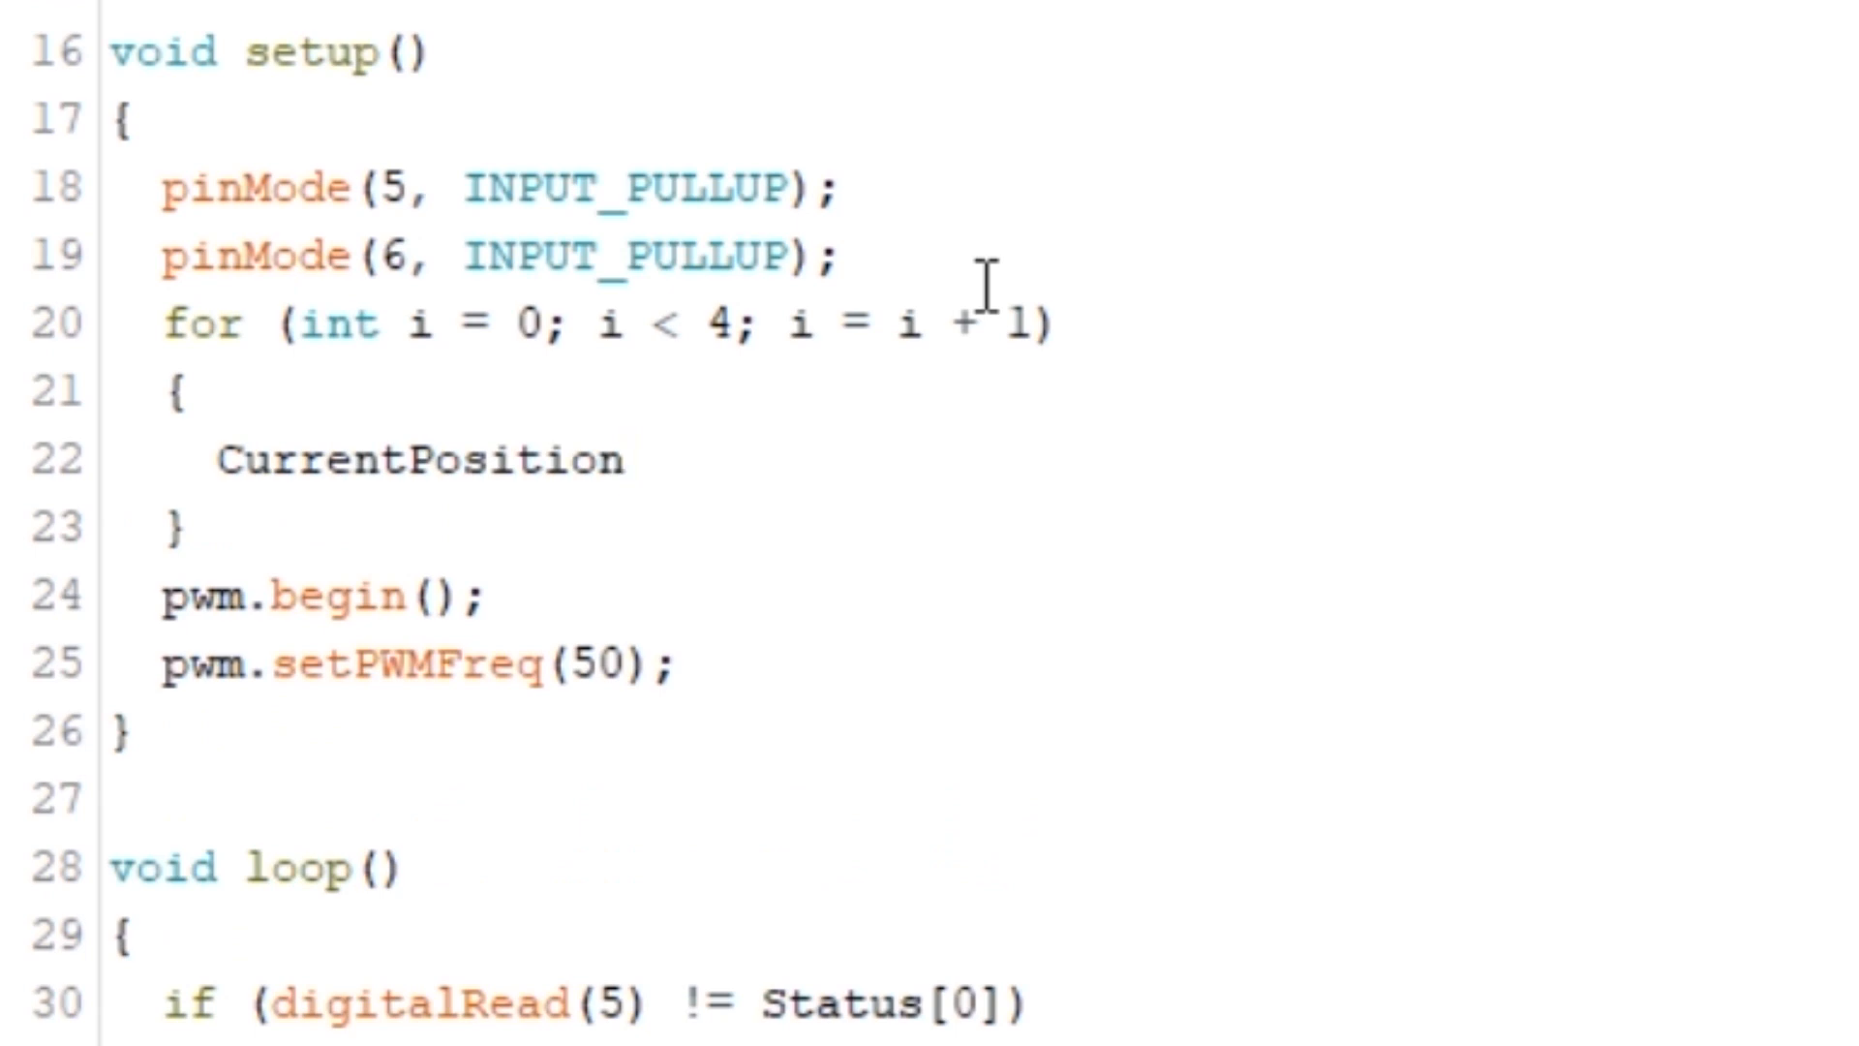
pyautogui.write('[i]=MinValue[i];')
pyautogui.write('unsigned long')
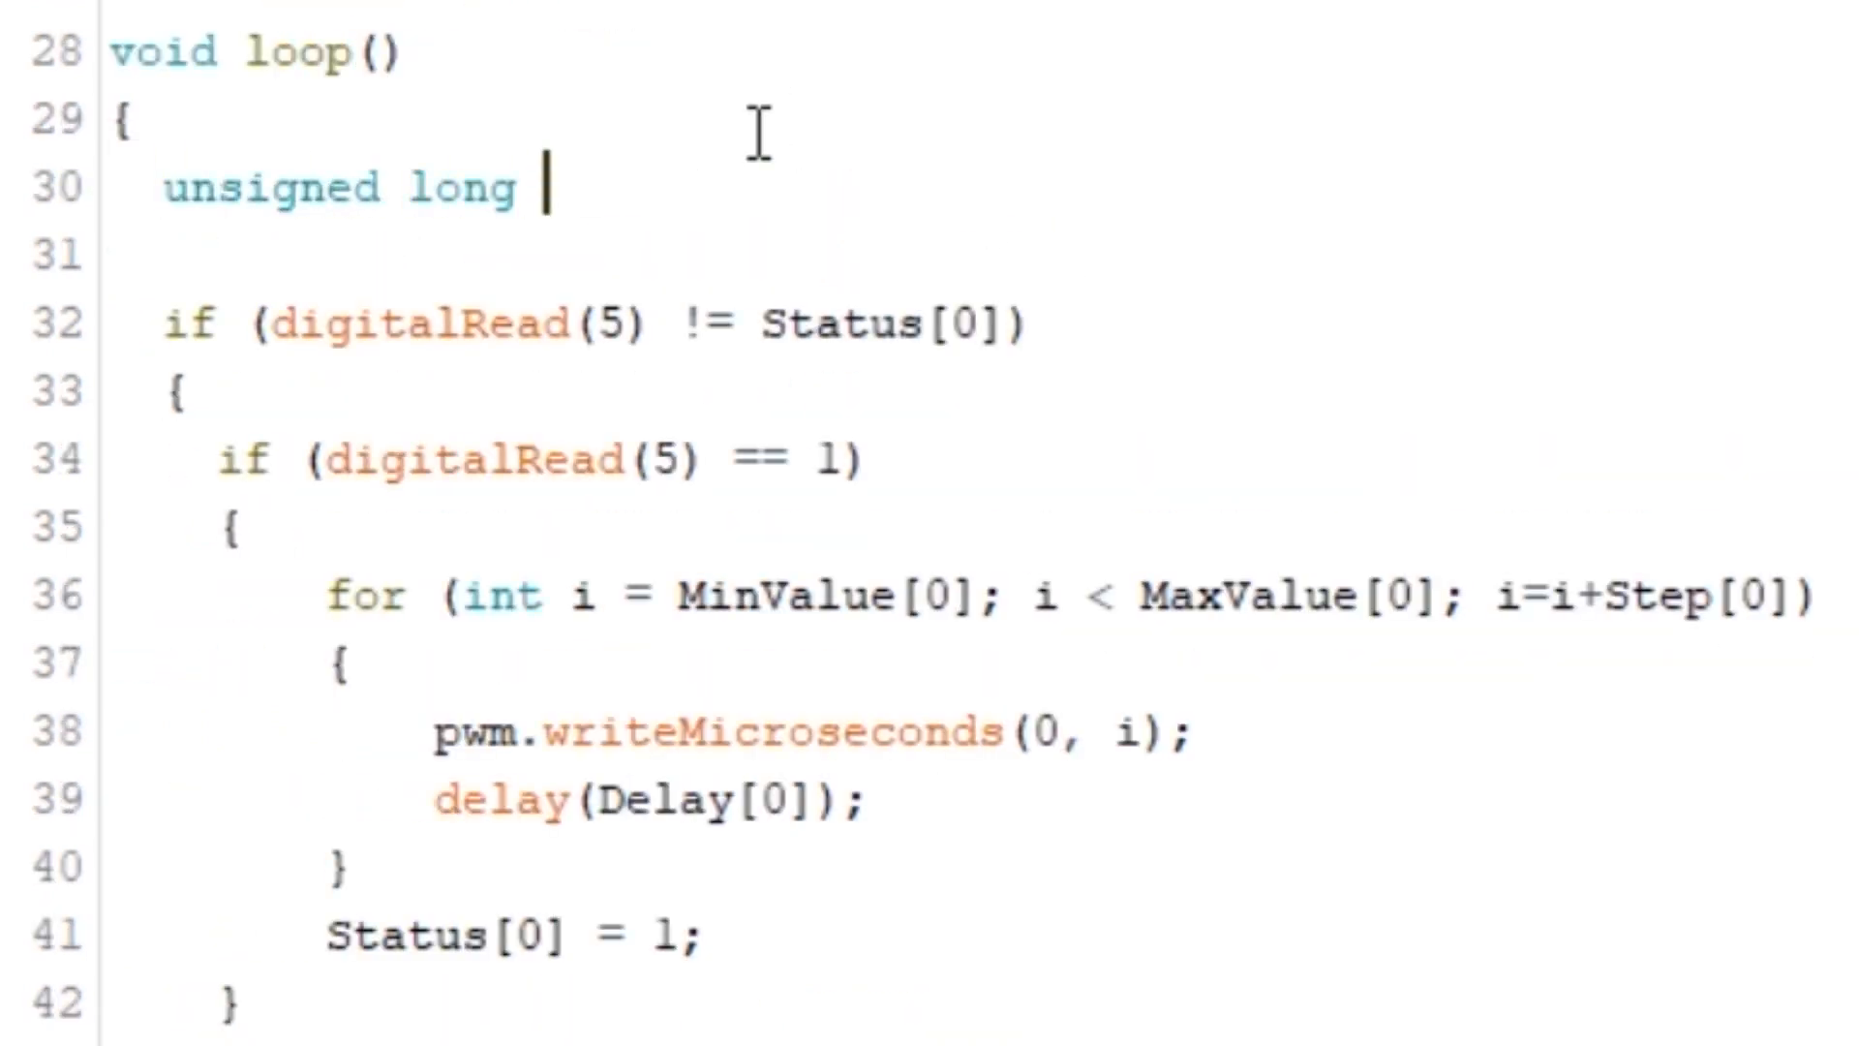
pyautogui.write('currentMillis = millis();')
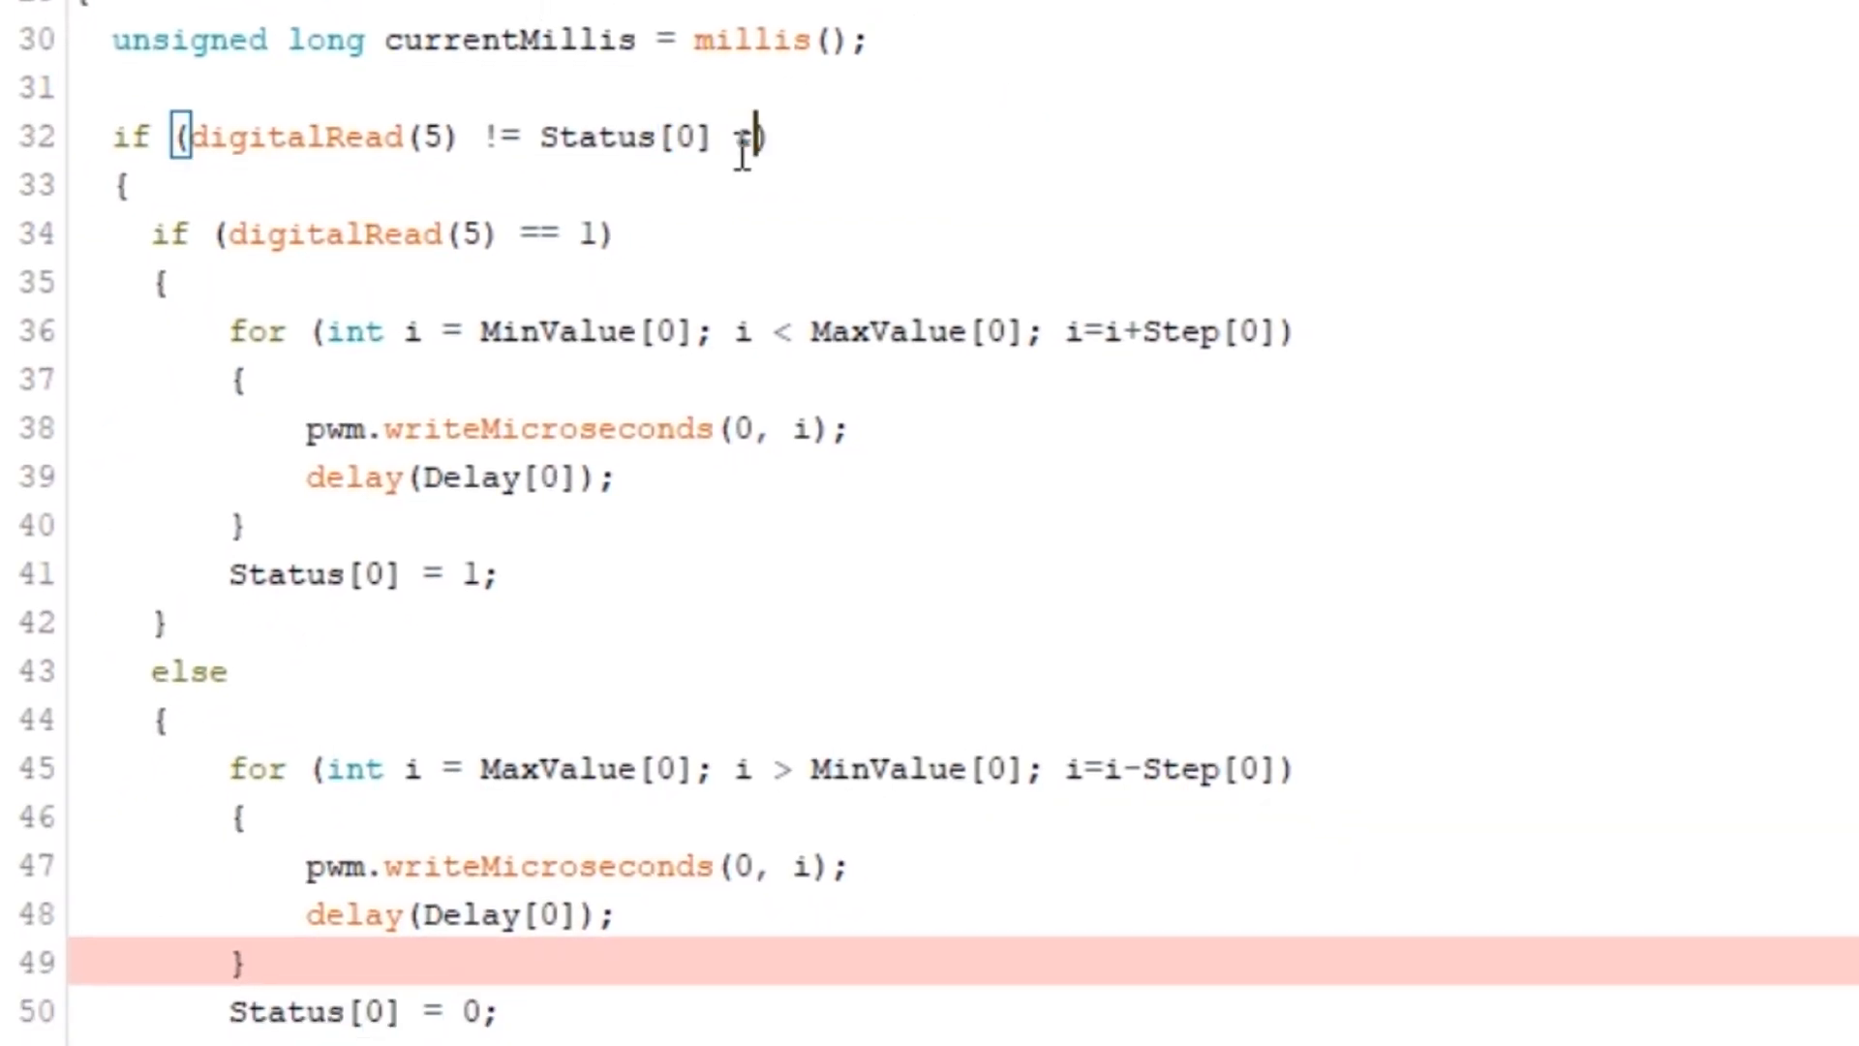
# Gate servo 0's block on currentMillis - previousMillis[0] >= Delay[0] and store currentMillis in previousMillis[0]
pyautogui.write('& (currentMillis')
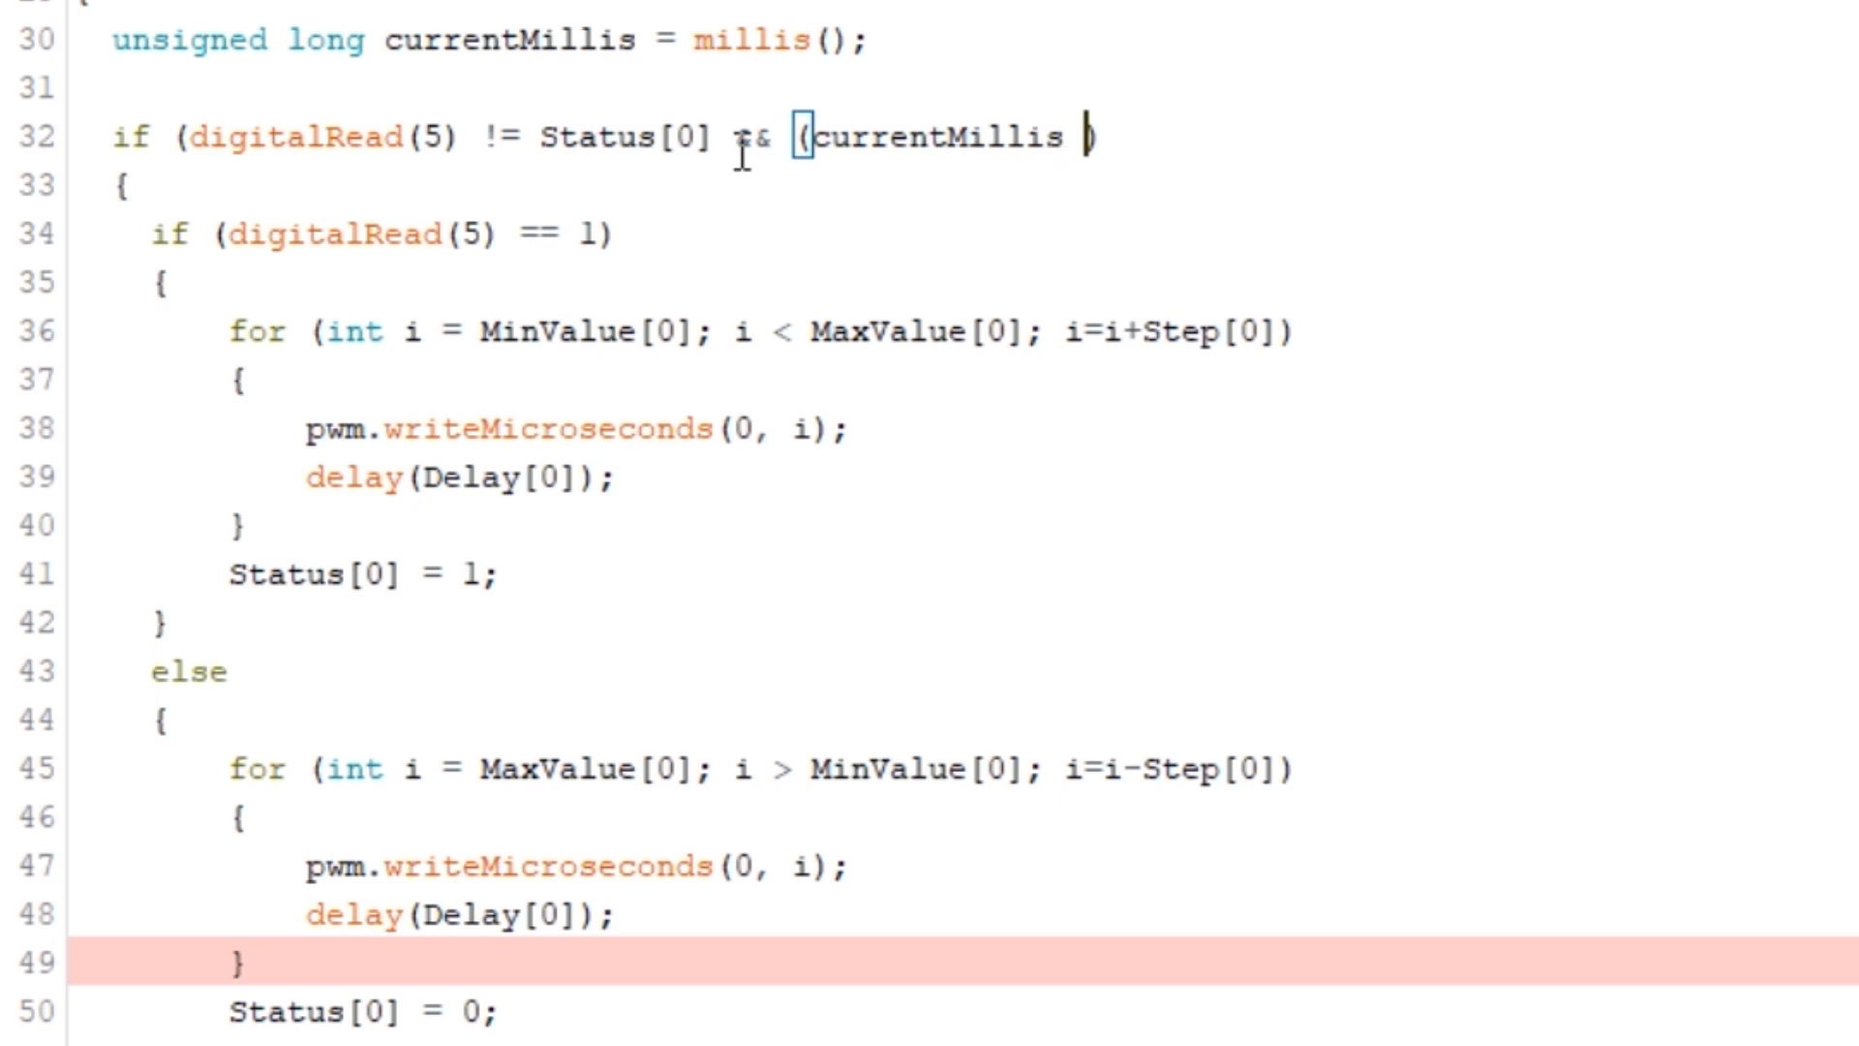
pyautogui.write('- previousMillis[0]')
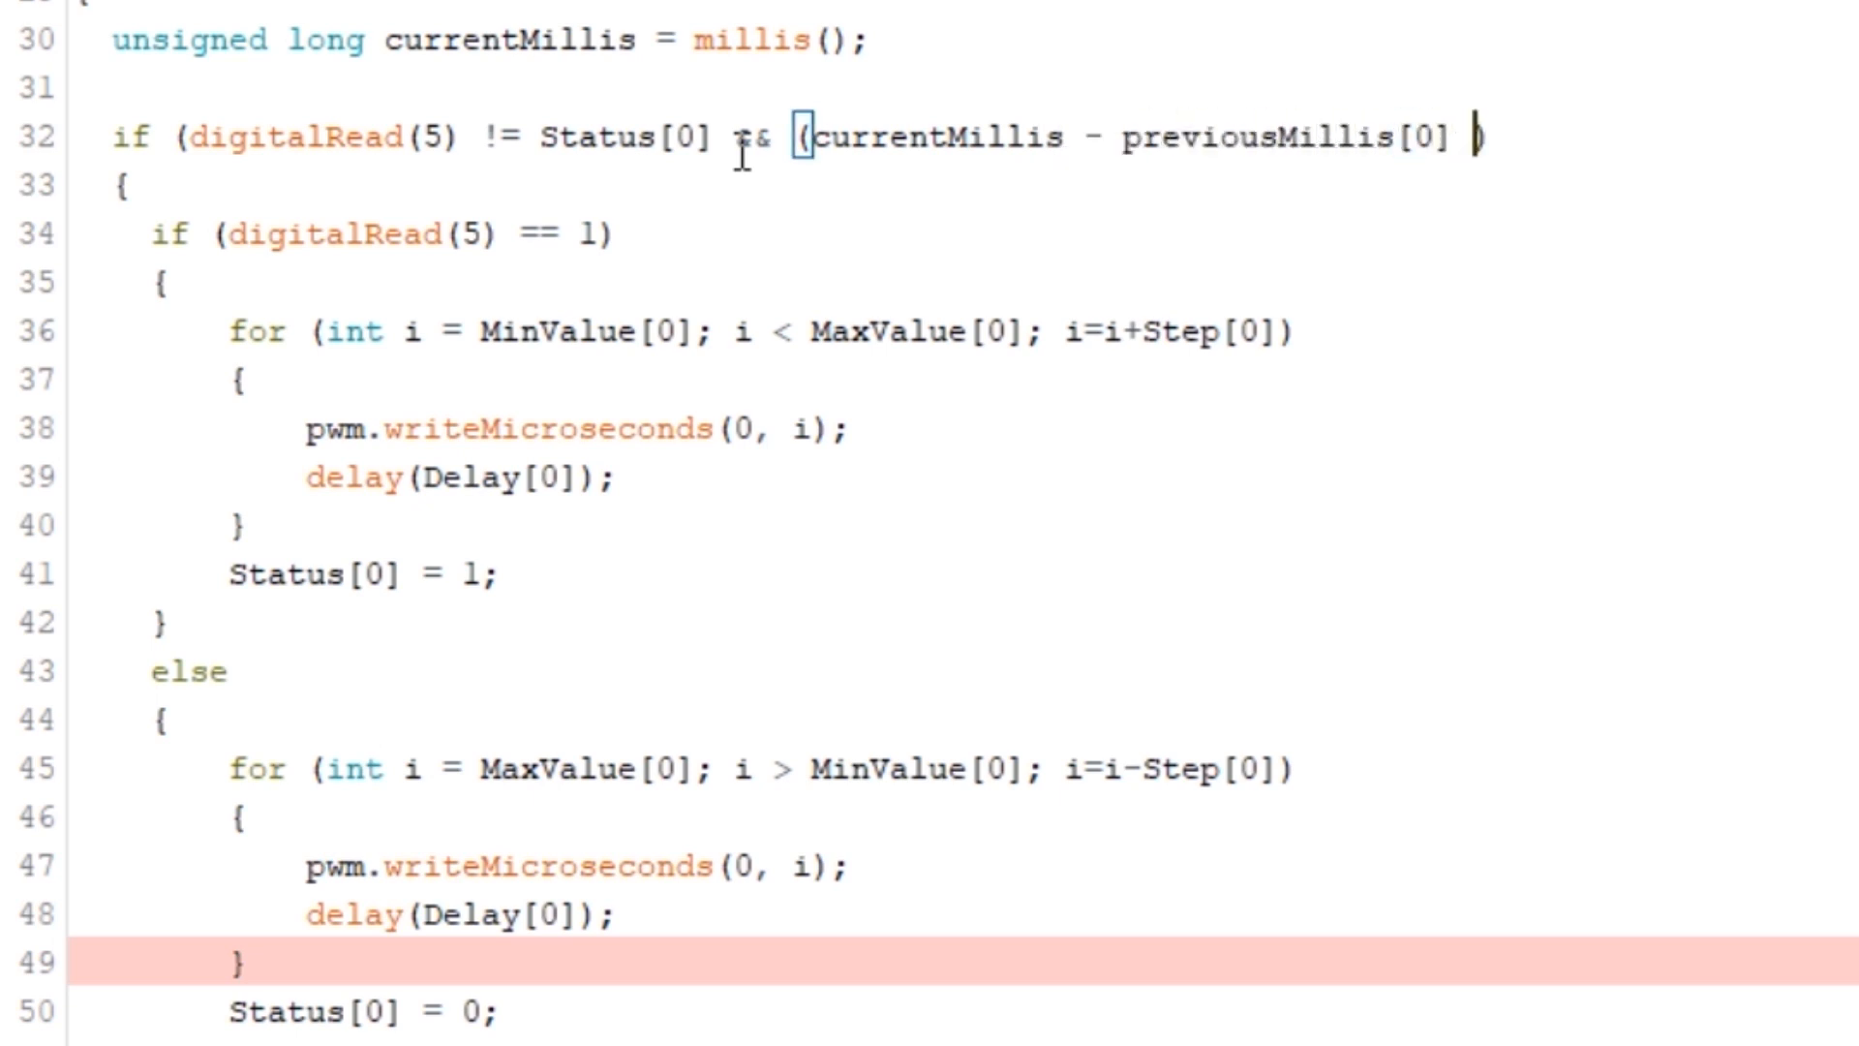
pyautogui.write('>= Delay[0]))')
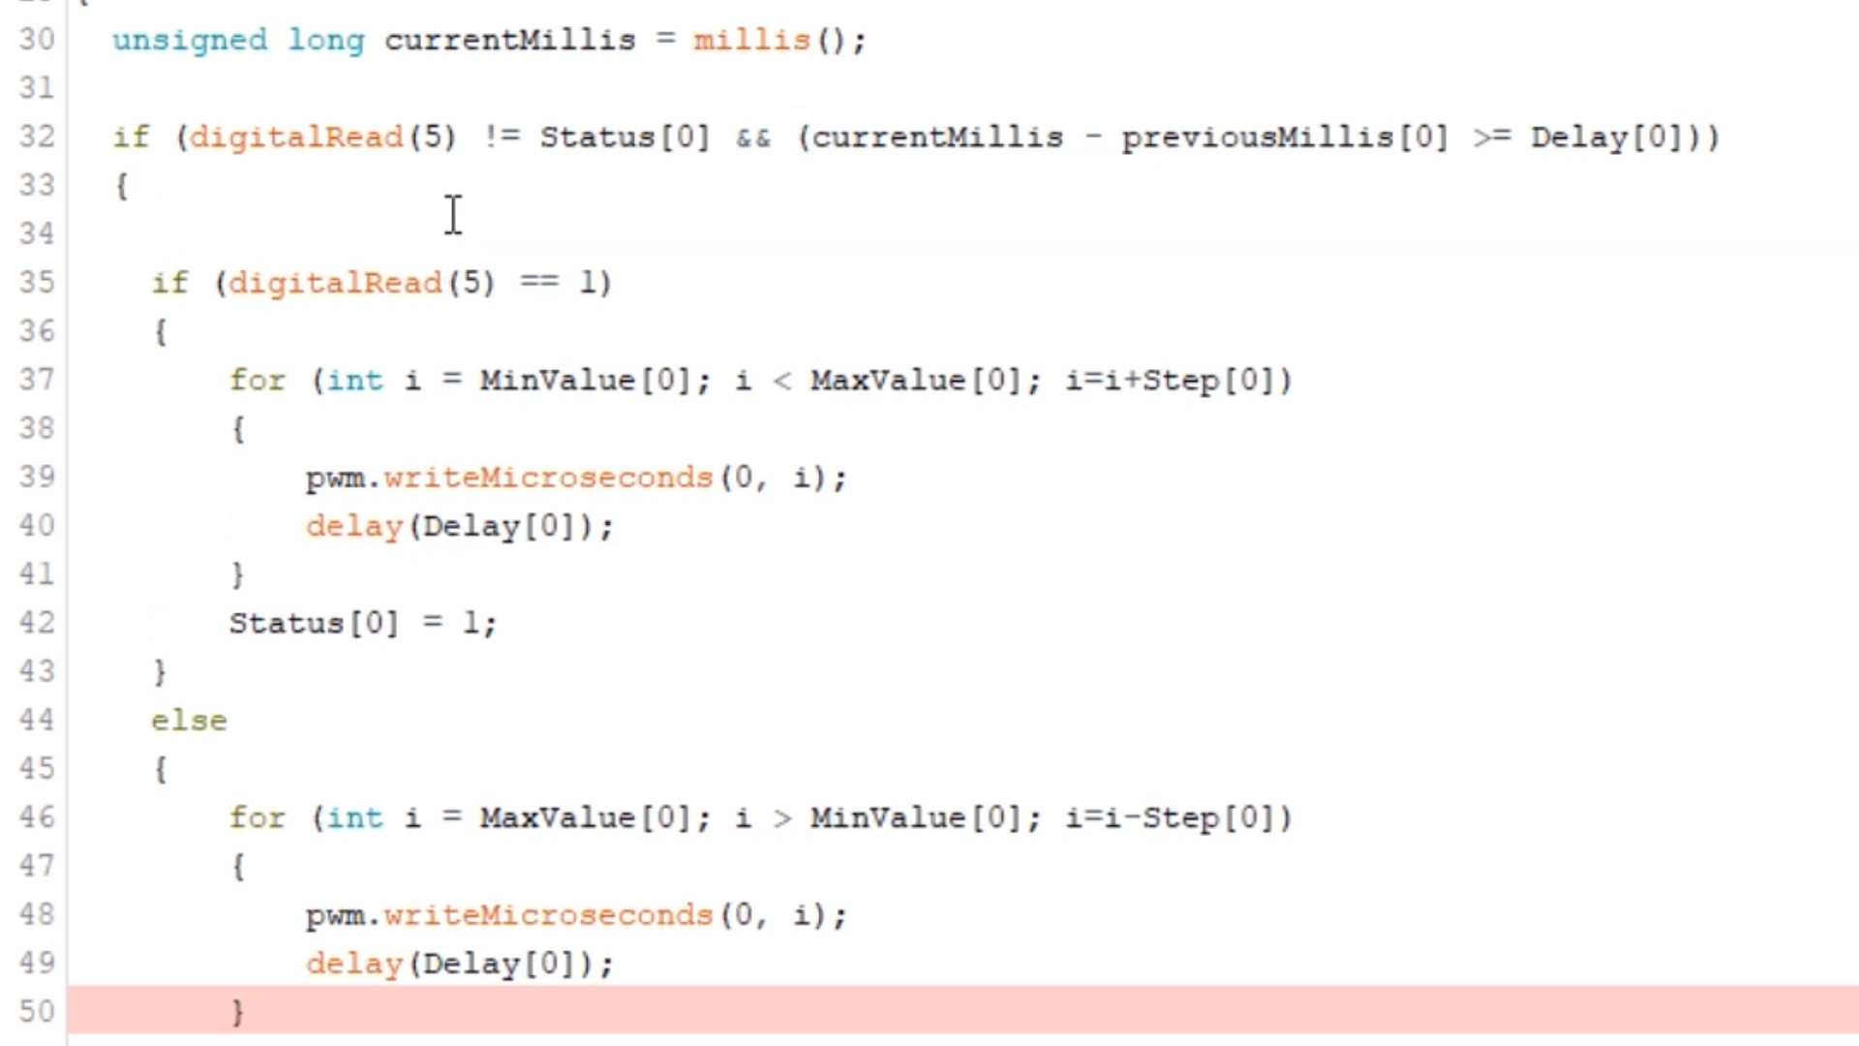
pyautogui.write('previousMillis[0] = cuir')
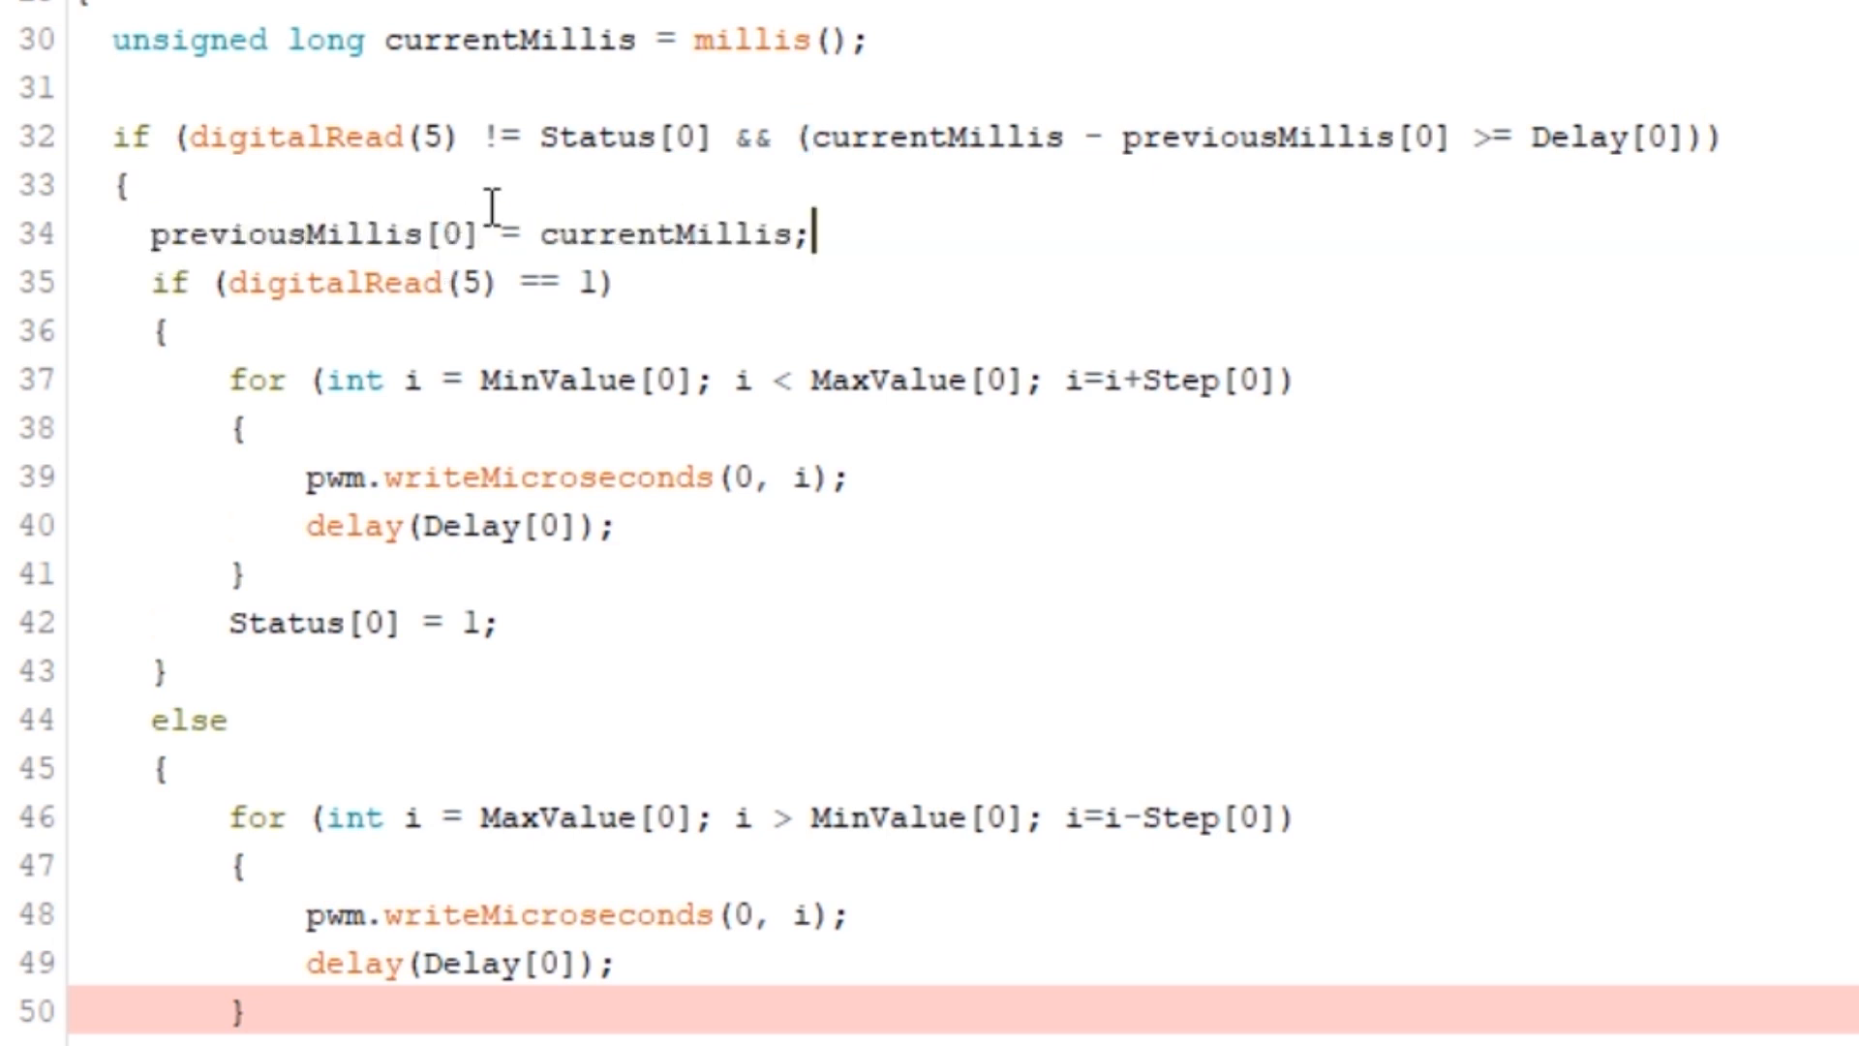
pyautogui.scroll(-3)
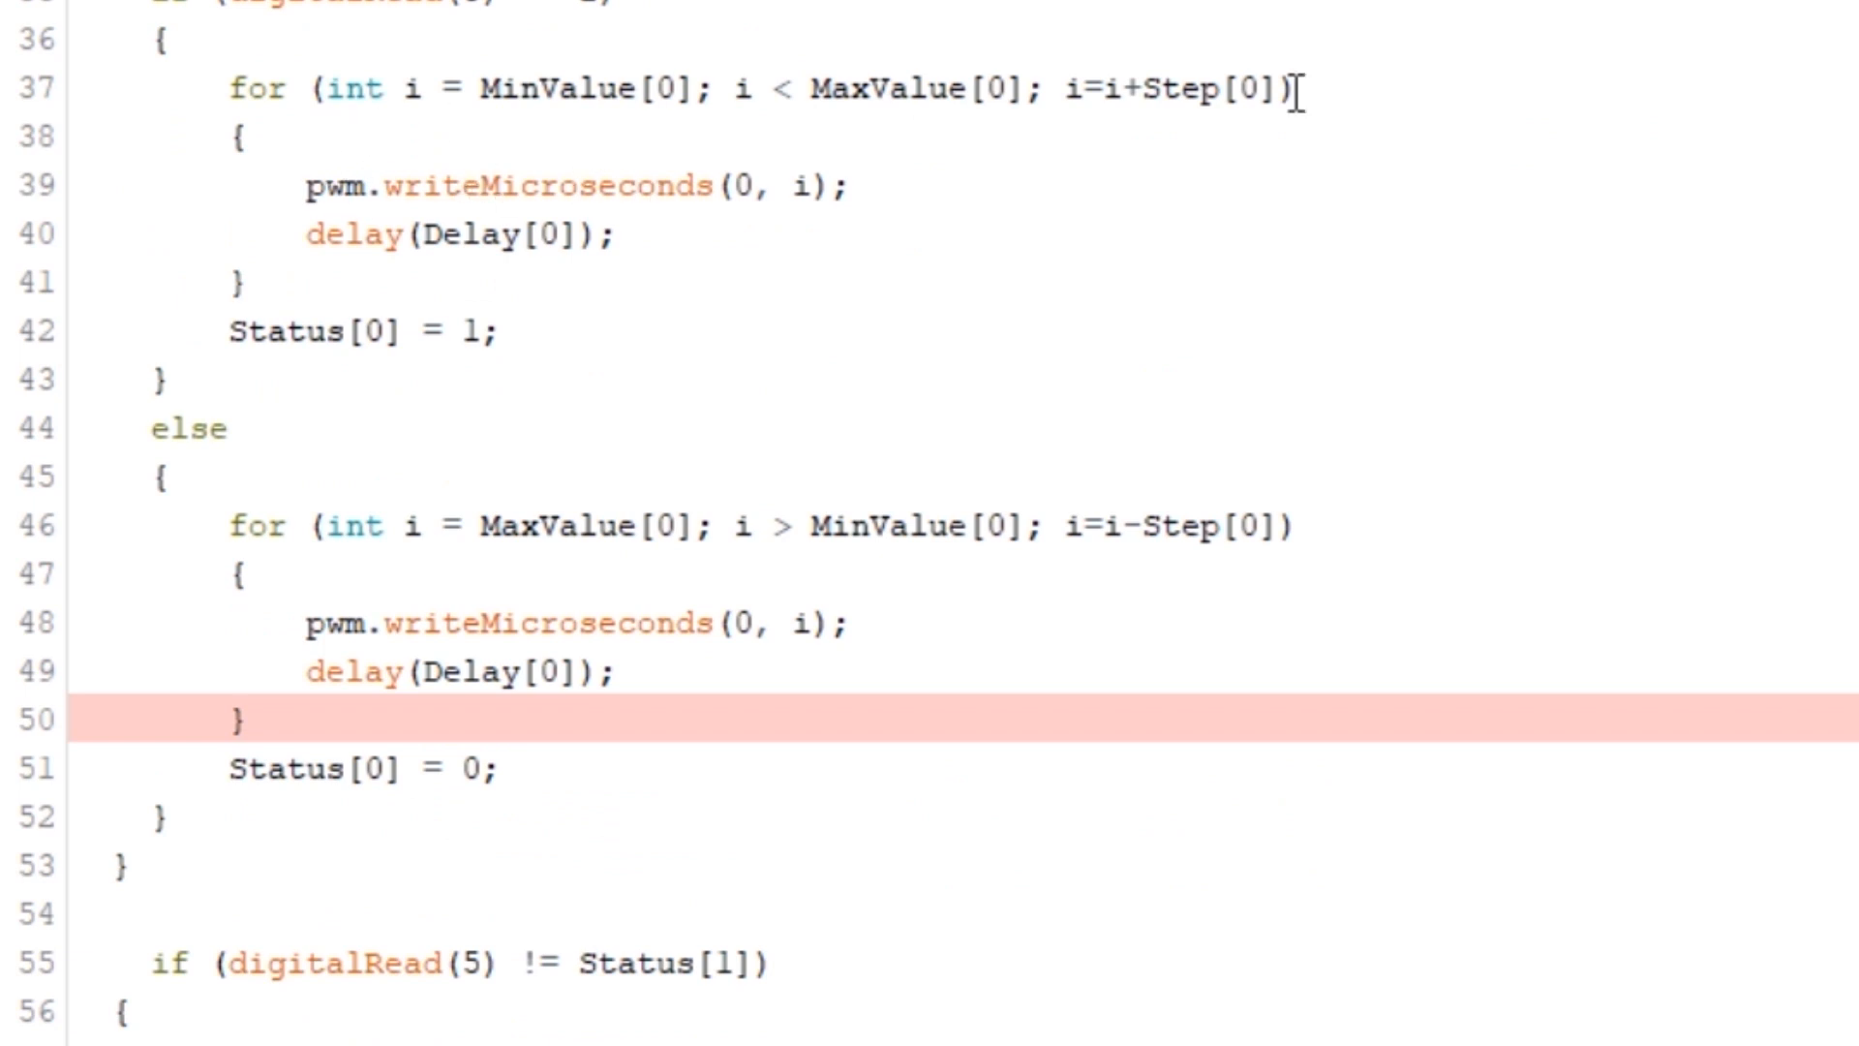
# Replace the upward loop with if (CurrentPosition[0] < MaxValue[0]) adding Step[0] and writing CurrentPosition[0]
pyautogui.write('if (Current')
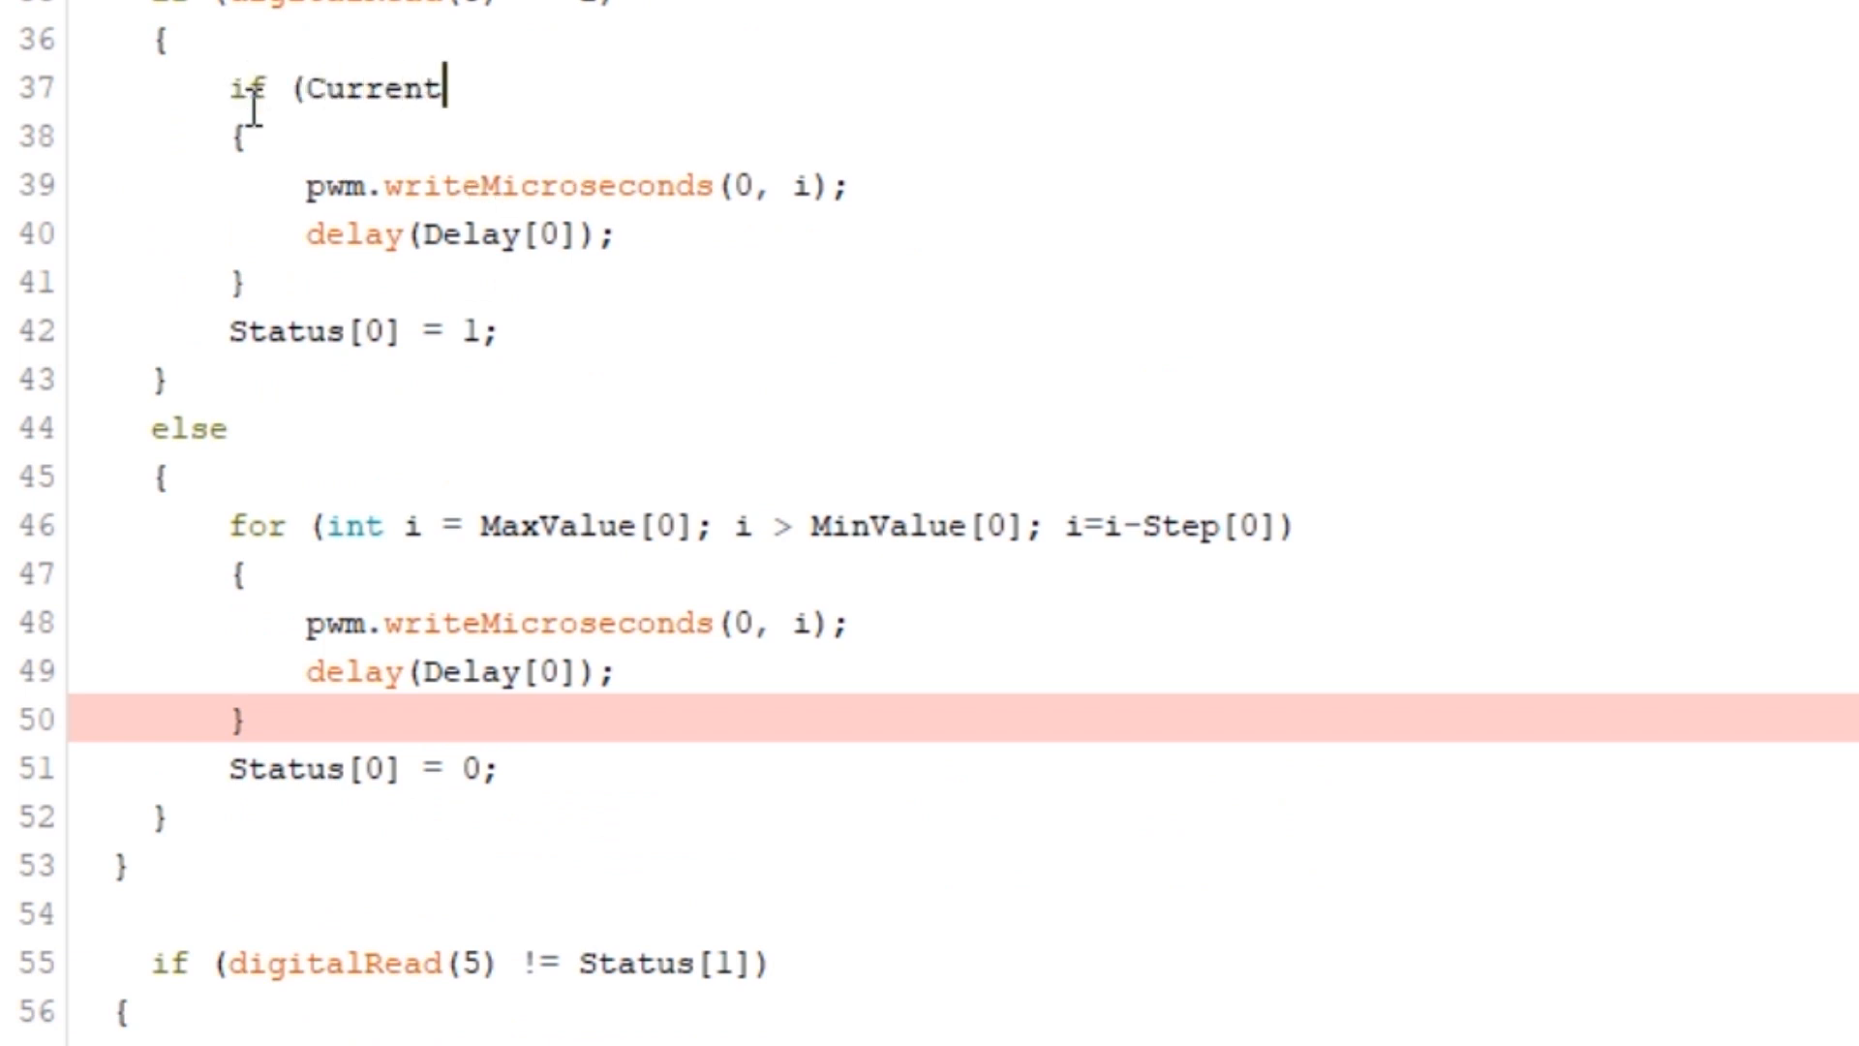
pyautogui.write('Position[0]')
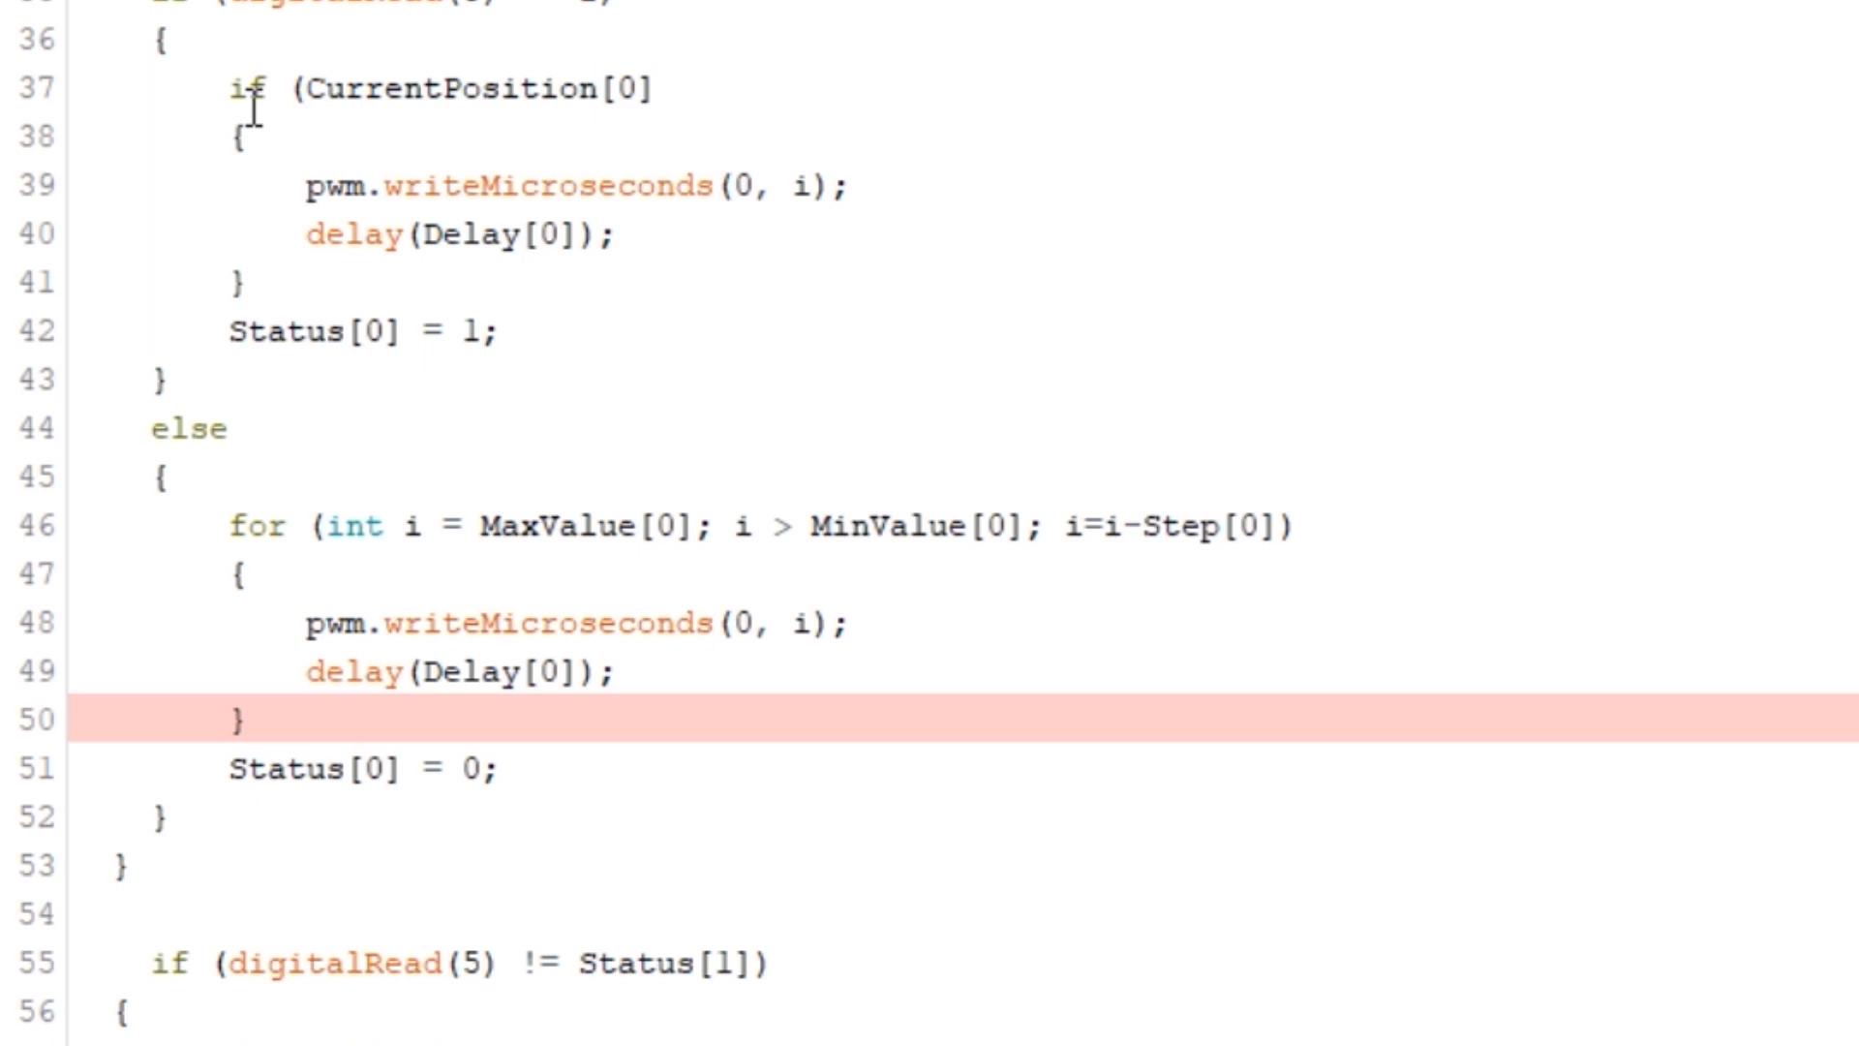
pyautogui.write('< MaxValue[0]')
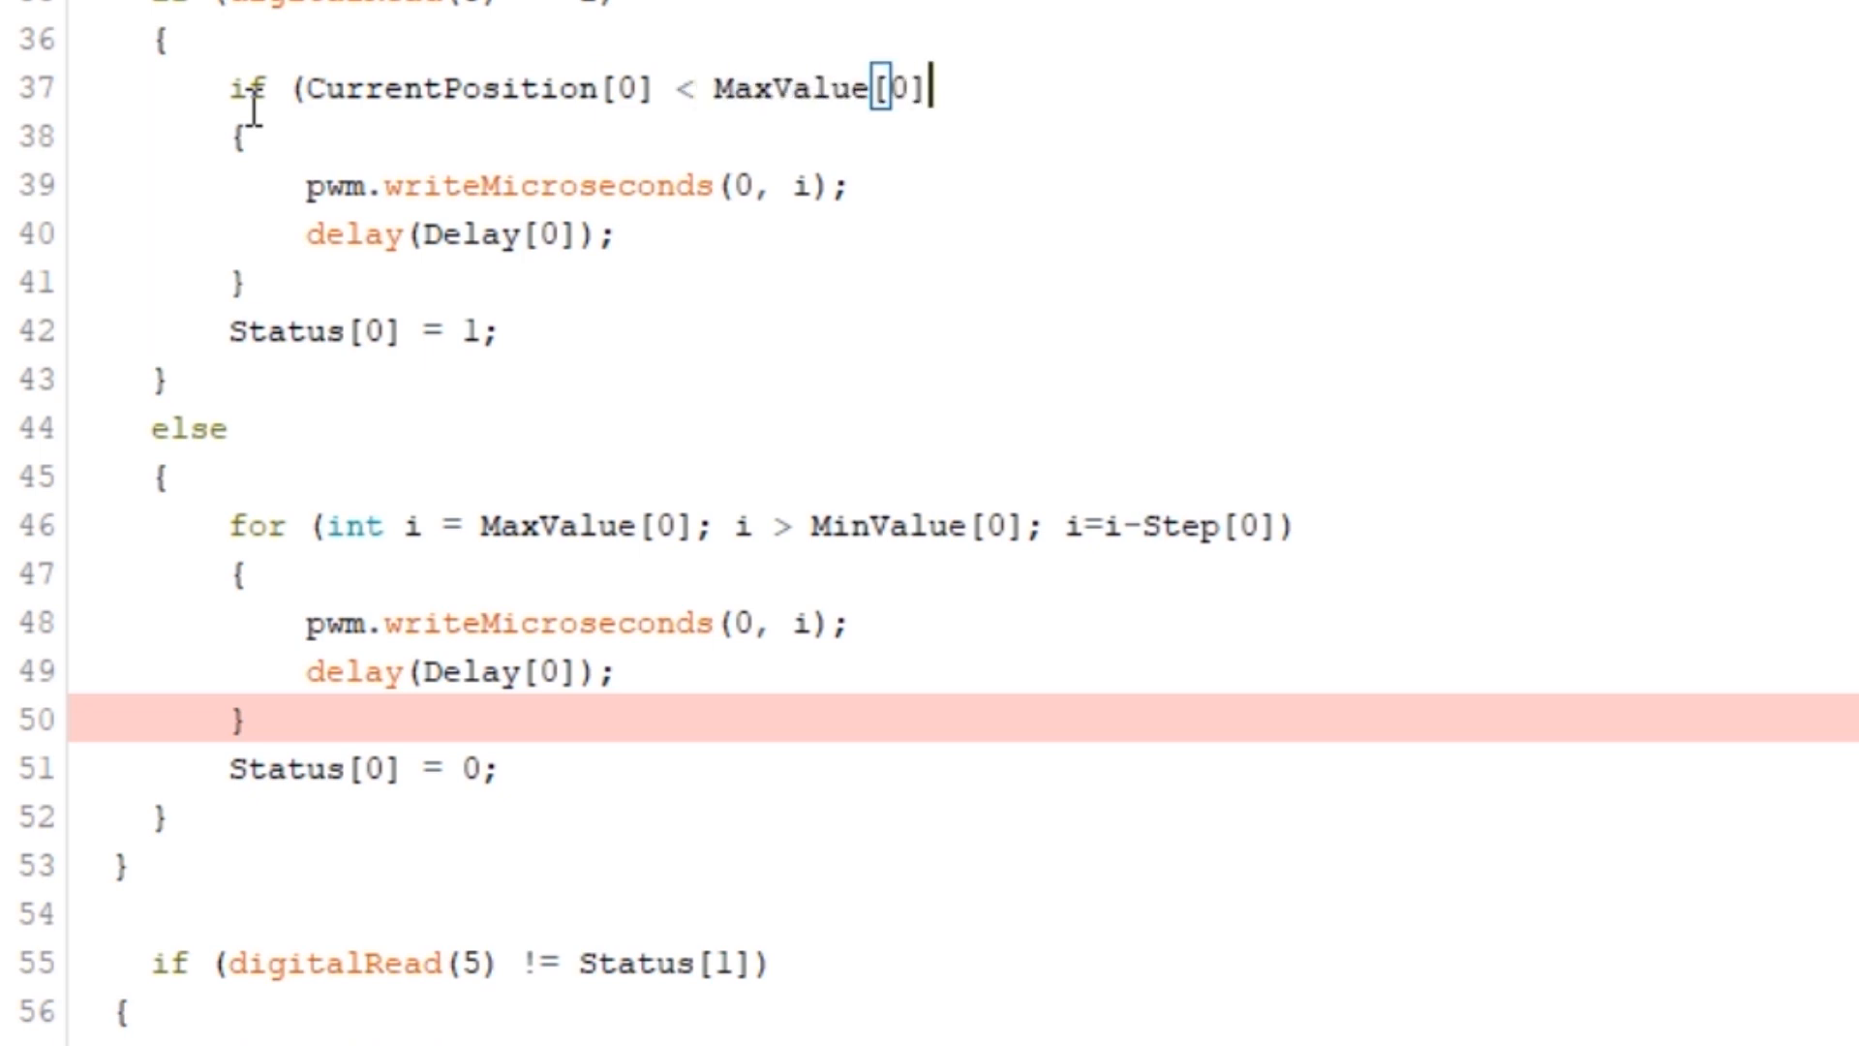
pyautogui.write('CurrentPosition')
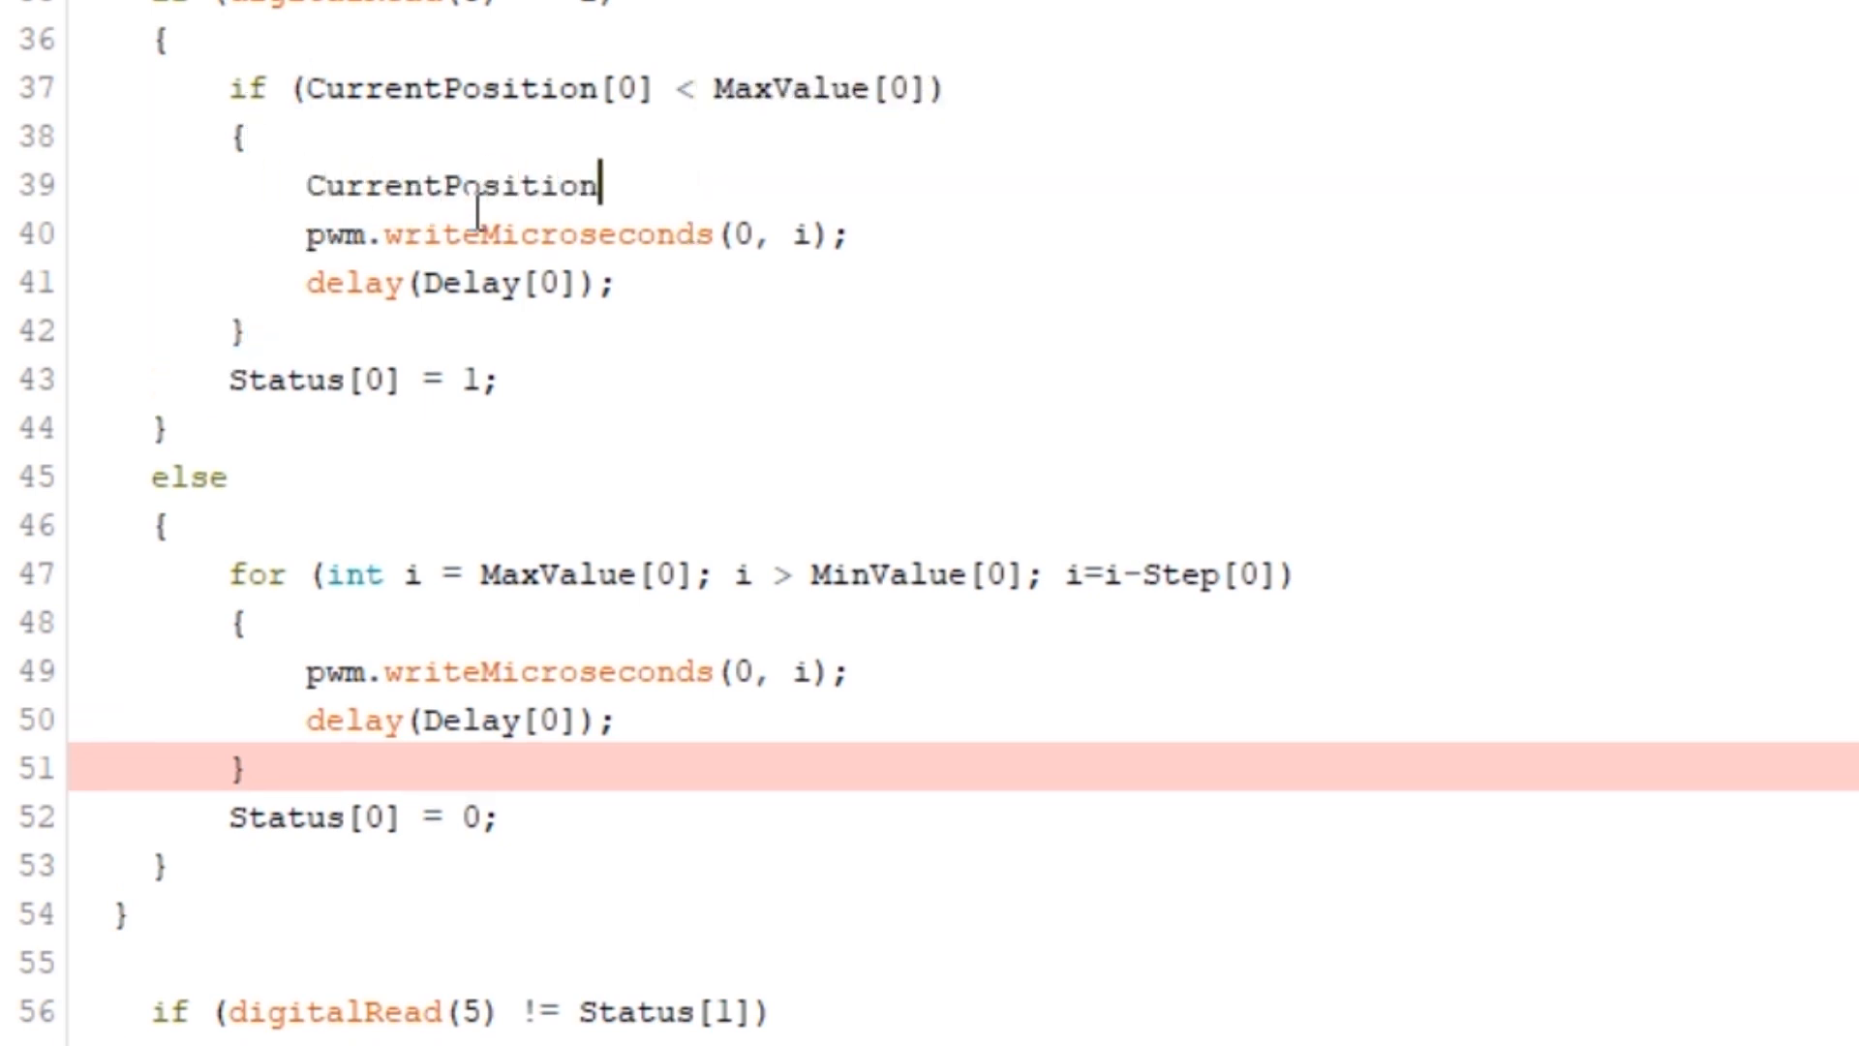
pyautogui.write('[0] = CurrentPosi')
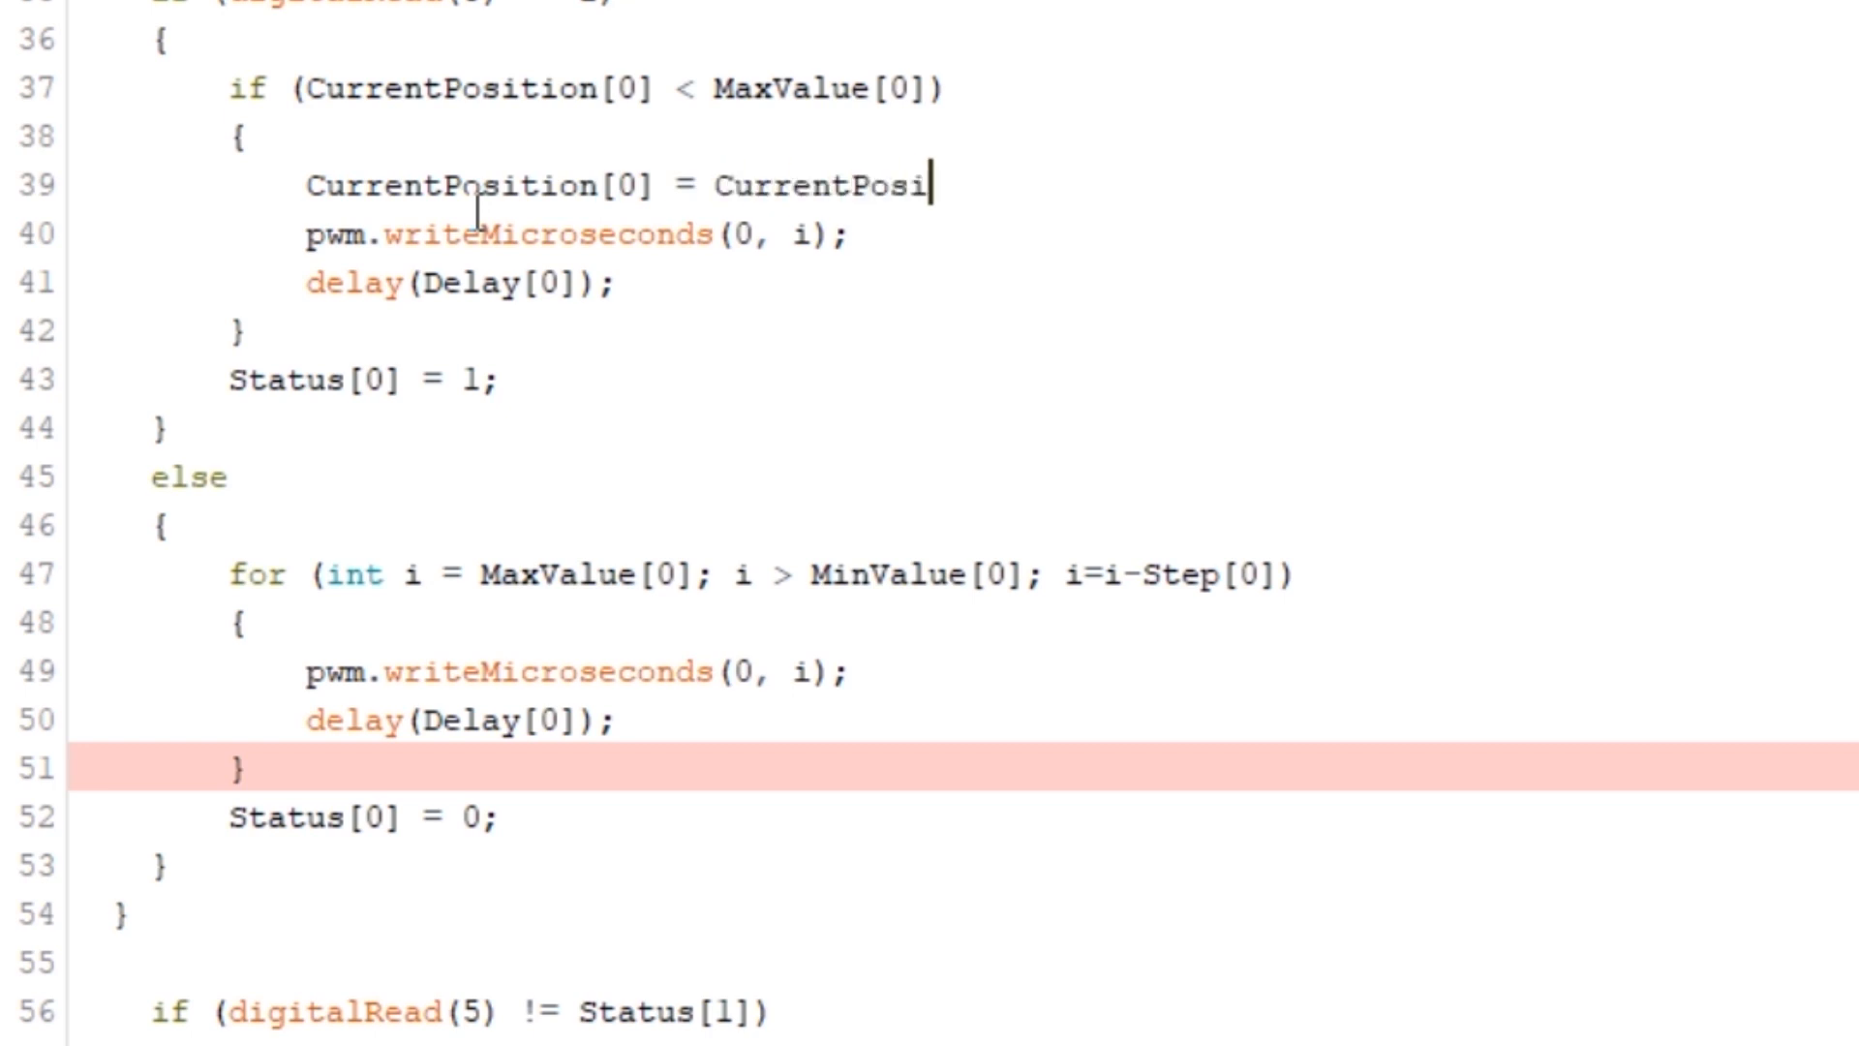
pyautogui.write('tion[0] + Step[0];')
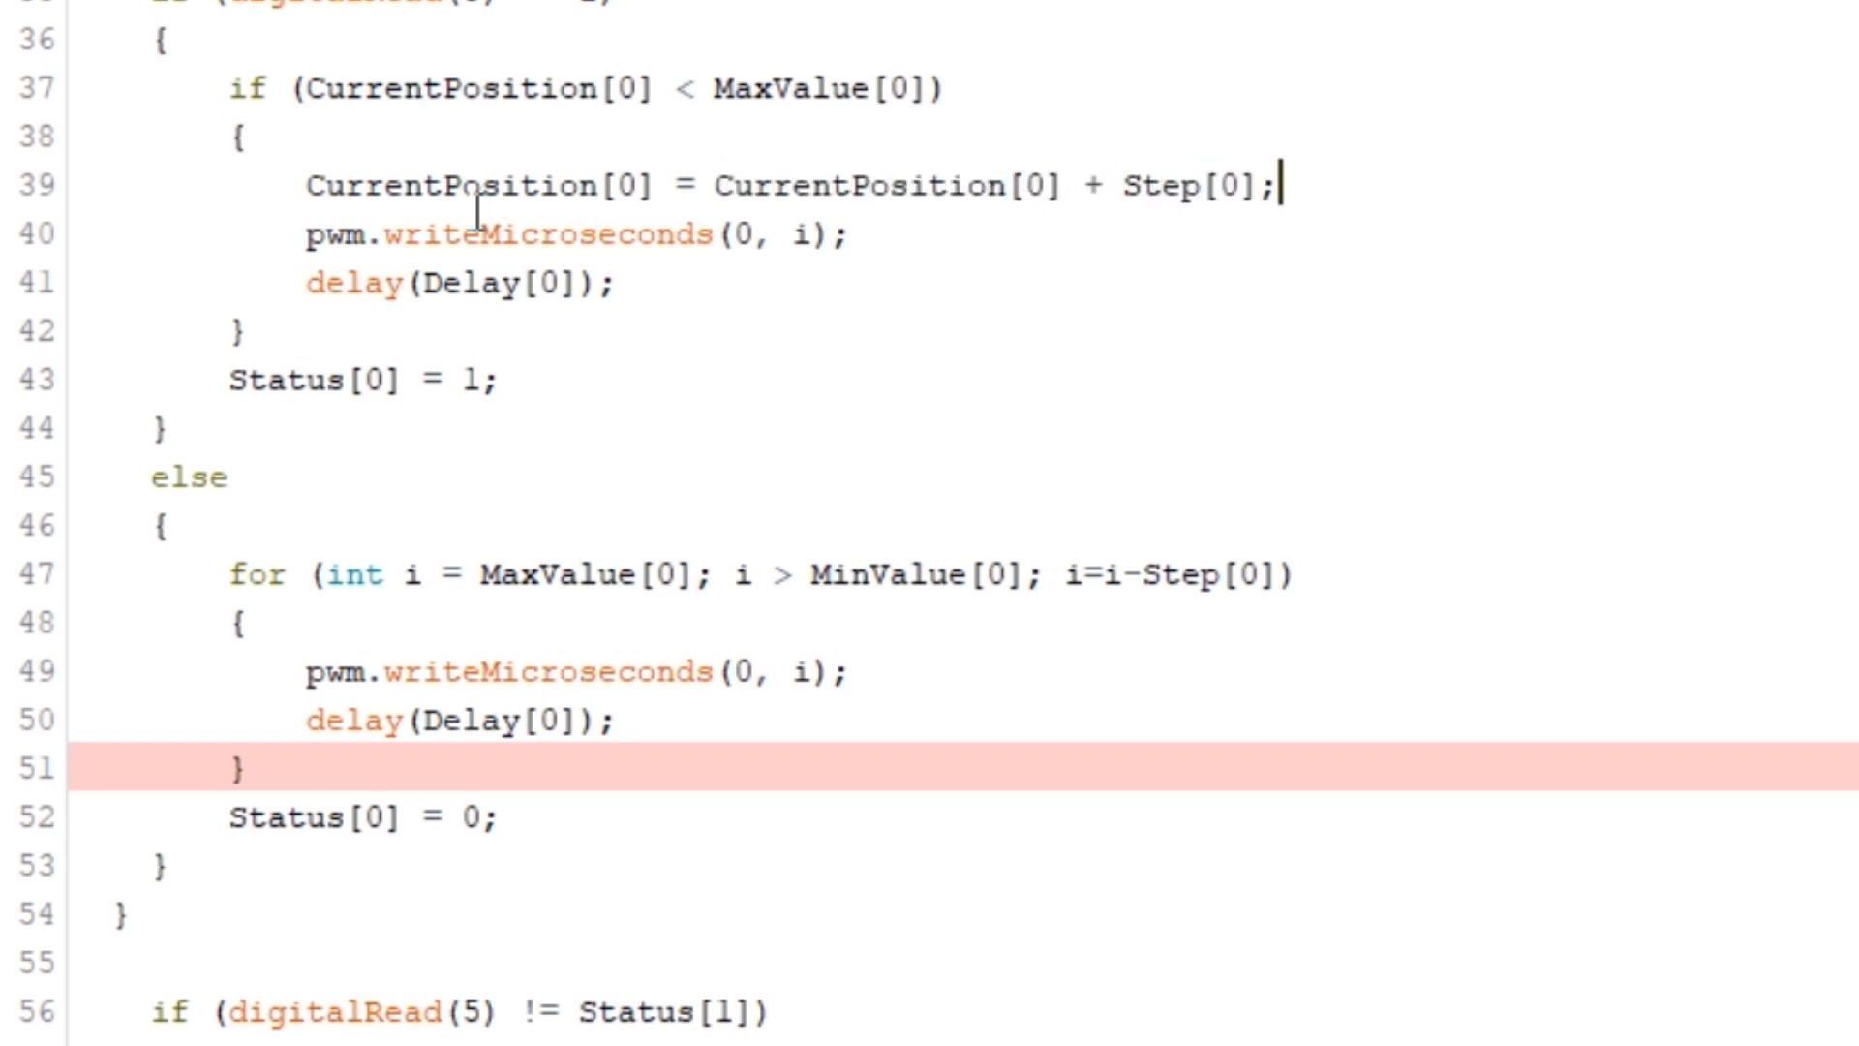
pyautogui.write('CurrentPosition[0]')
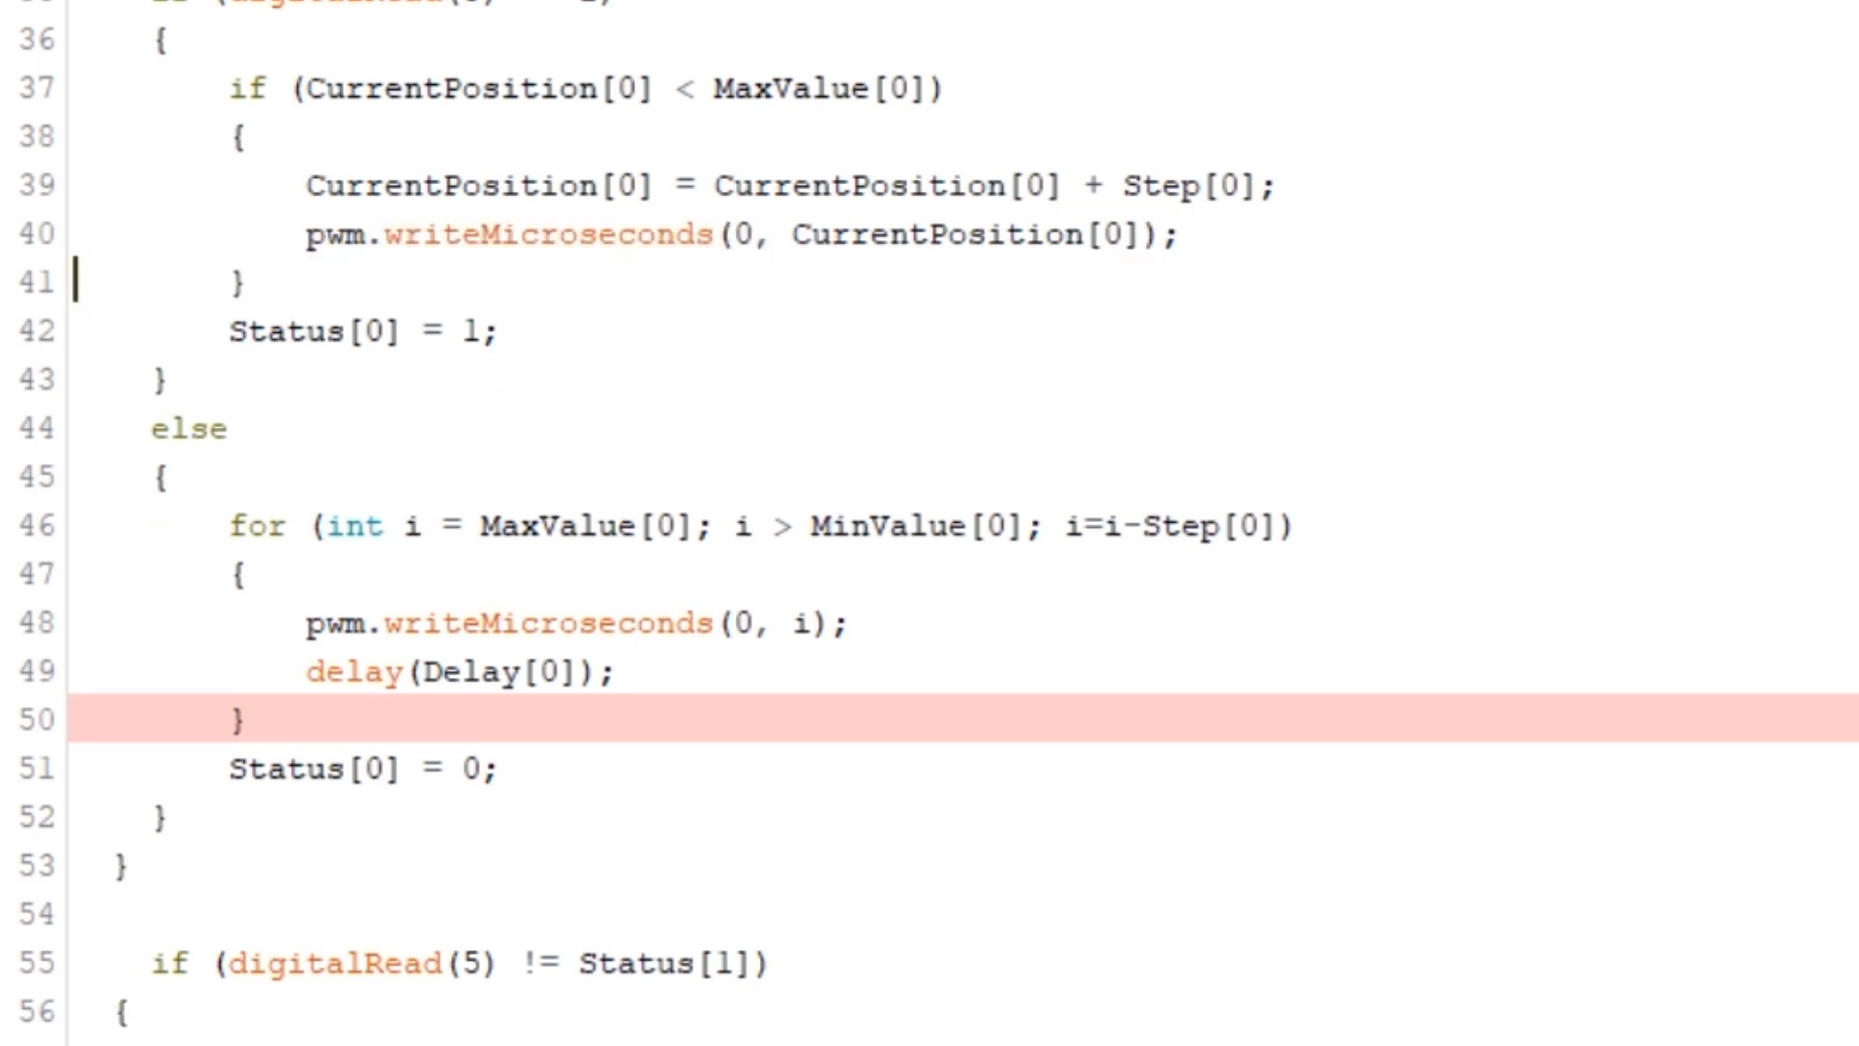
# Add an else { branch below the upward step for the downward move
pyautogui.press('Enter')
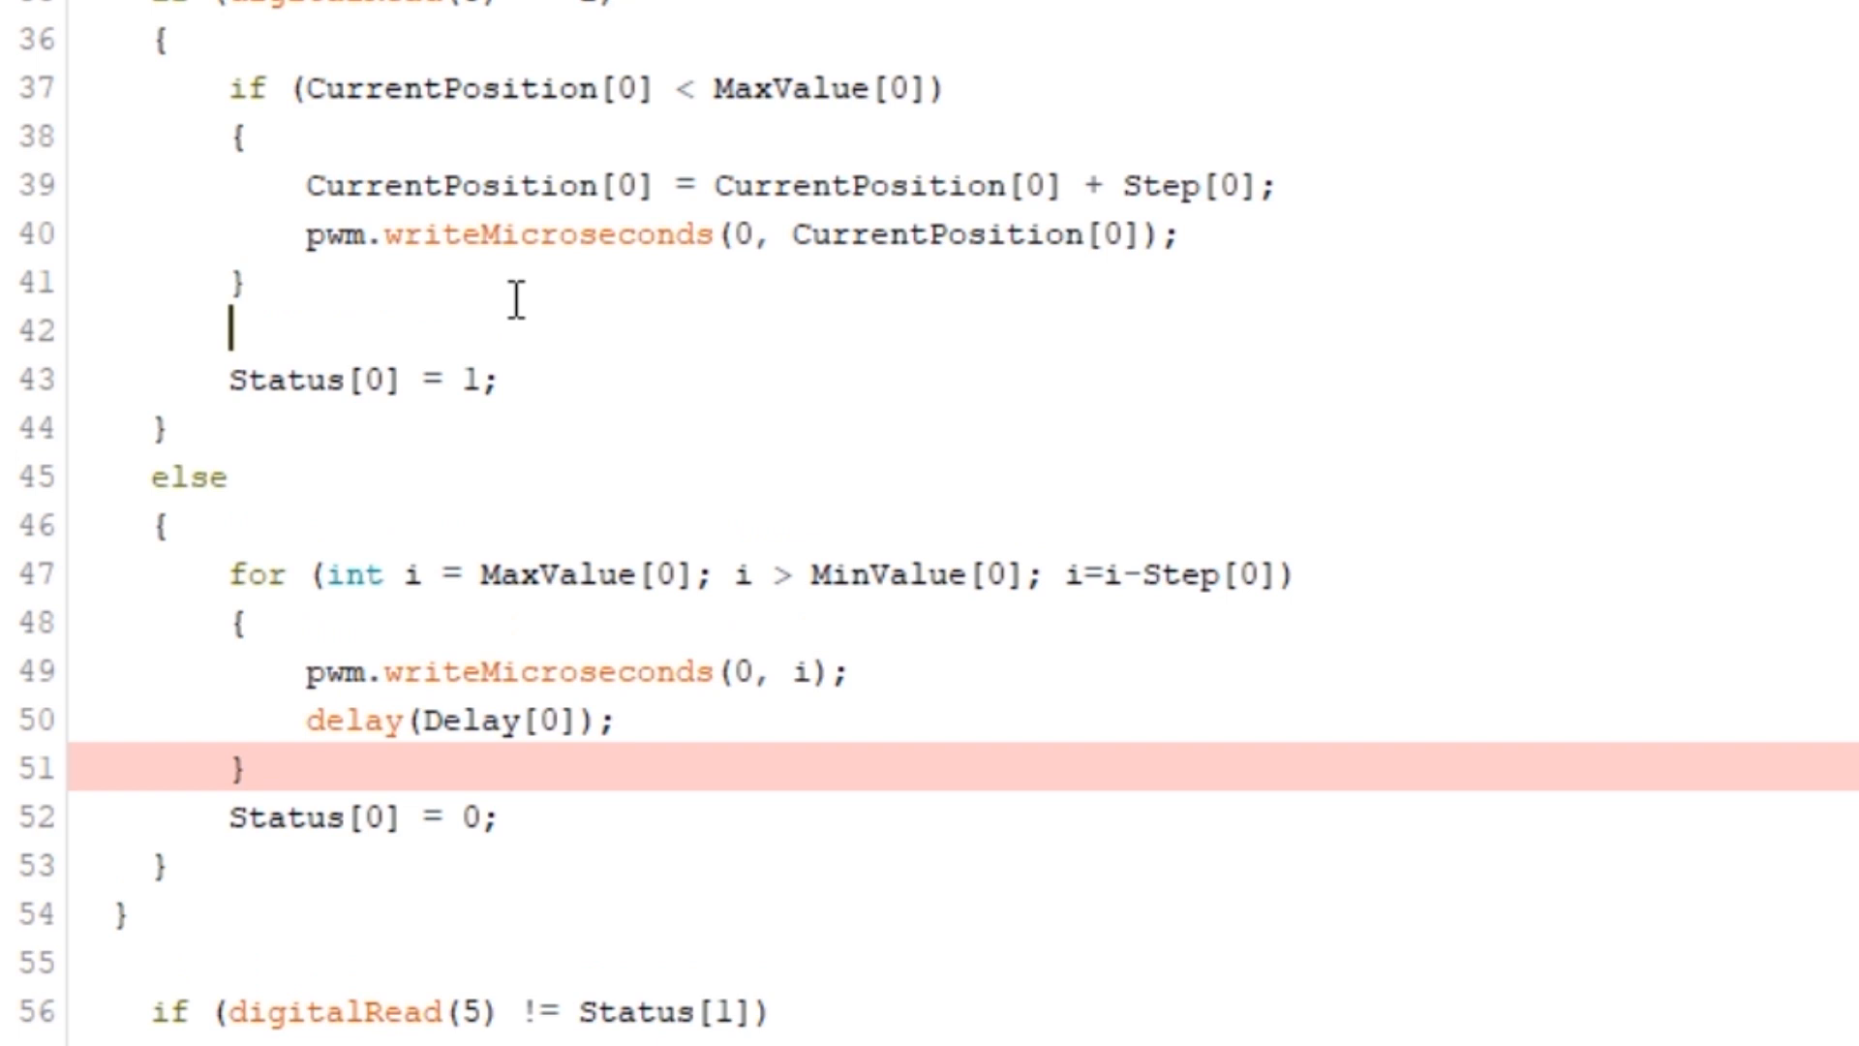
pyautogui.write('else {')
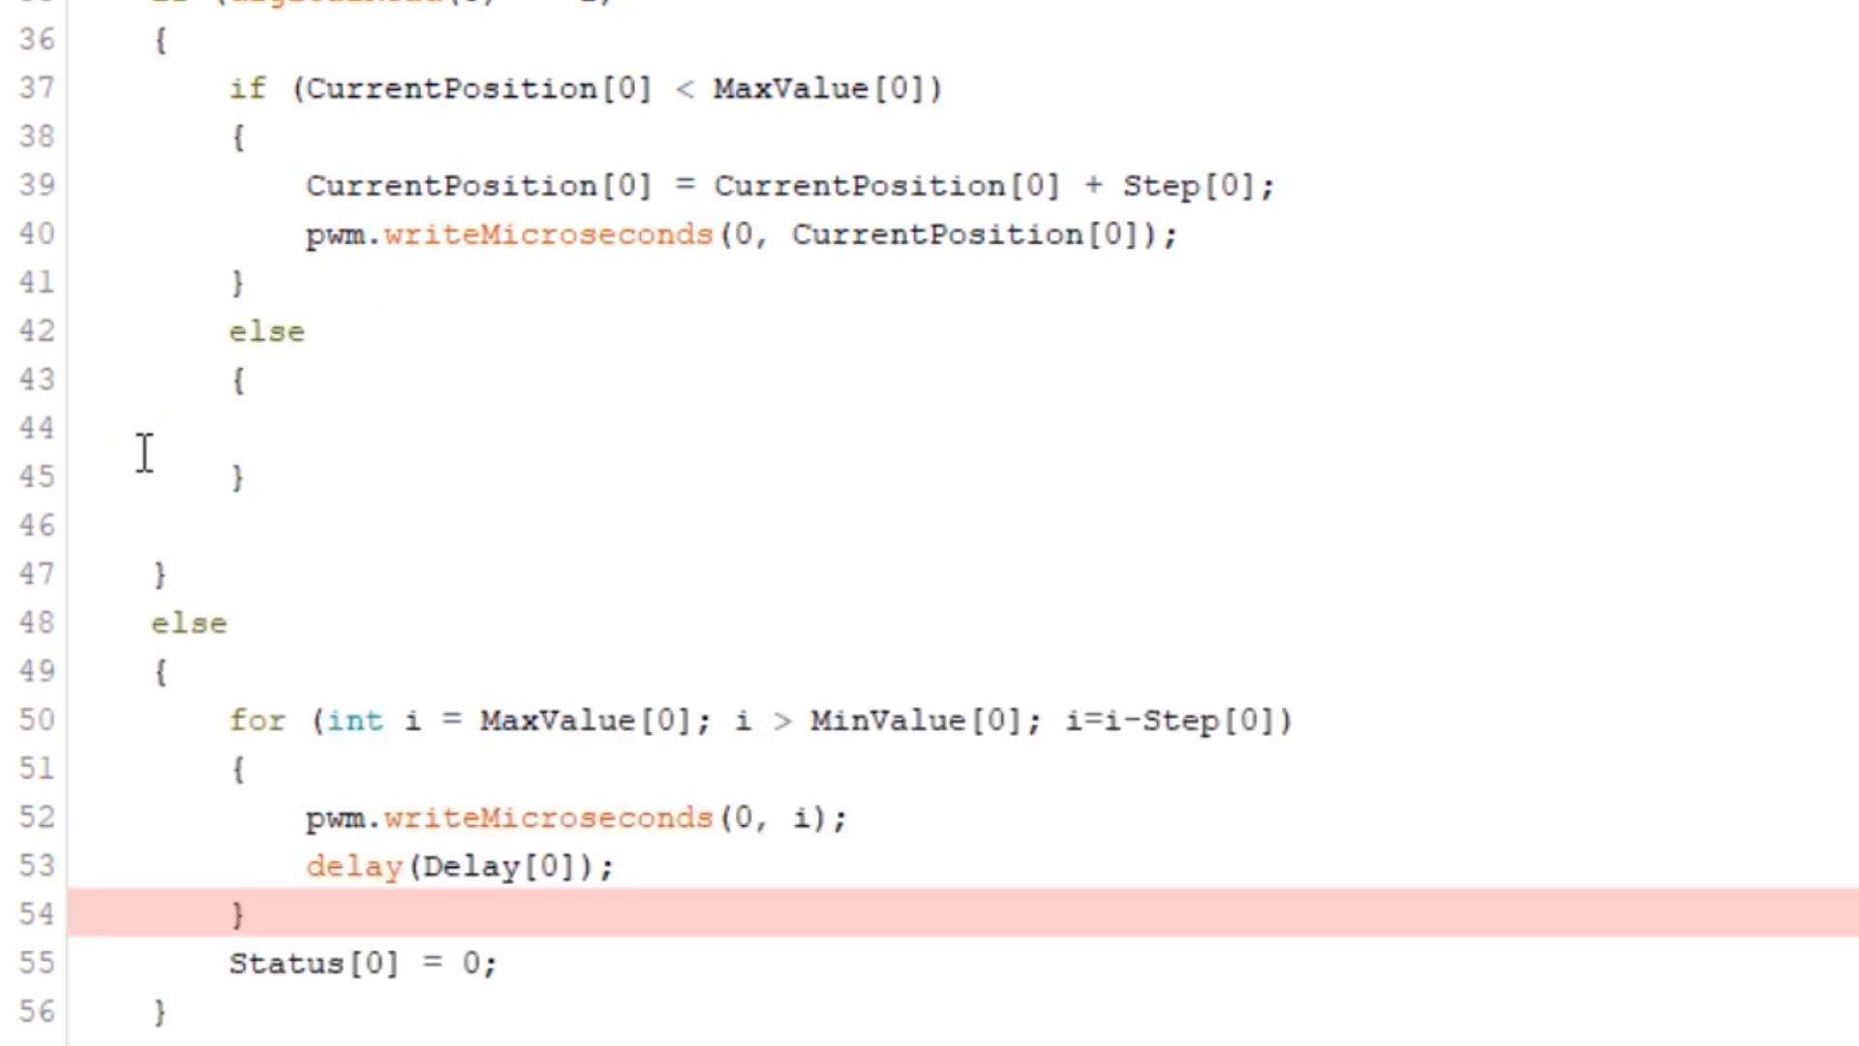
pyautogui.scroll(-3)
pyautogui.write('if')
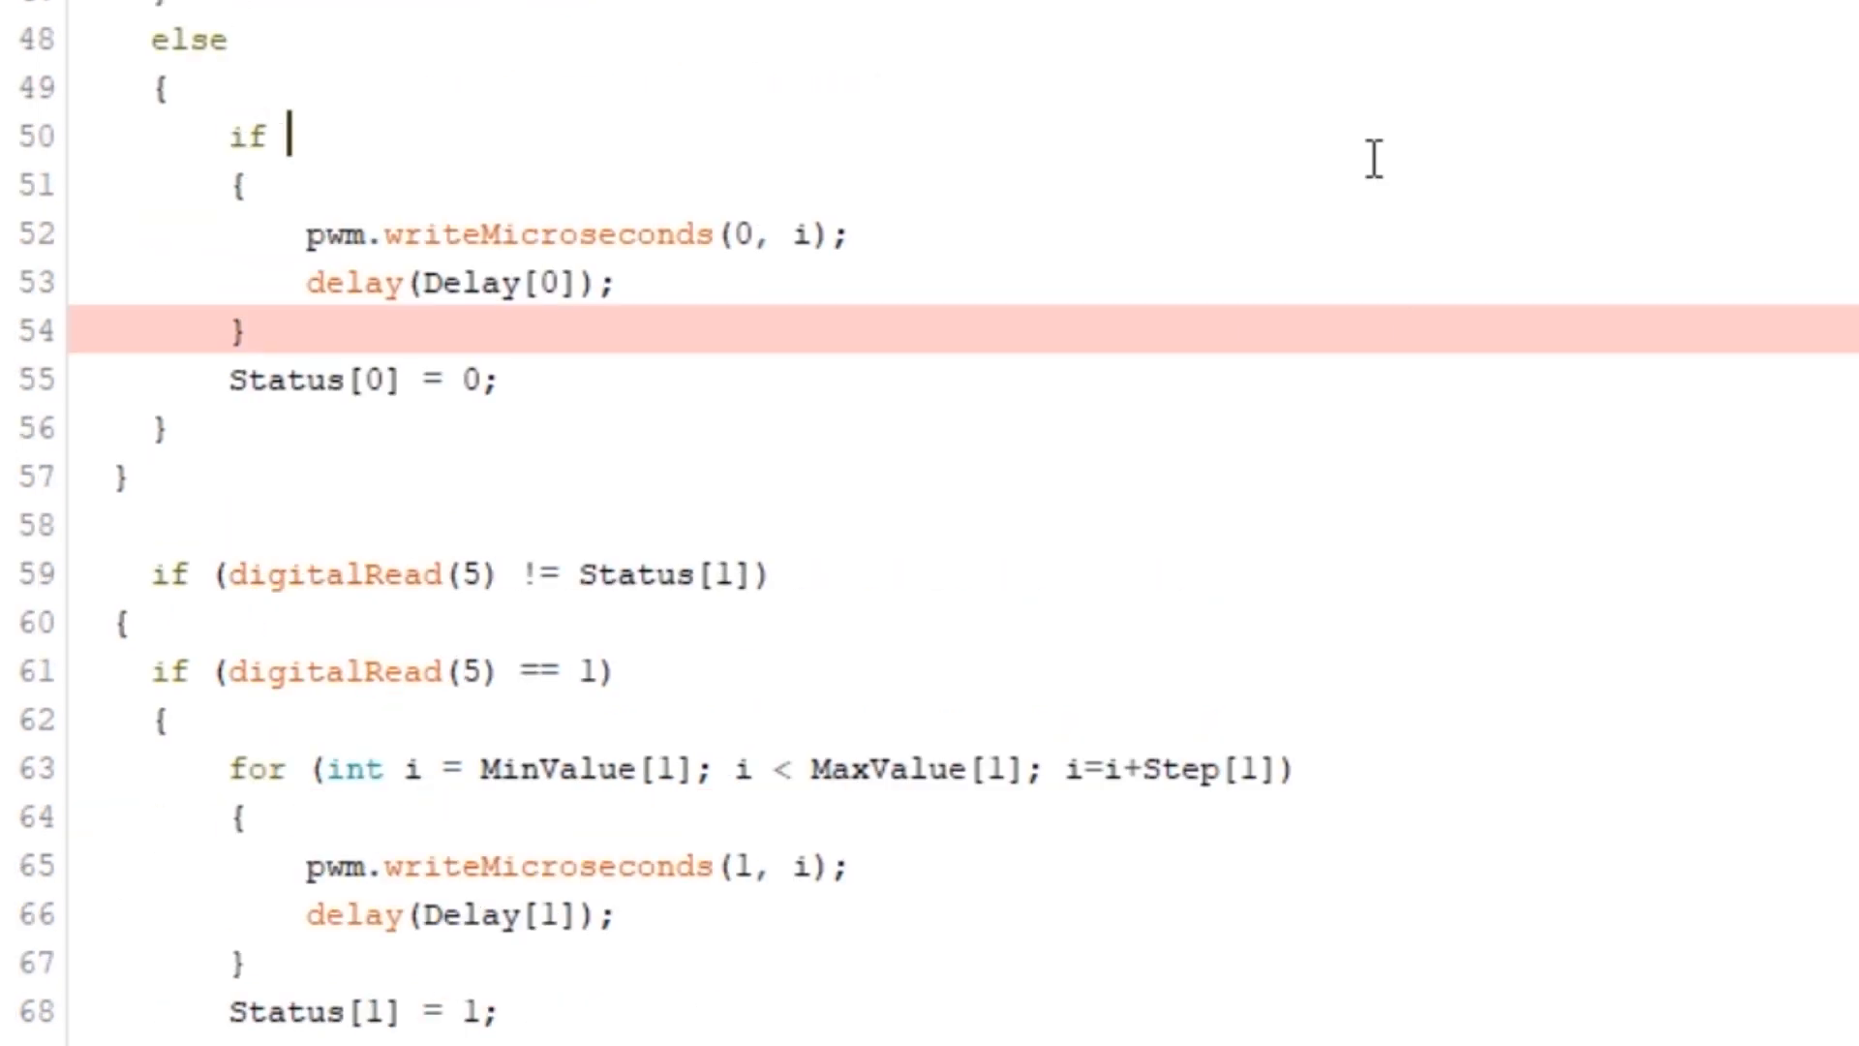
# Rewrite the downward branch as if (CurrentPosition[0] > MinValue[0]) stepping down by Step[0]
pyautogui.write('(CurrentPosition[0] > MinValue[0')
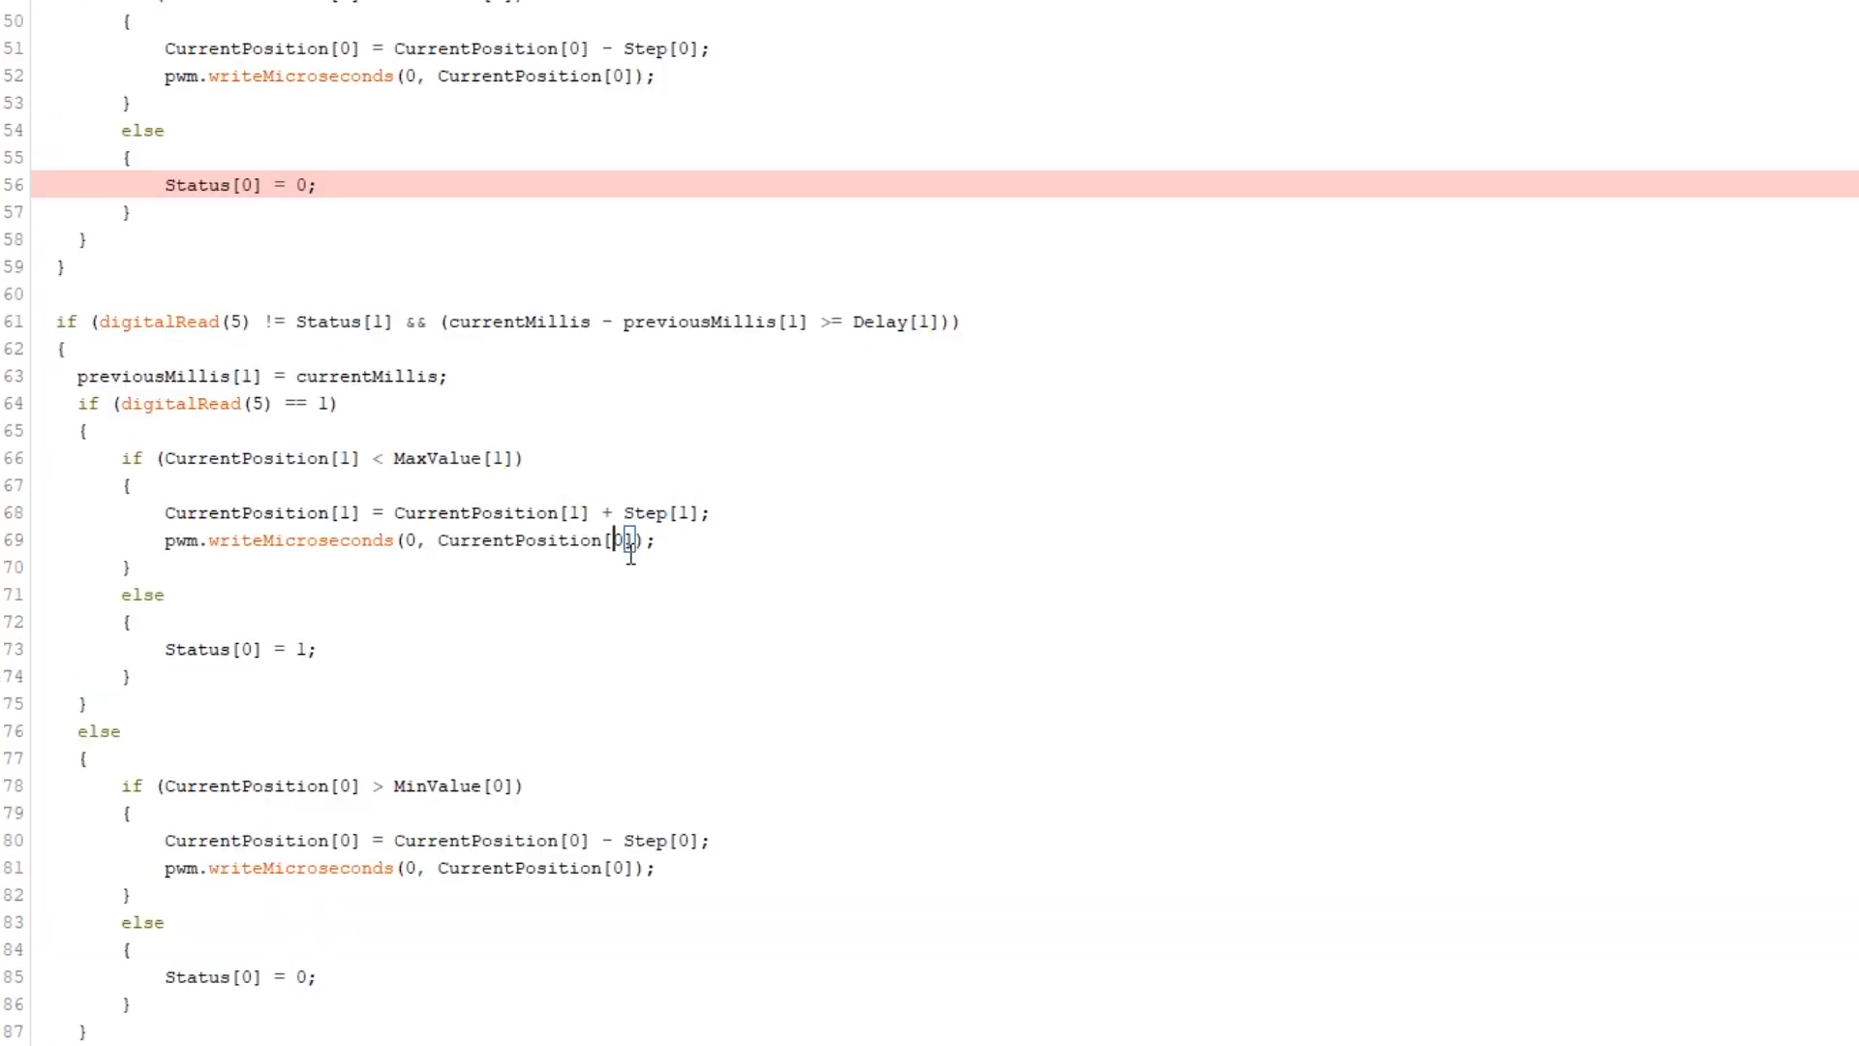
# Scroll through the sketch toward the declarations and setup() initialization loop
pyautogui.scroll(-3)
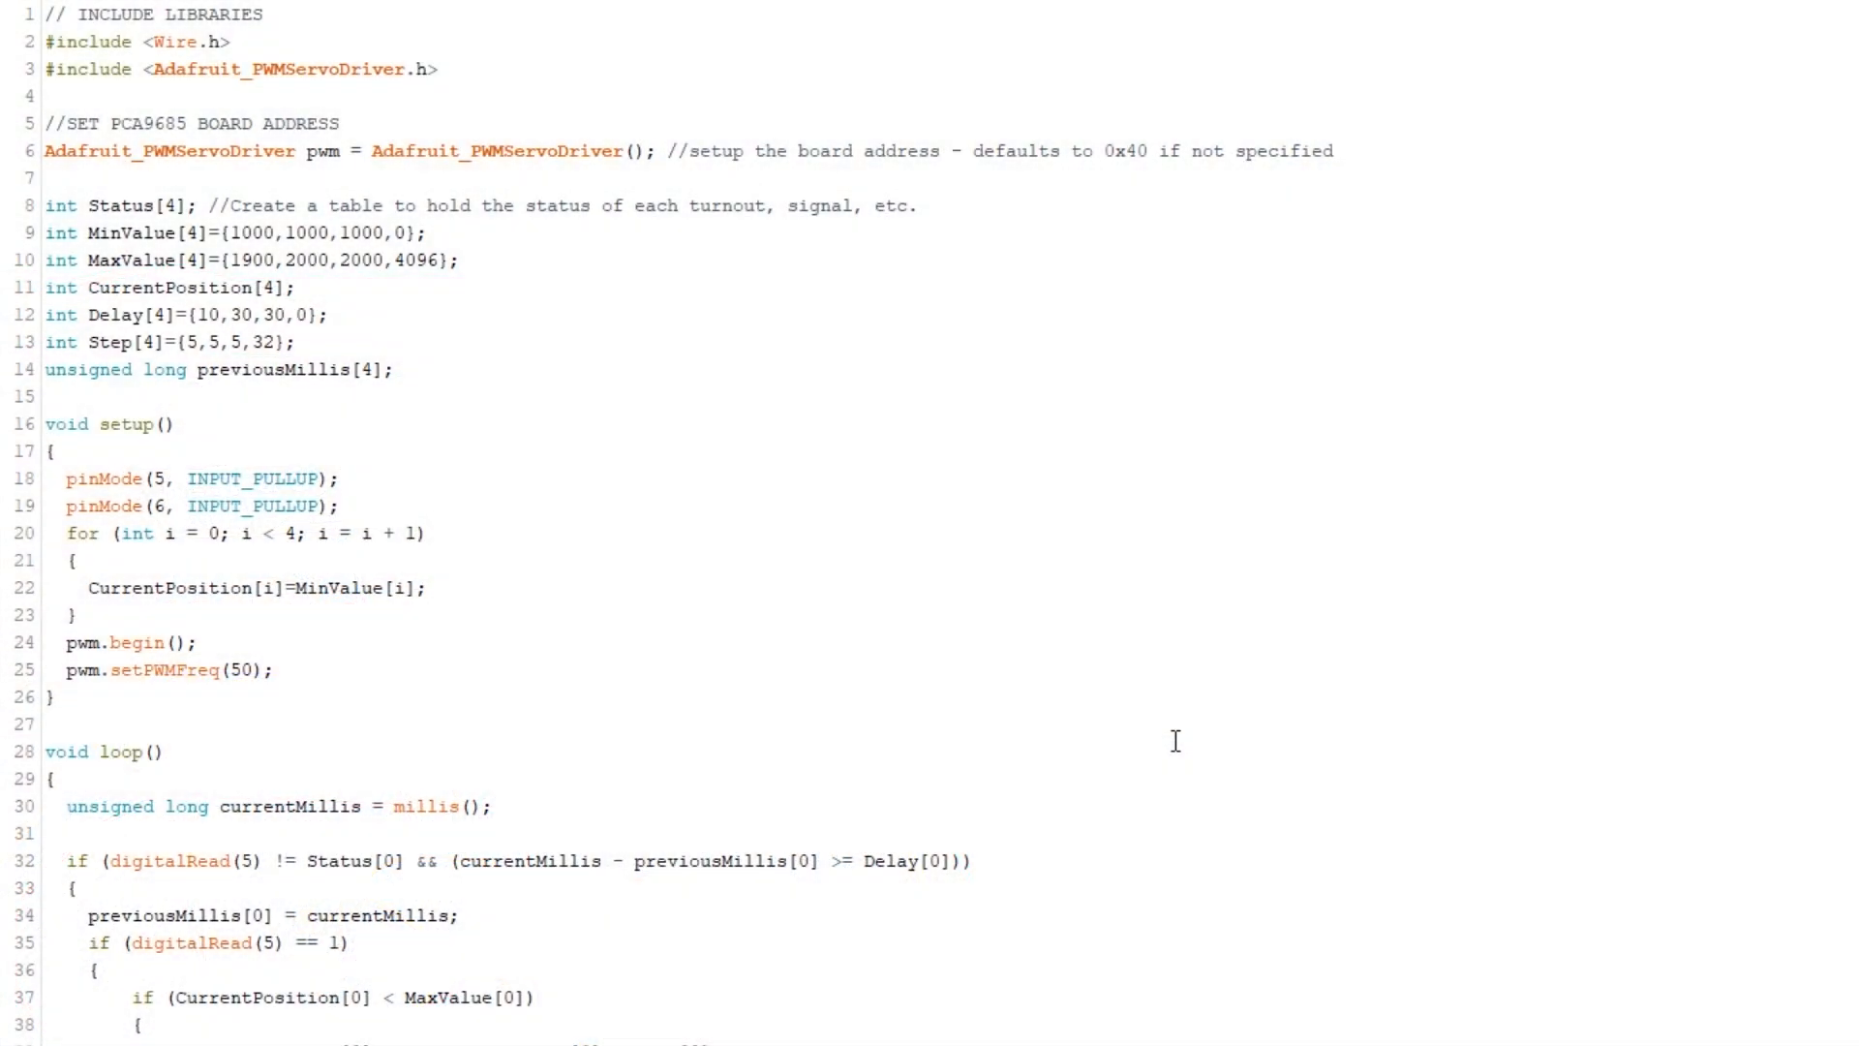
pyautogui.scroll(-3)
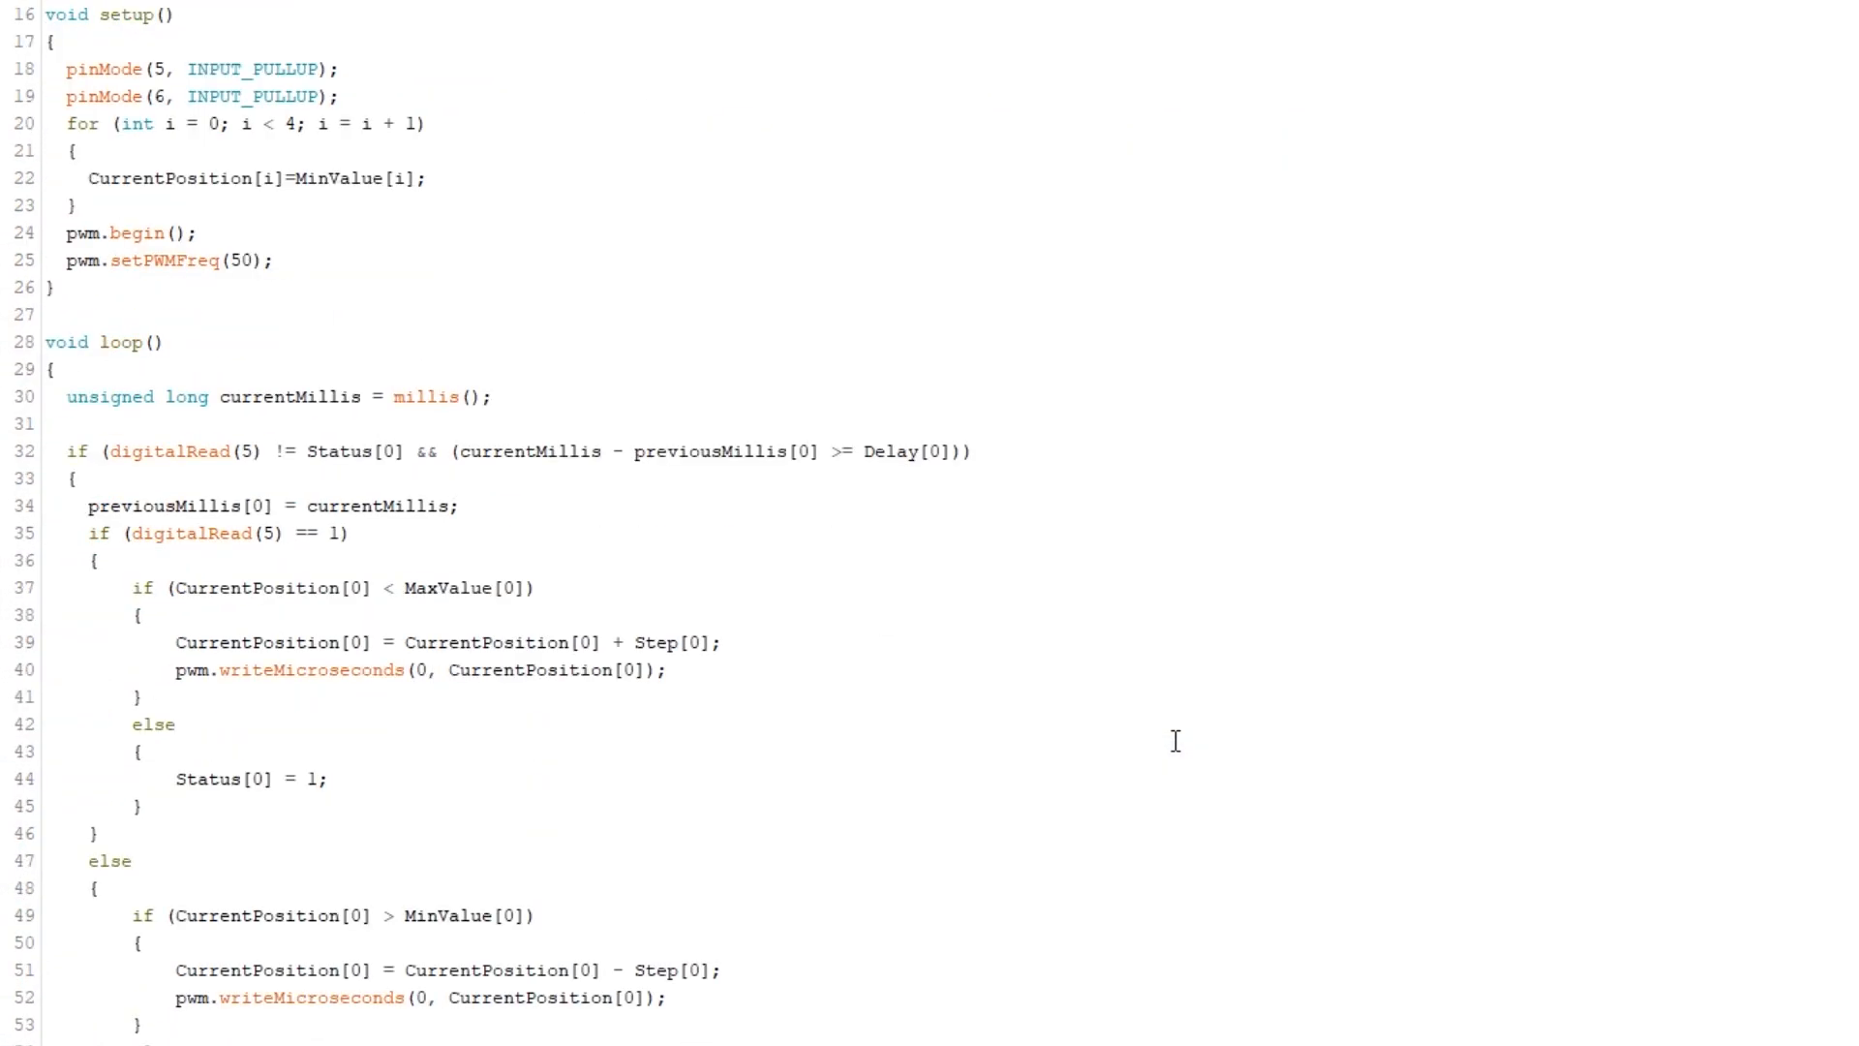
pyautogui.scroll(-3)
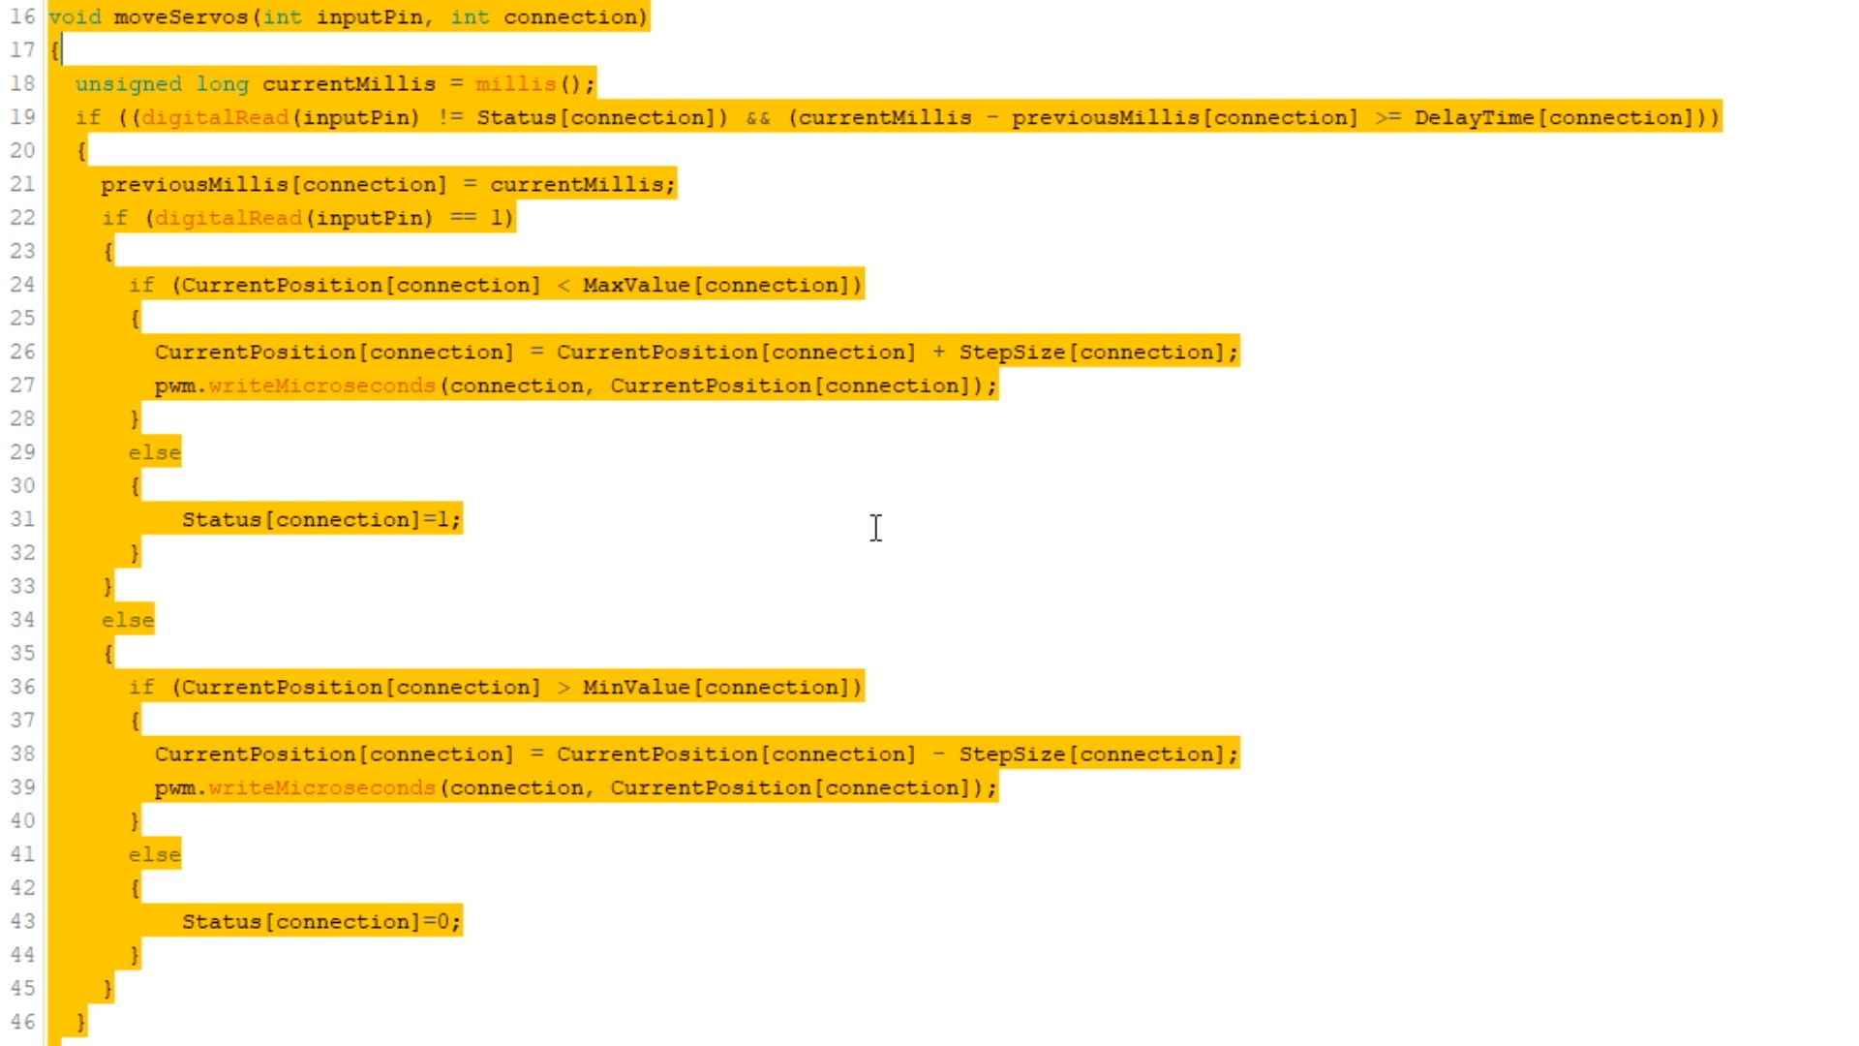
# Scroll down to loop() holding the four moveServos calls for pins 5 and 6
pyautogui.scroll(-3)
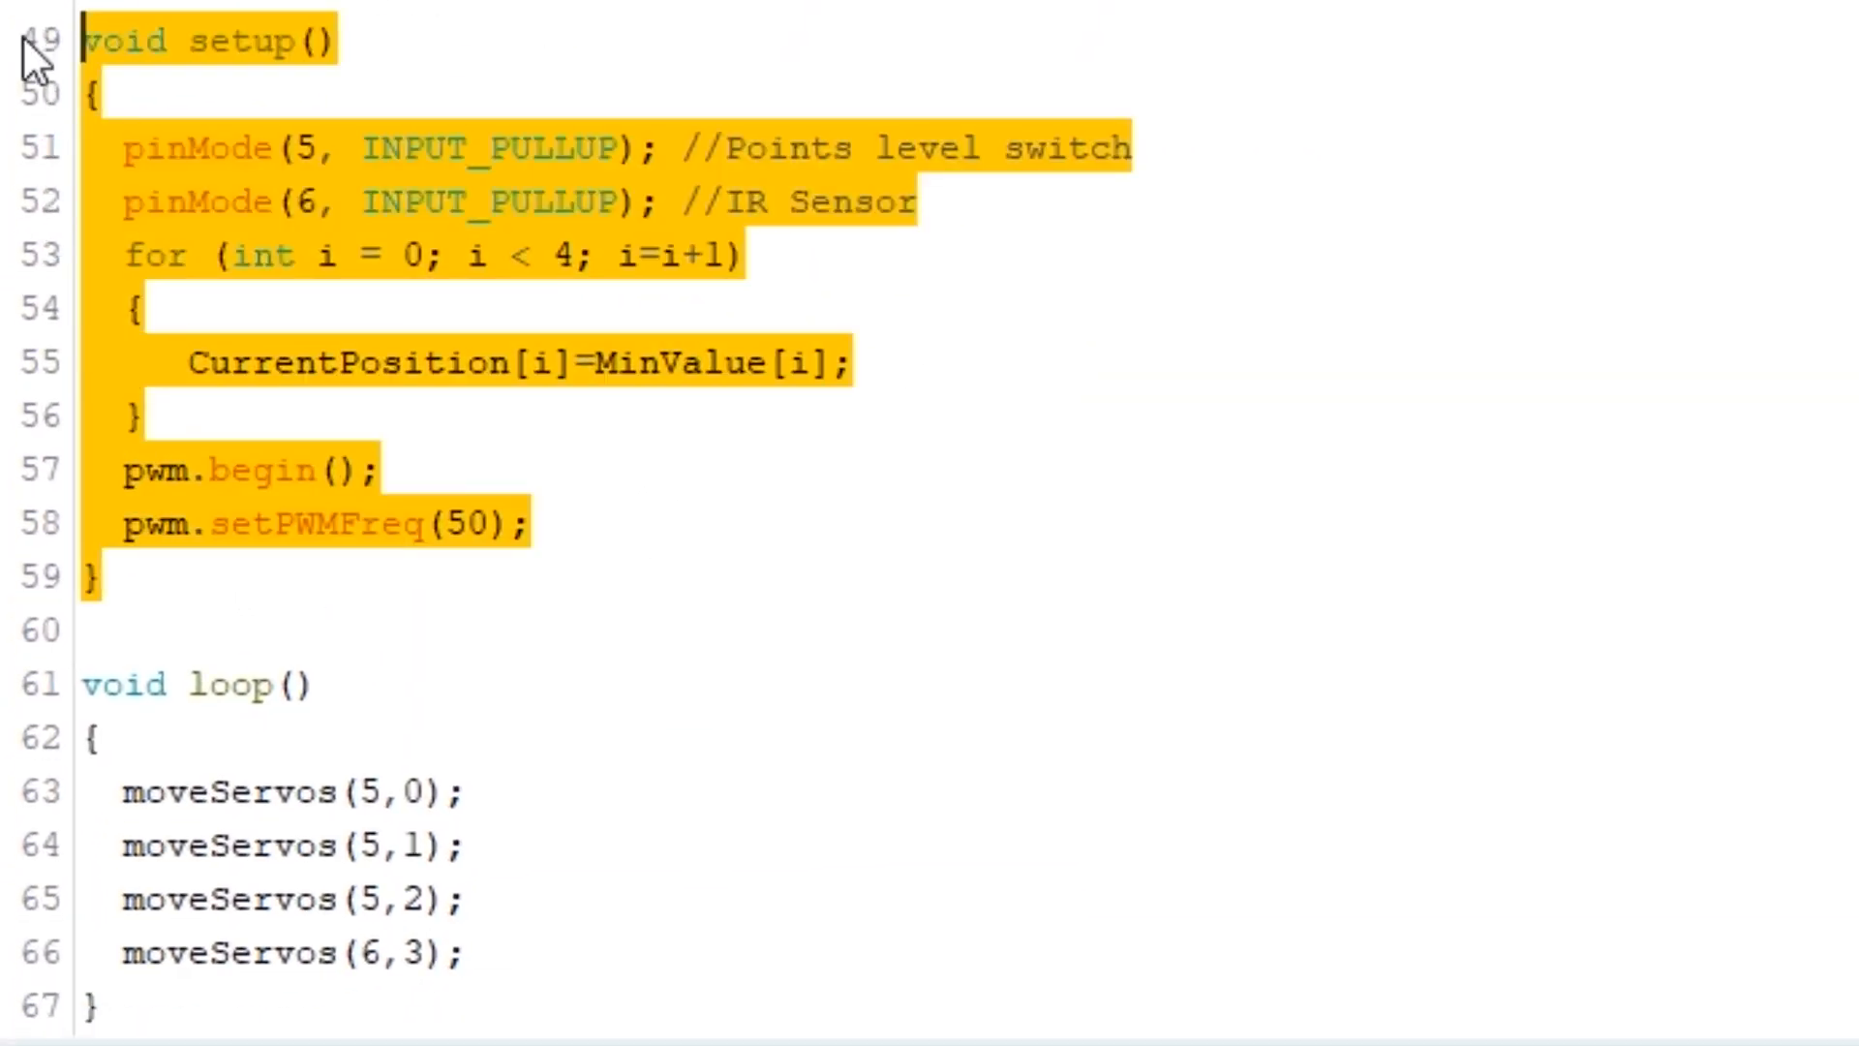
pyautogui.moveTo(1173, 325)
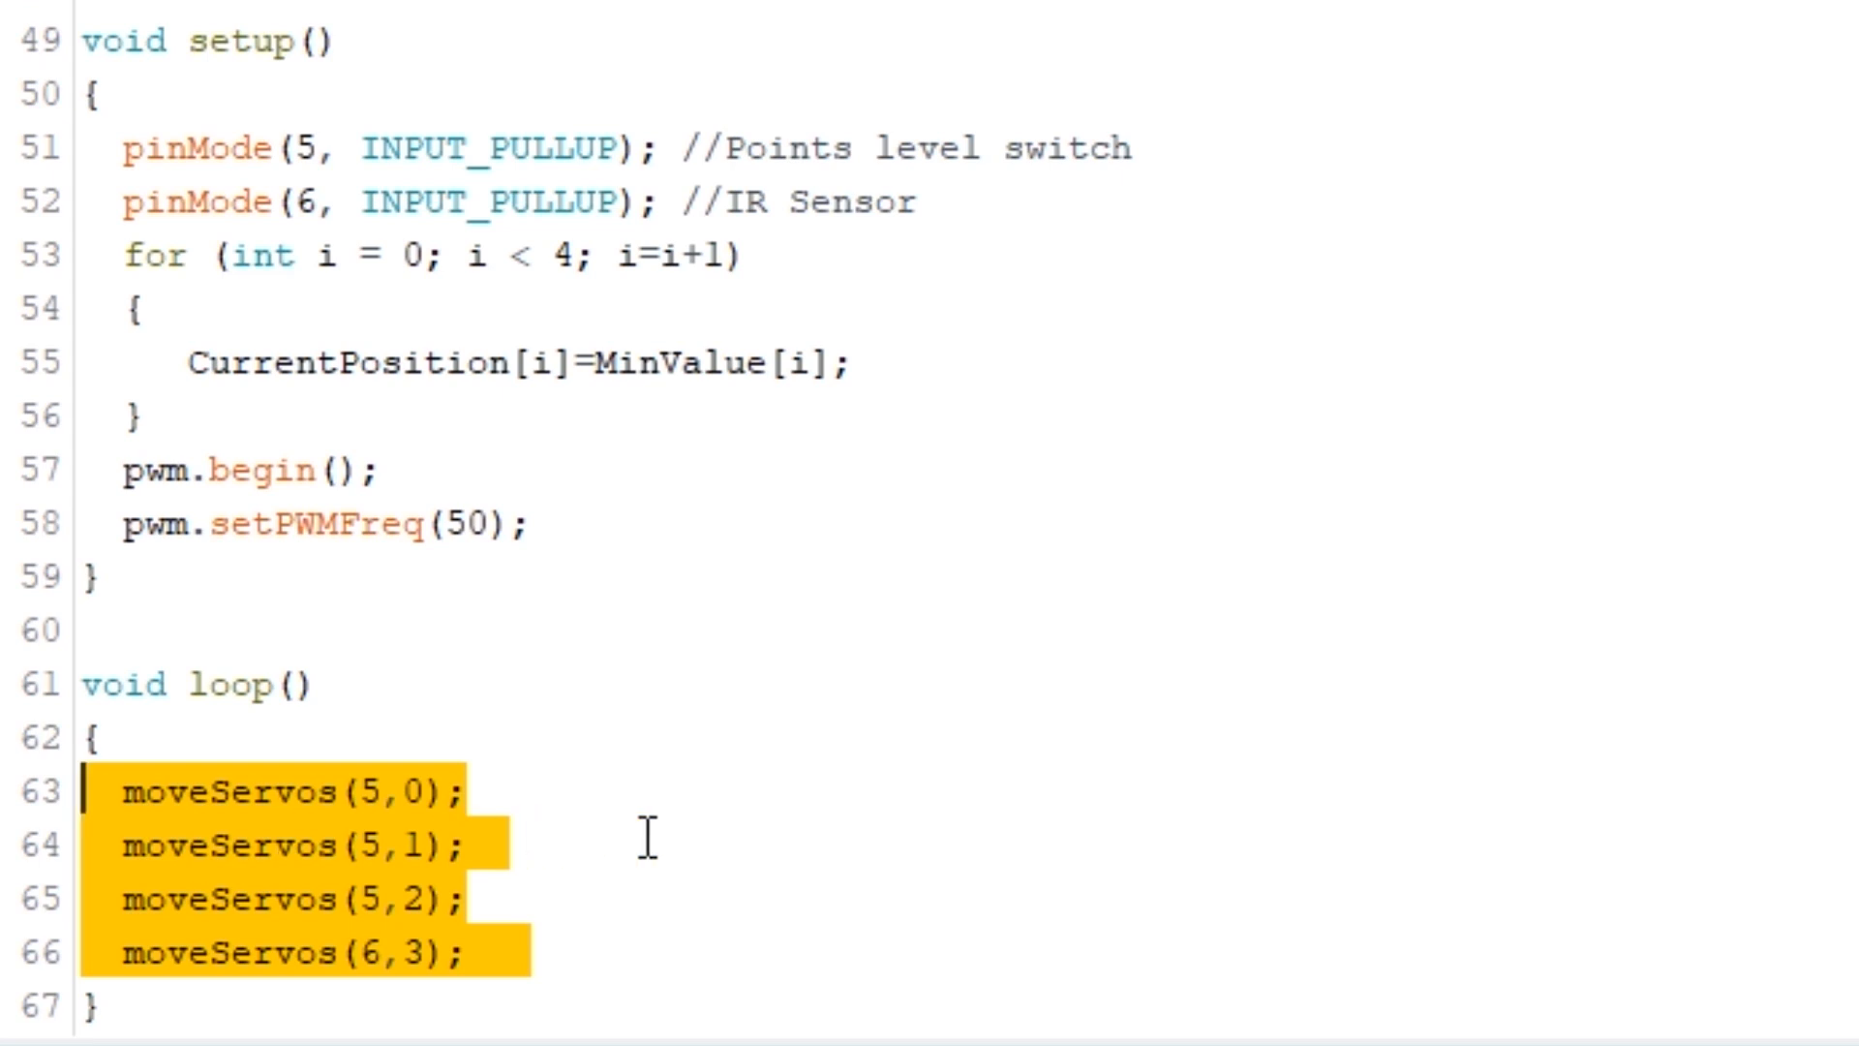
pyautogui.moveTo(837, 864)
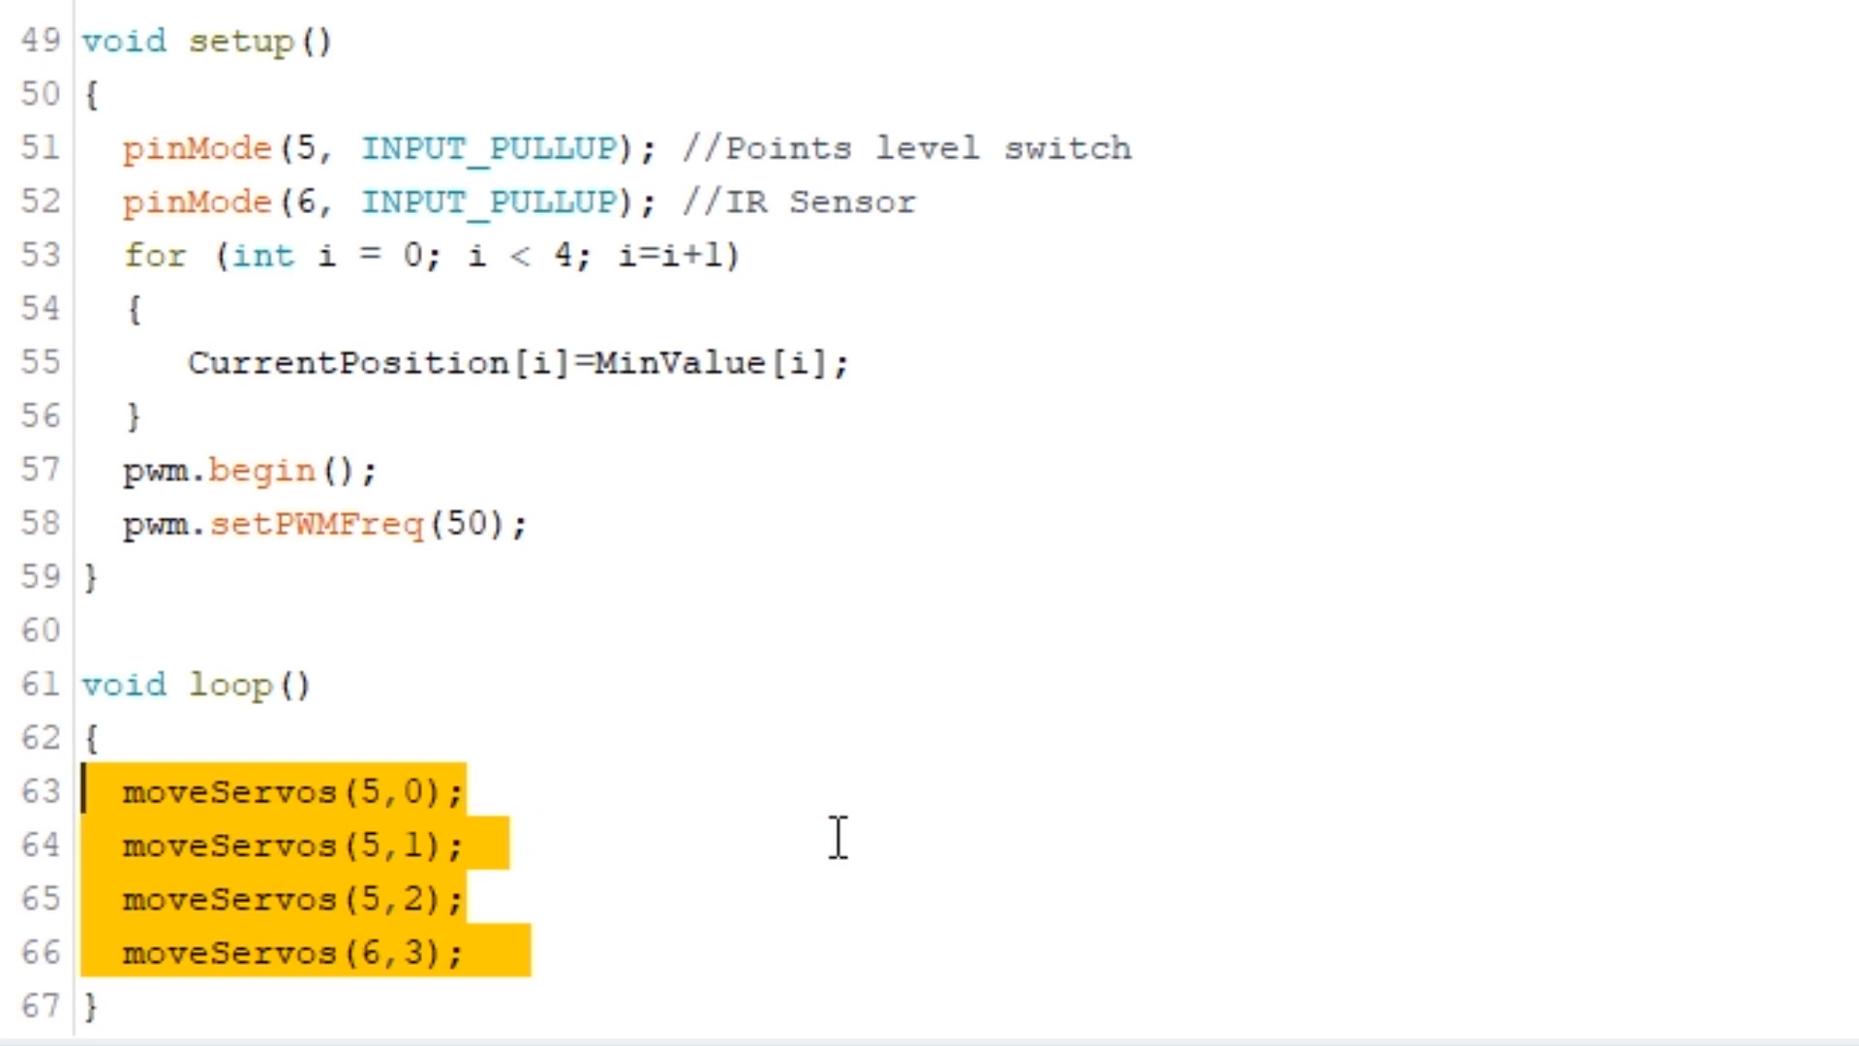